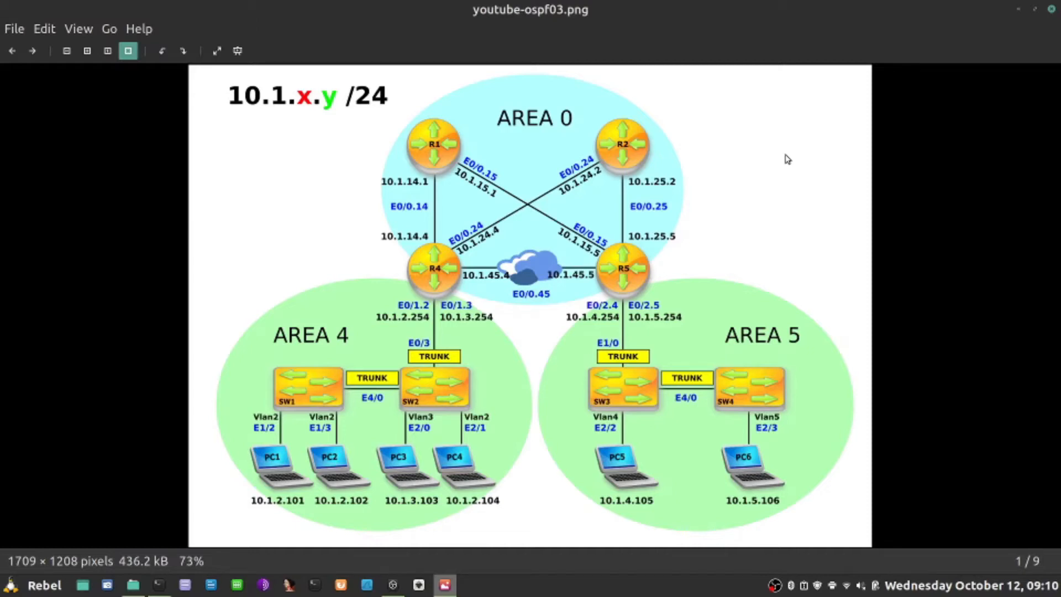
mouse_move(357, 459)
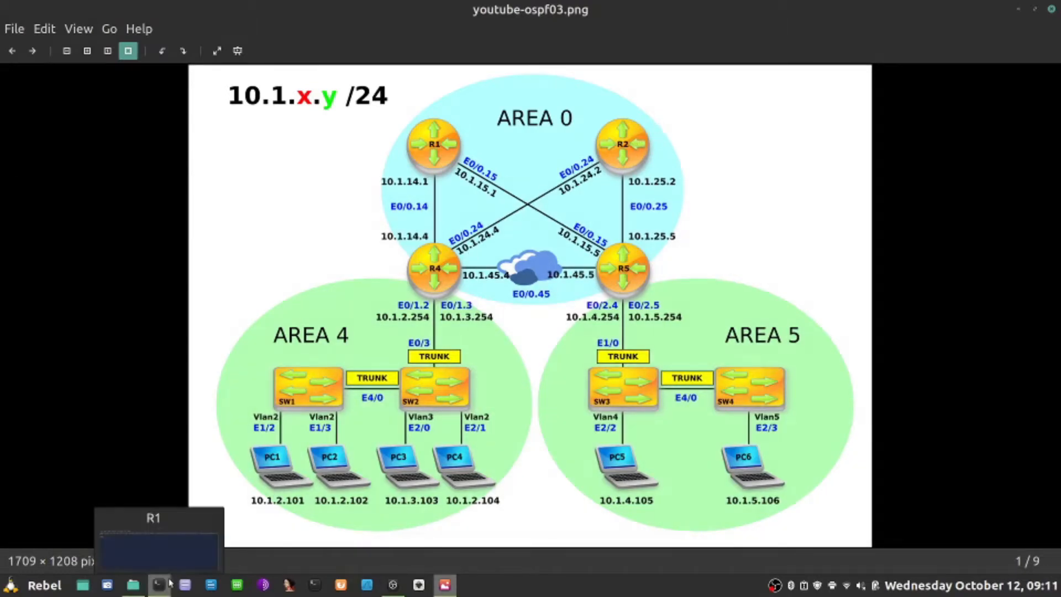
On R2, enter configuration mode and address Loopback10 as 10.2.2.1 255.255.255.248.
left_click(159, 584)
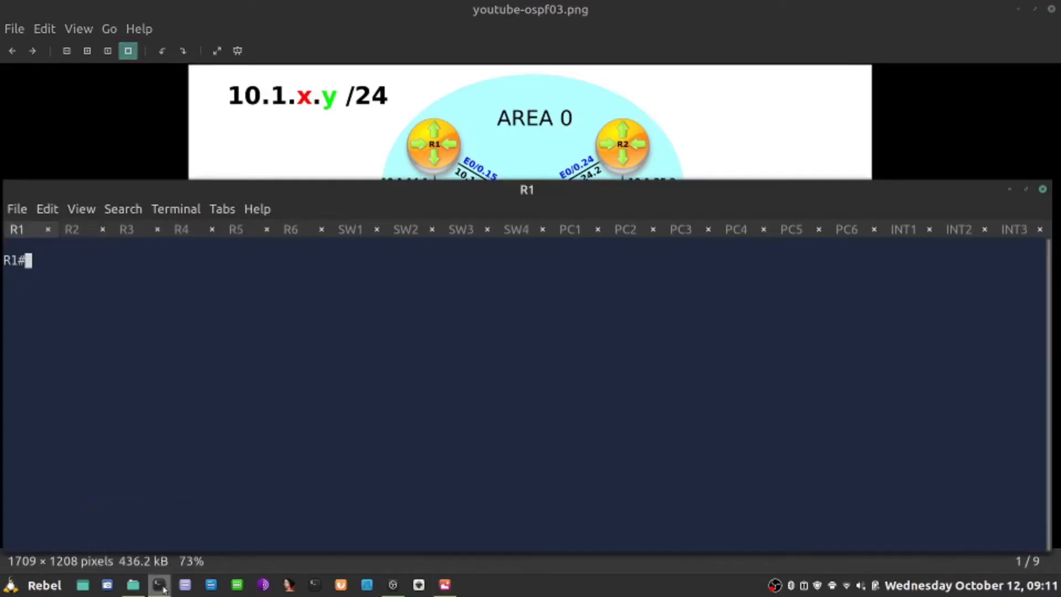
left_click(72, 229)
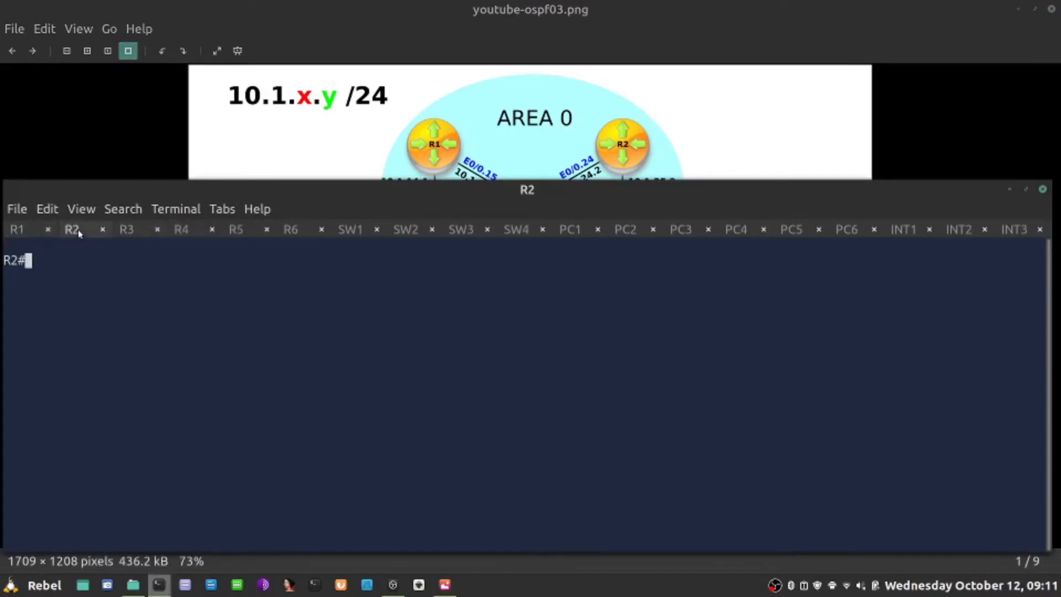
type("conf t")
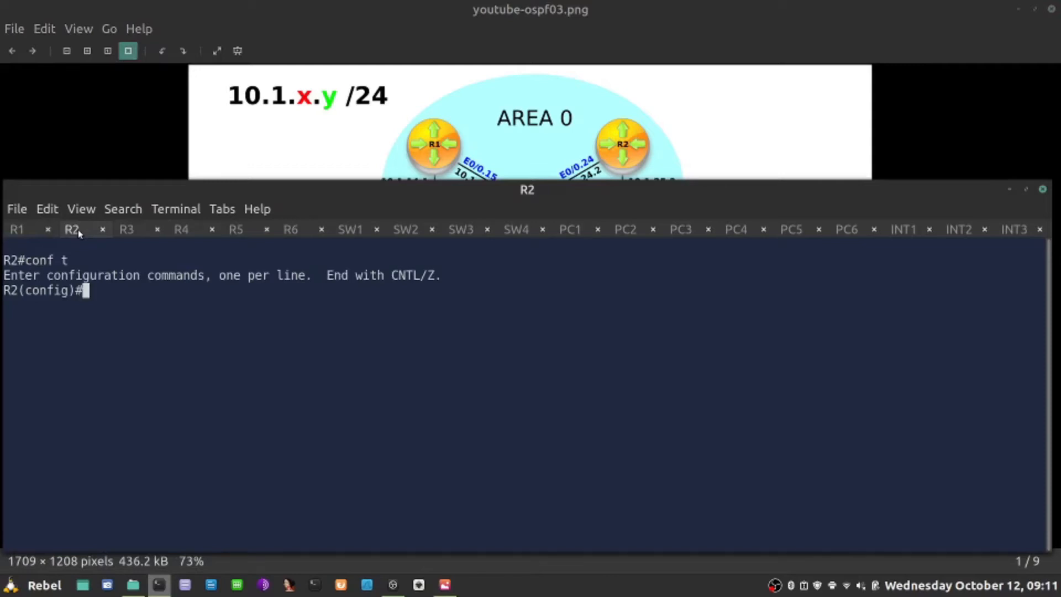
type("int l10")
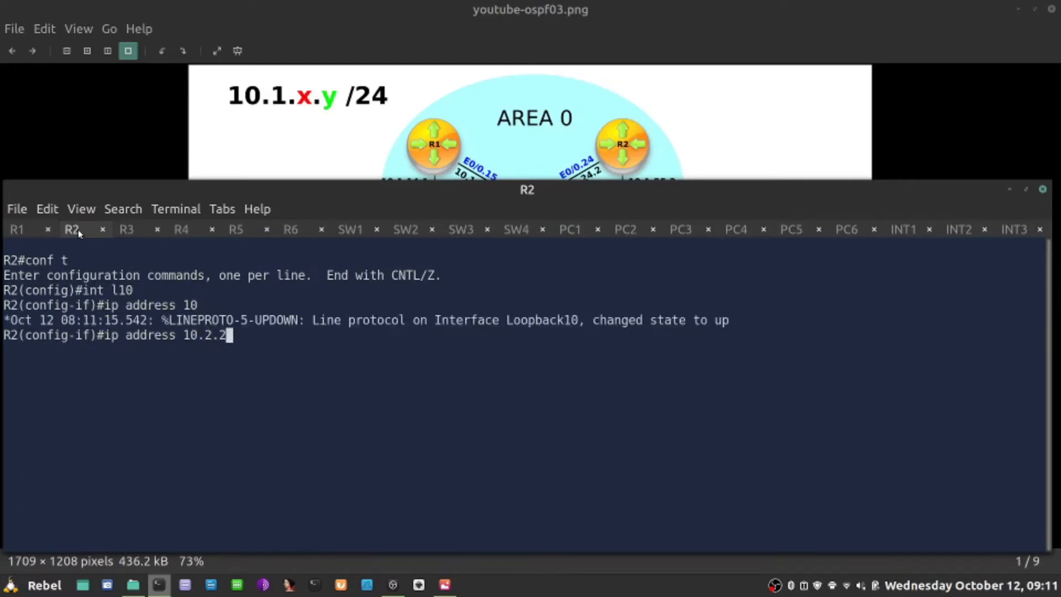
type(".1 255.2")
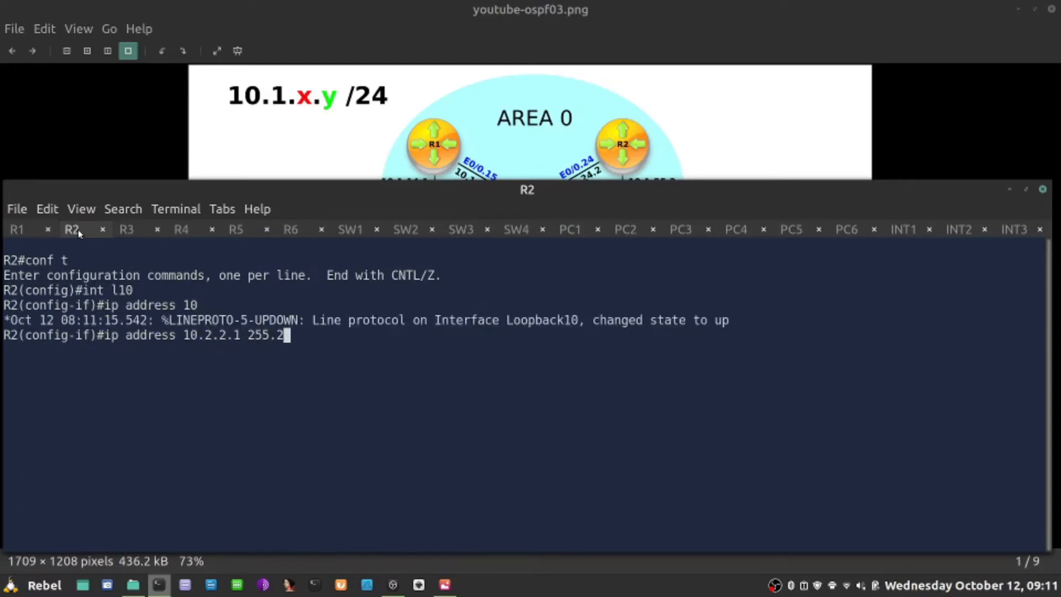
type("55.255.")
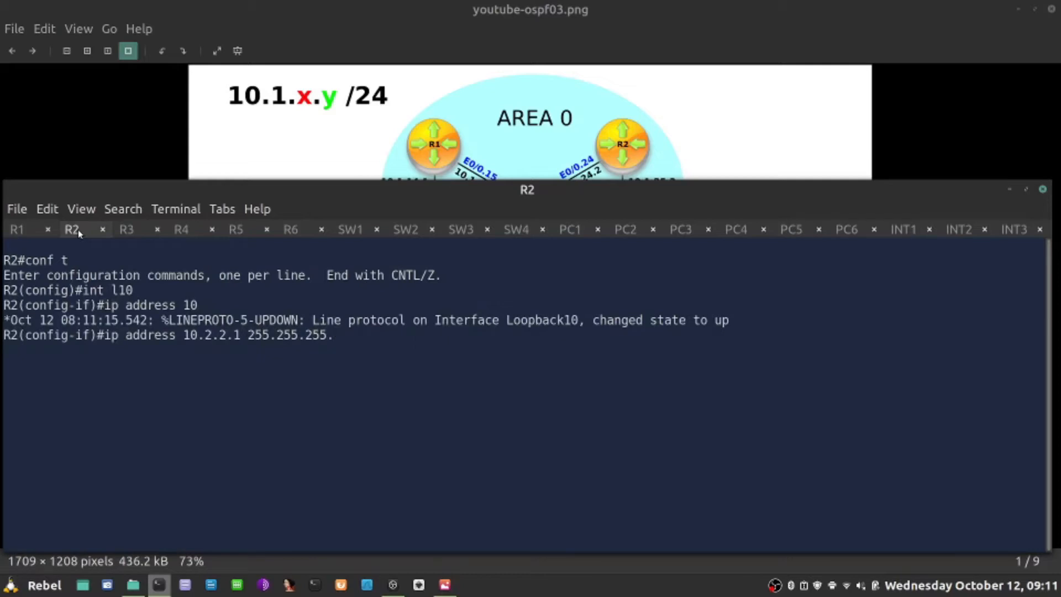
type("248")
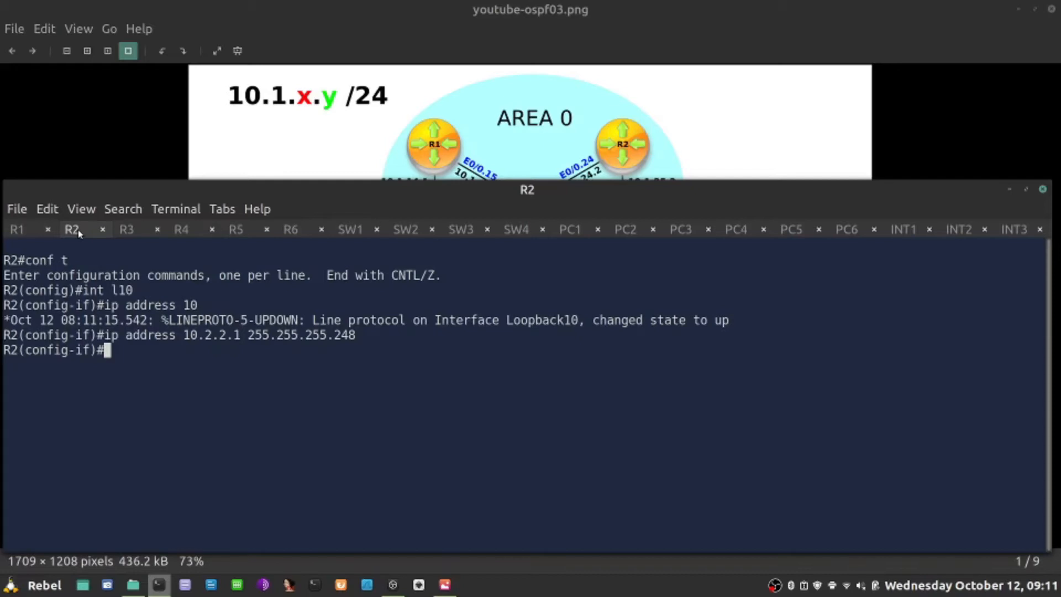
type("int l10")
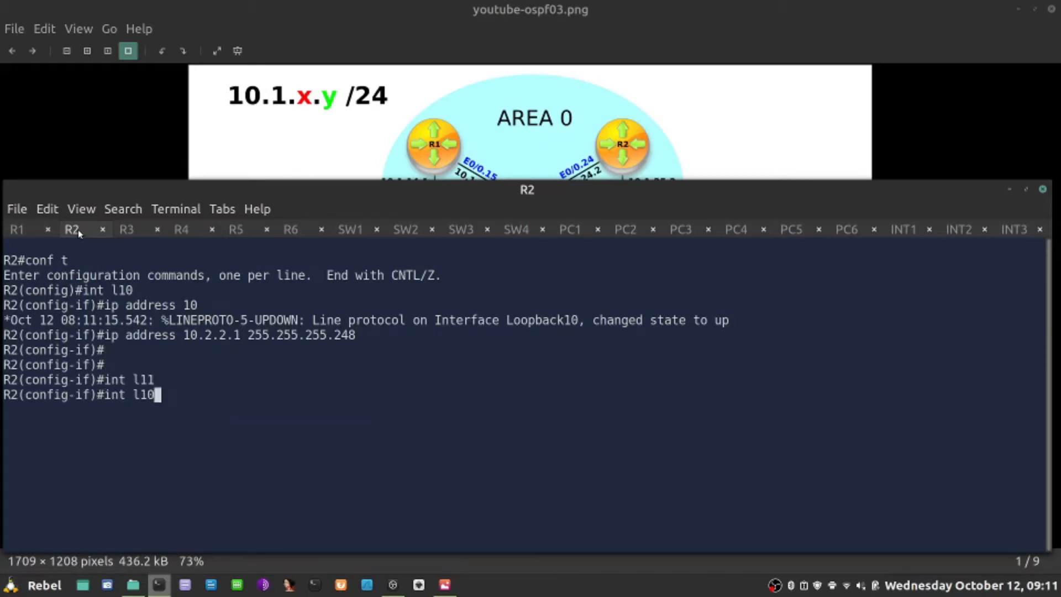
Create Loopback11 (10.2.2.9/29), Loopback12 (10.2.2.17/28) and Loopback13 (10.2.2.33/27) on R2.
type("ip address 10.2.2.1 255.255.255.248")
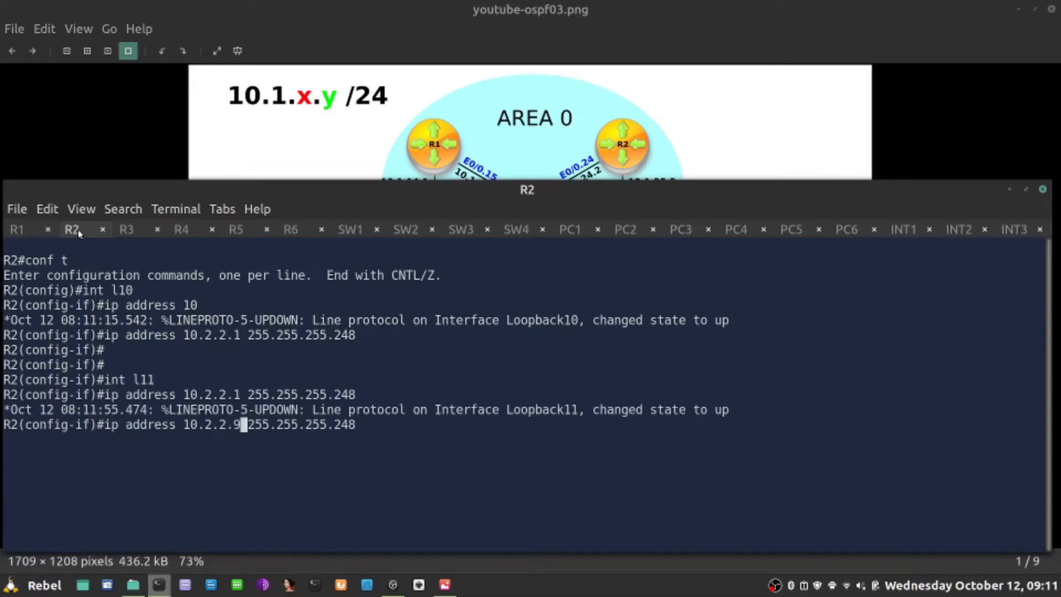
type("int l11")
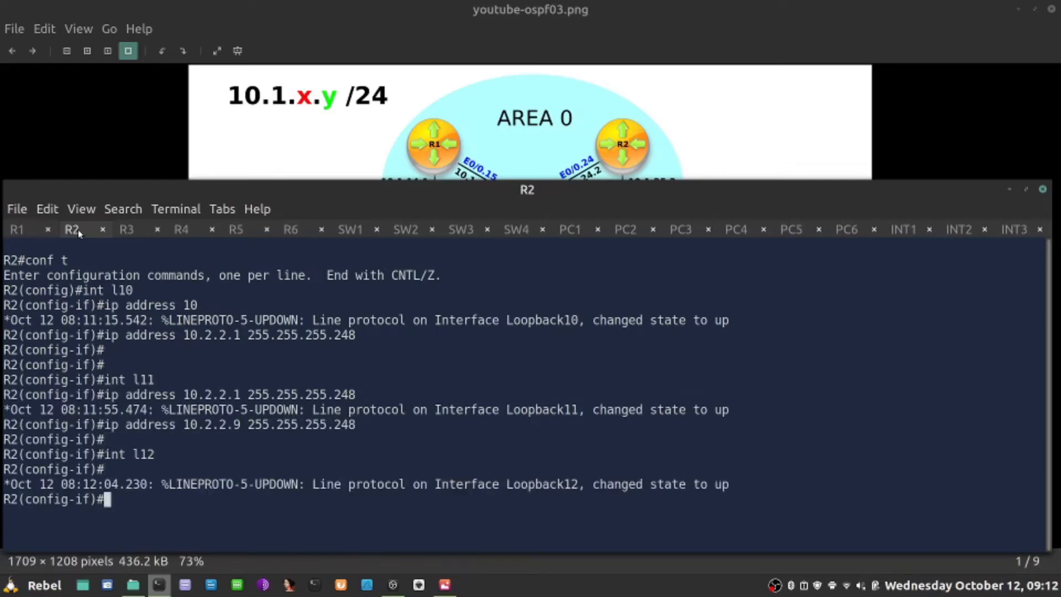
type("int l12")
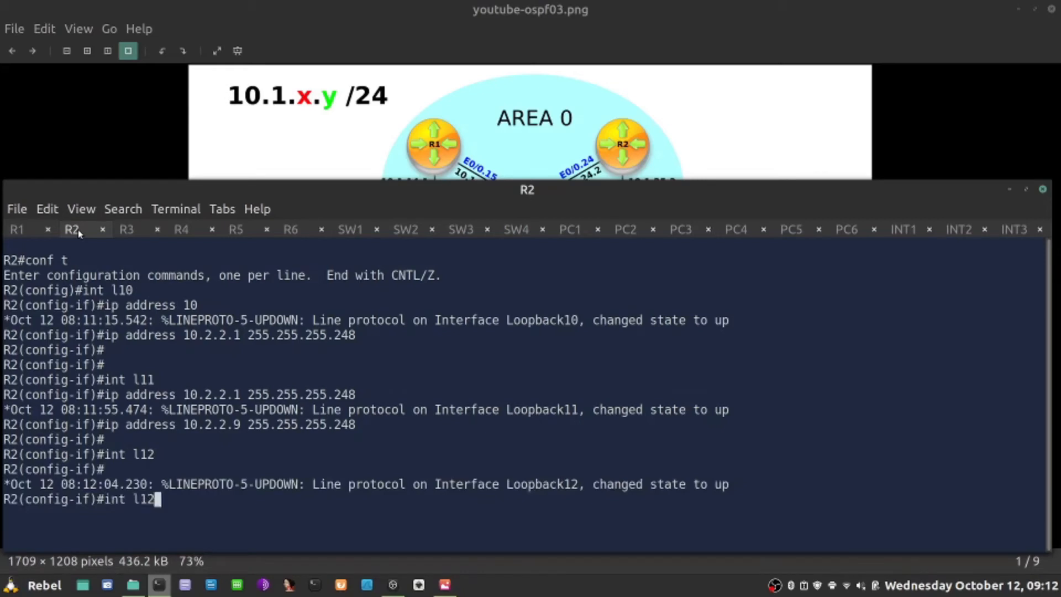
type("ip address 10.2.2.9 255.255.255.248")
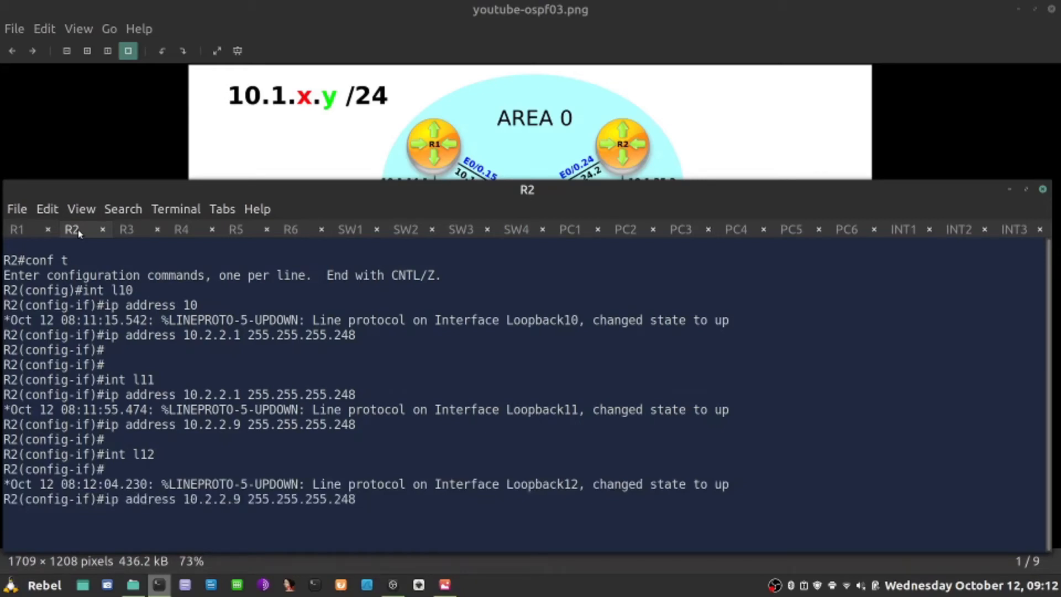
type("int l1")
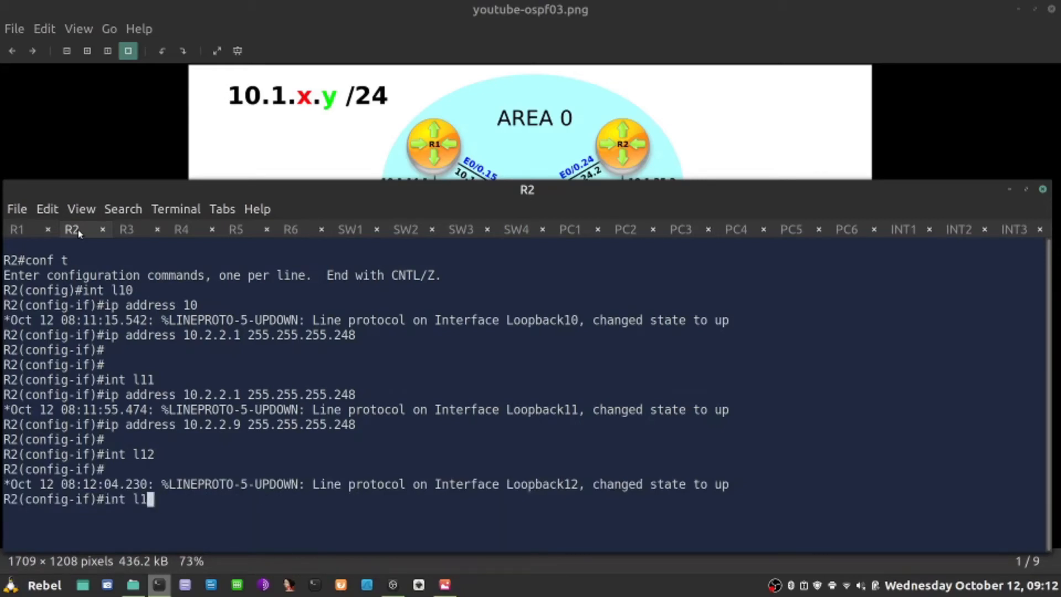
type("ip address 10.2.2.9 255.255.255.248")
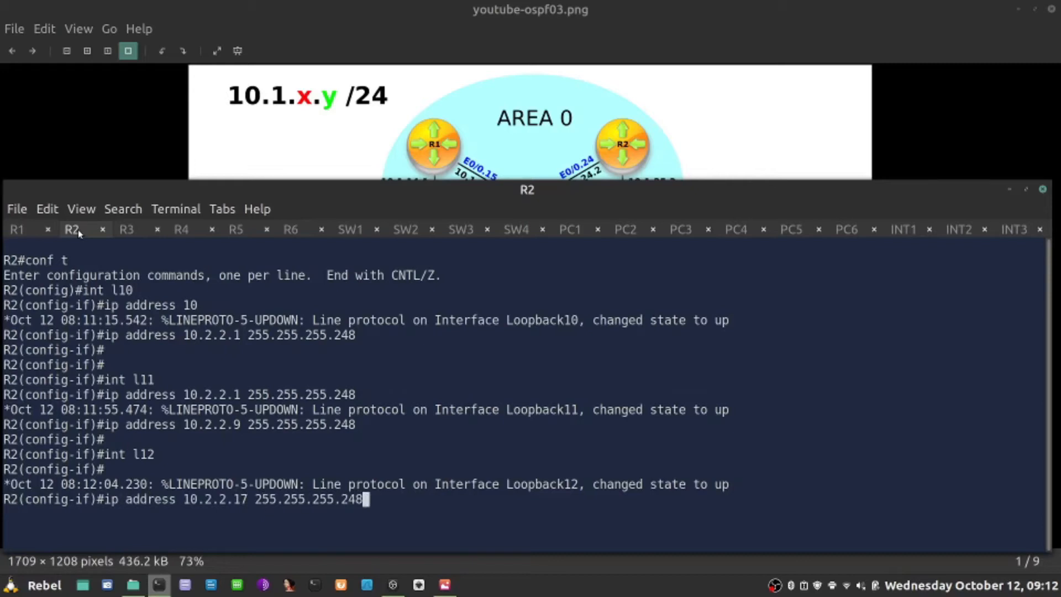
key("BackSpace")
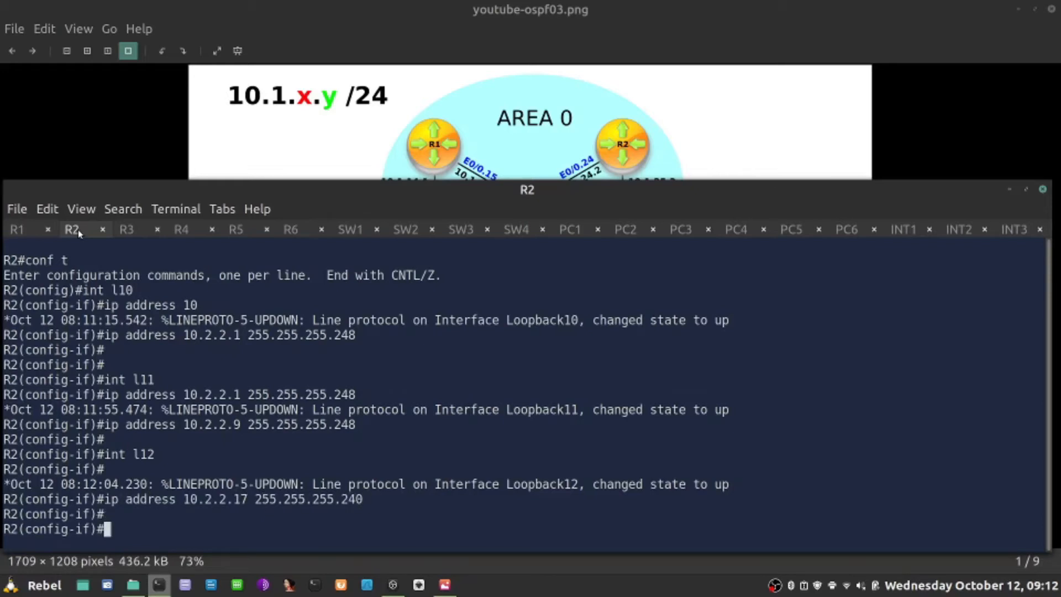
type("int l13")
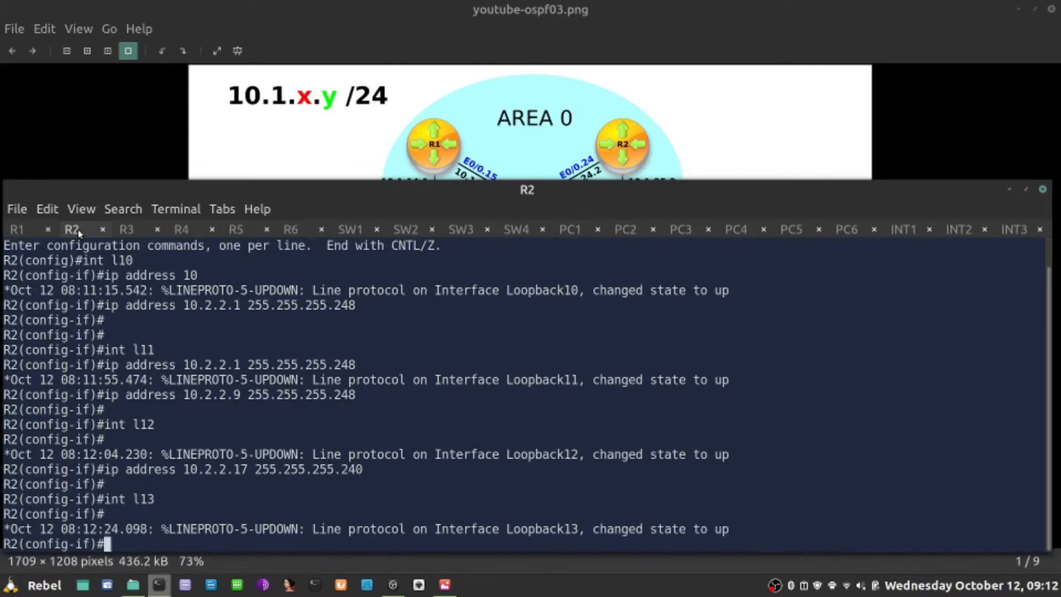
type("ip address 10.2.2.17 255.255.255.240")
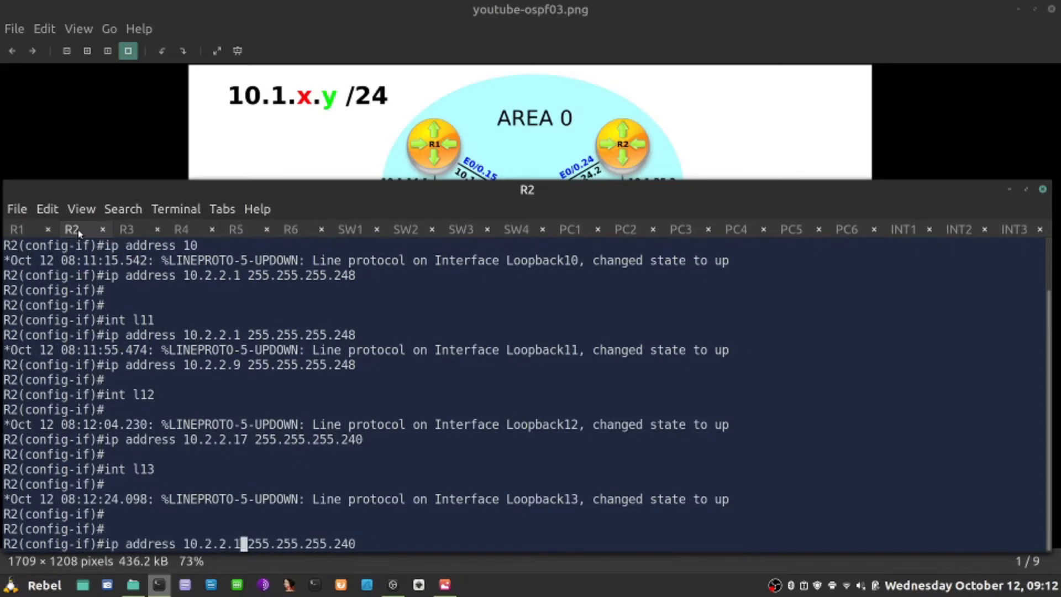
type("33")
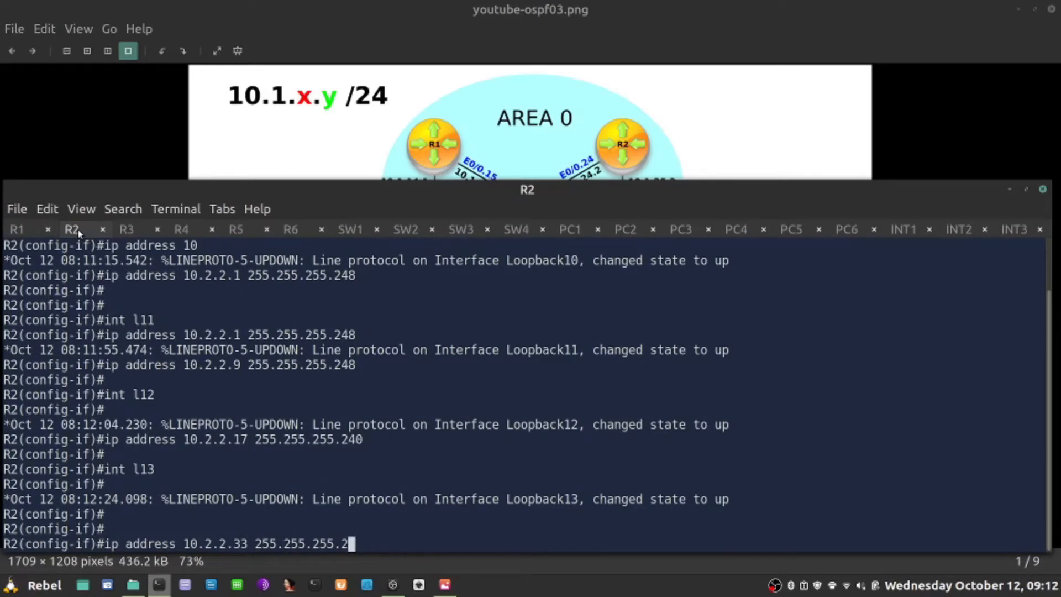
type("24")
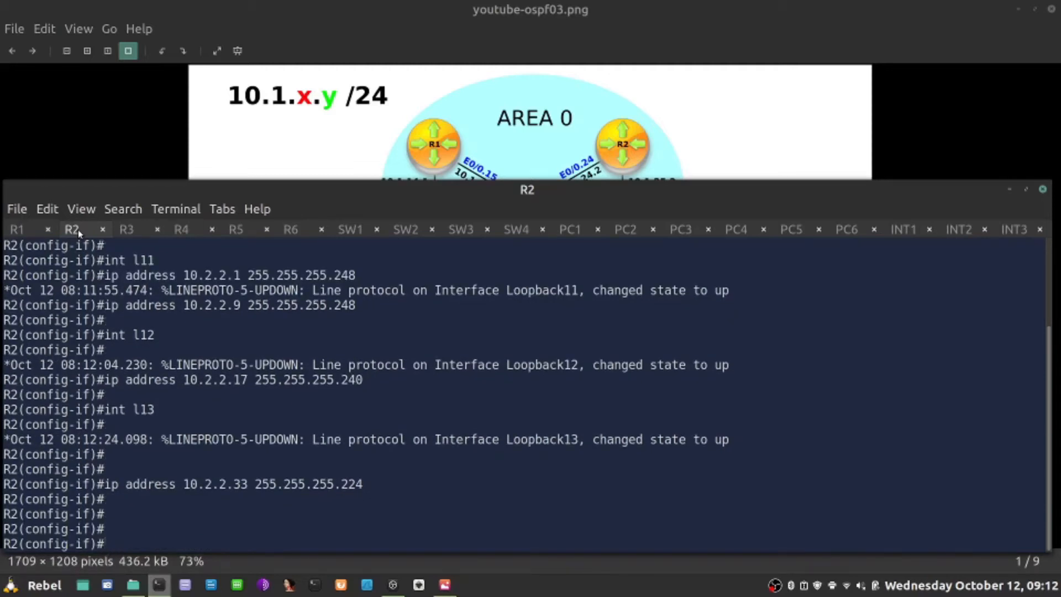
Confirm Loopbacks 10–13 are up with 'do sib' and highlight the sib alias in the running config.
type("do sib")
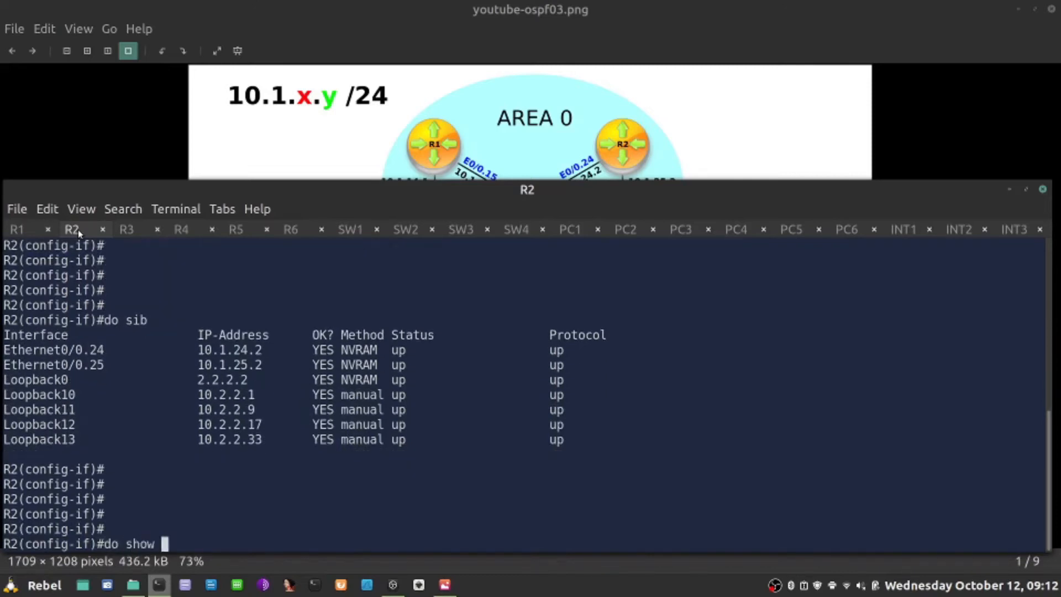
type("| i")
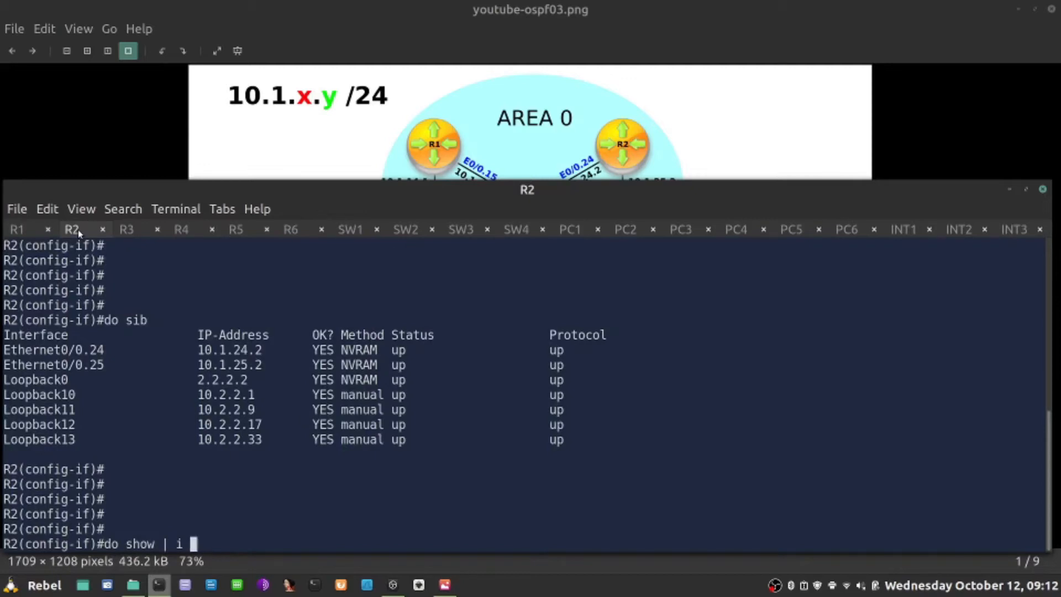
type("run")
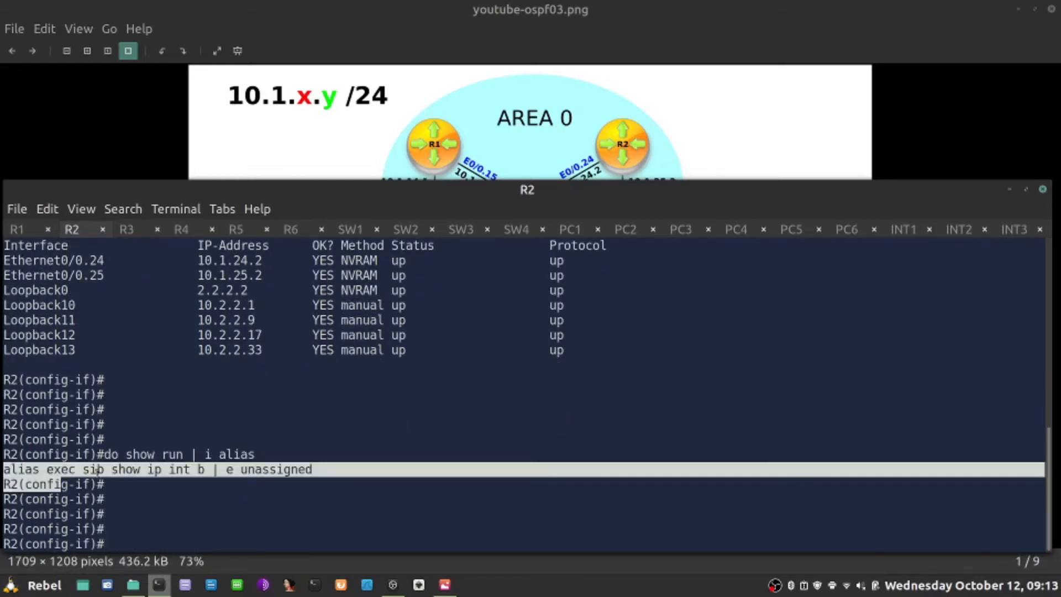
double_click(91, 469)
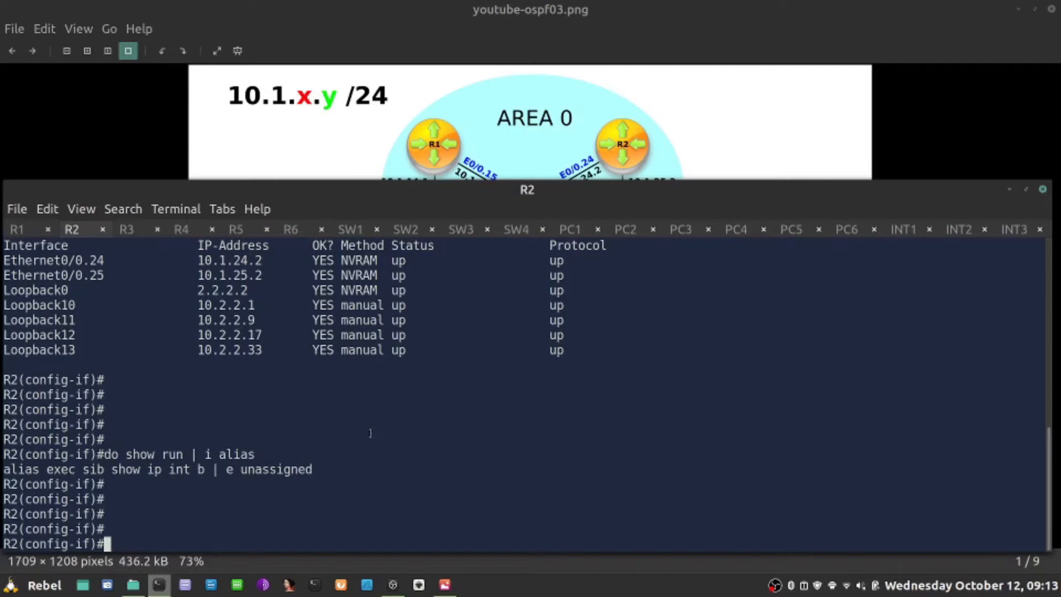
Advertise 10.2.2.0 0.0.0.255 into OSPF process 1 area 0 on R2.
type("router ospf 1")
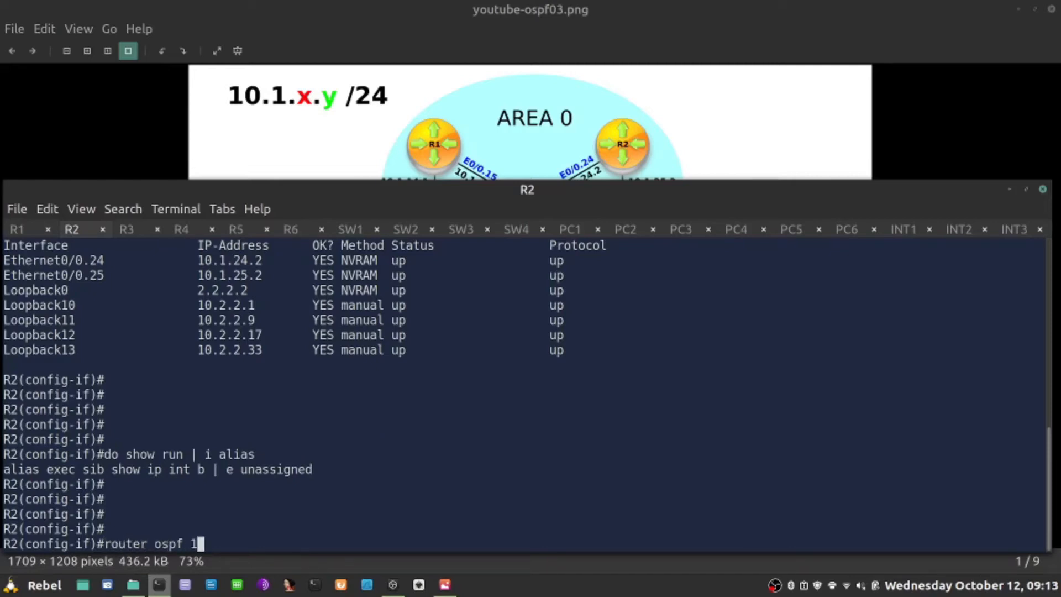
key("Return")
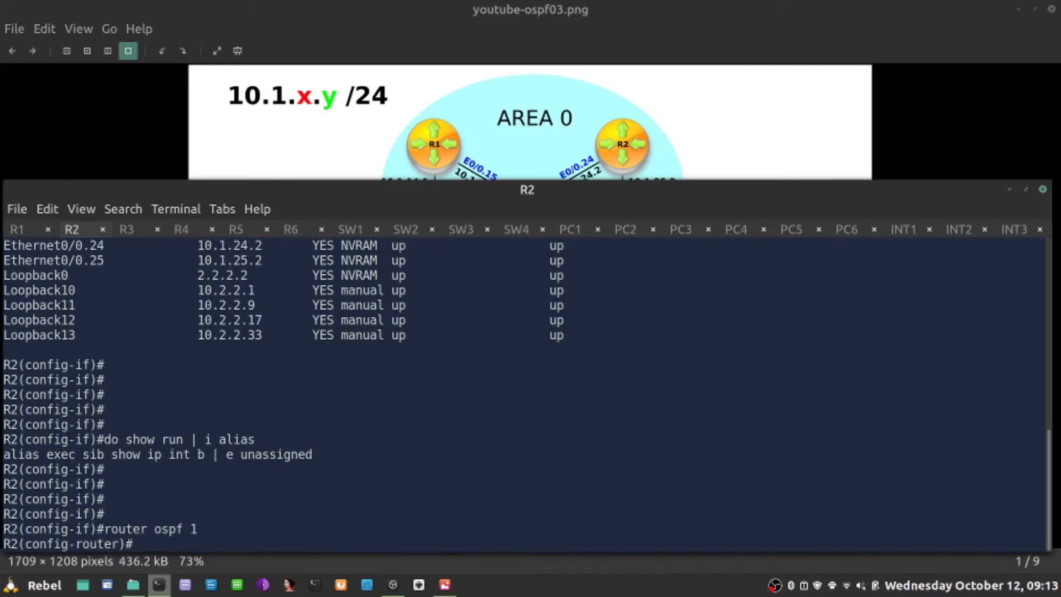
type("network 10.2.2.0")
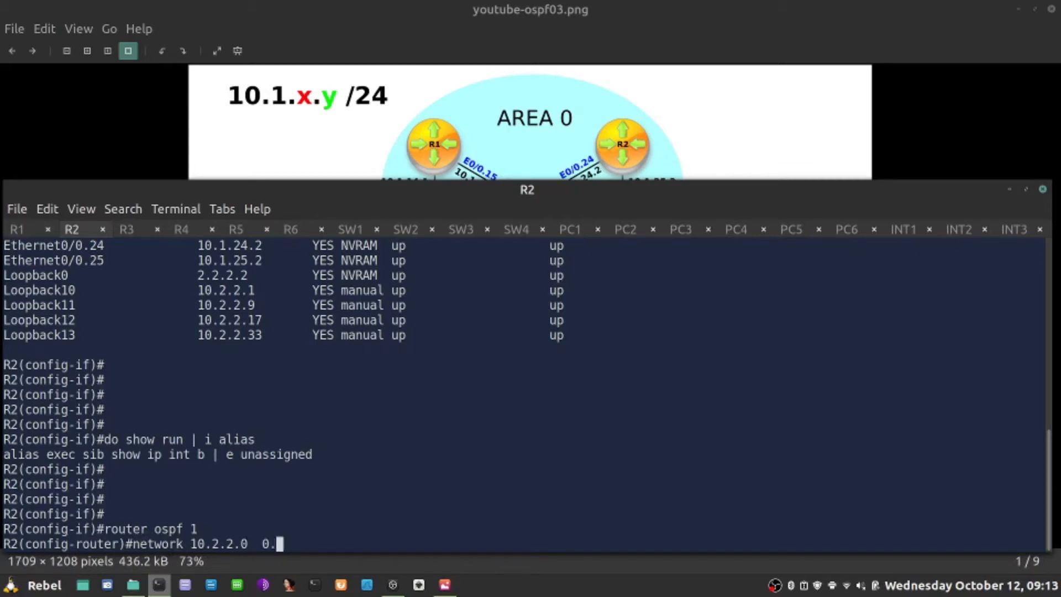
type("0.0.2")
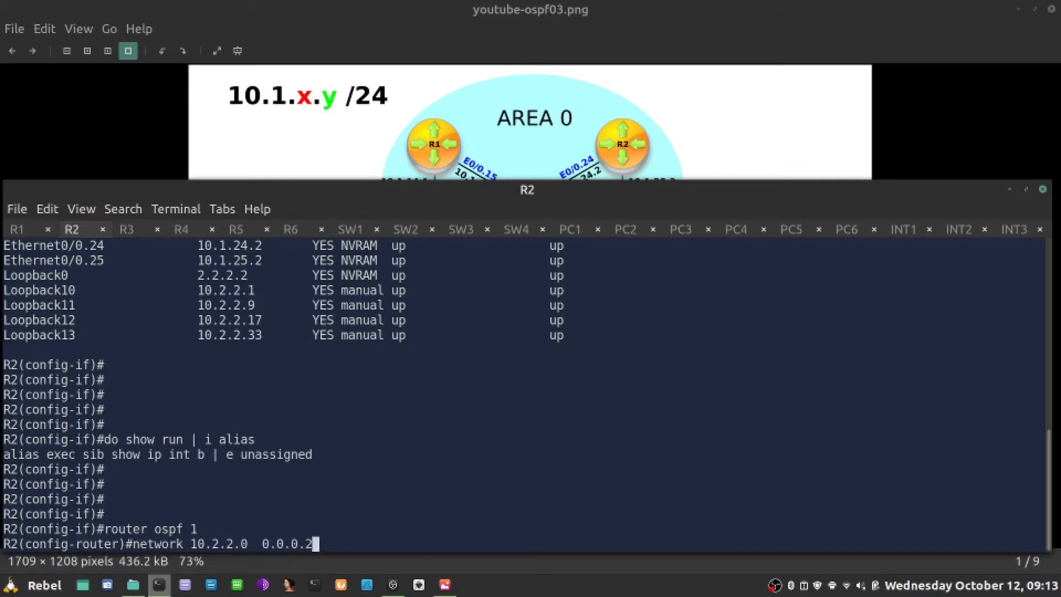
type("55")
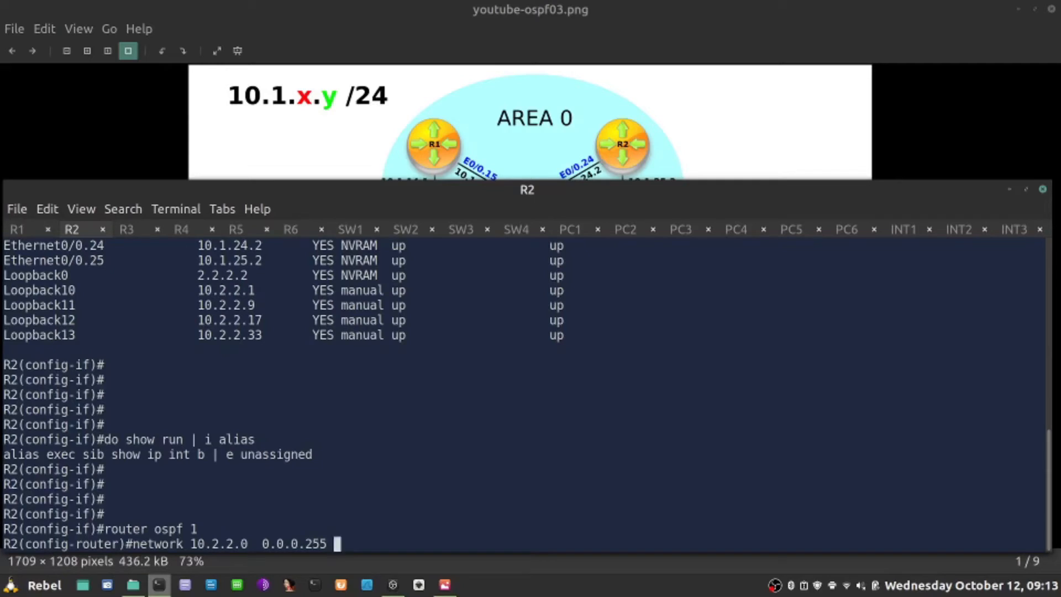
type("area 0")
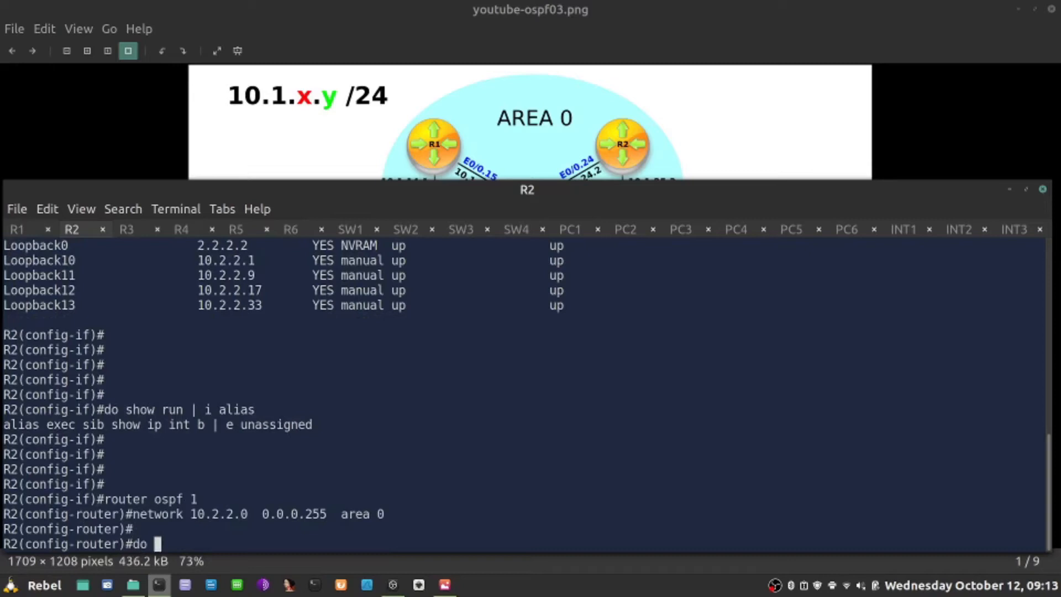
Show the OSPF interface brief and highlight the Lo10–Lo13 area 0 lines.
type("show ip ospf int")
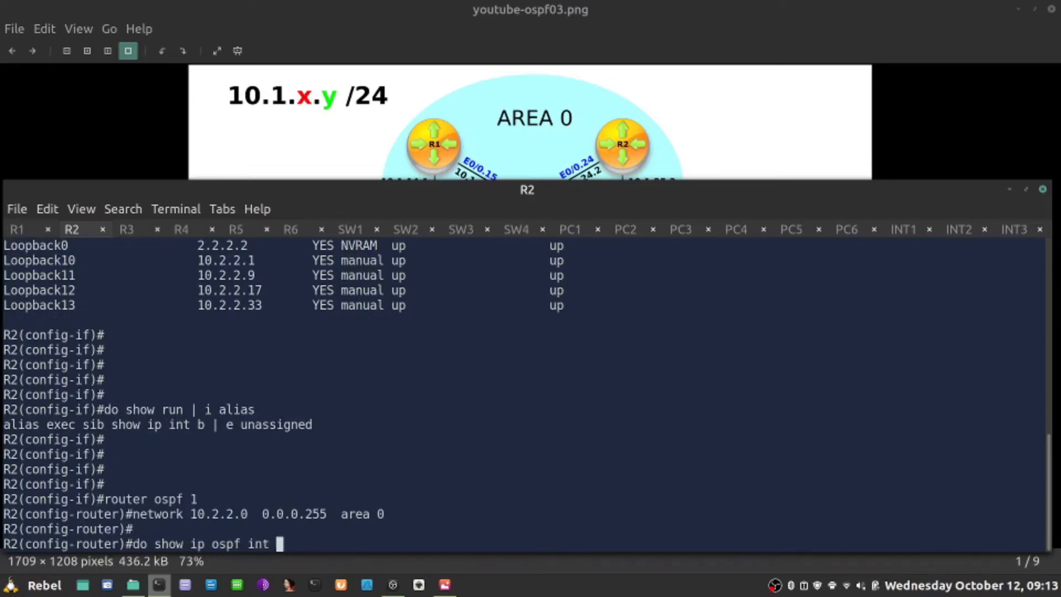
type("brief")
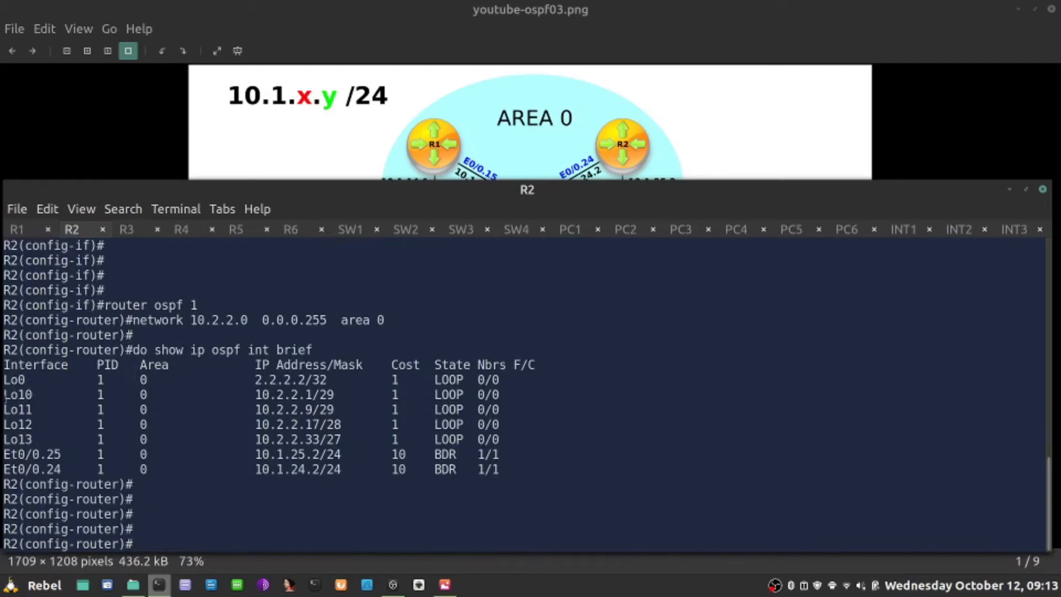
left_click_drag(7, 395, 548, 443)
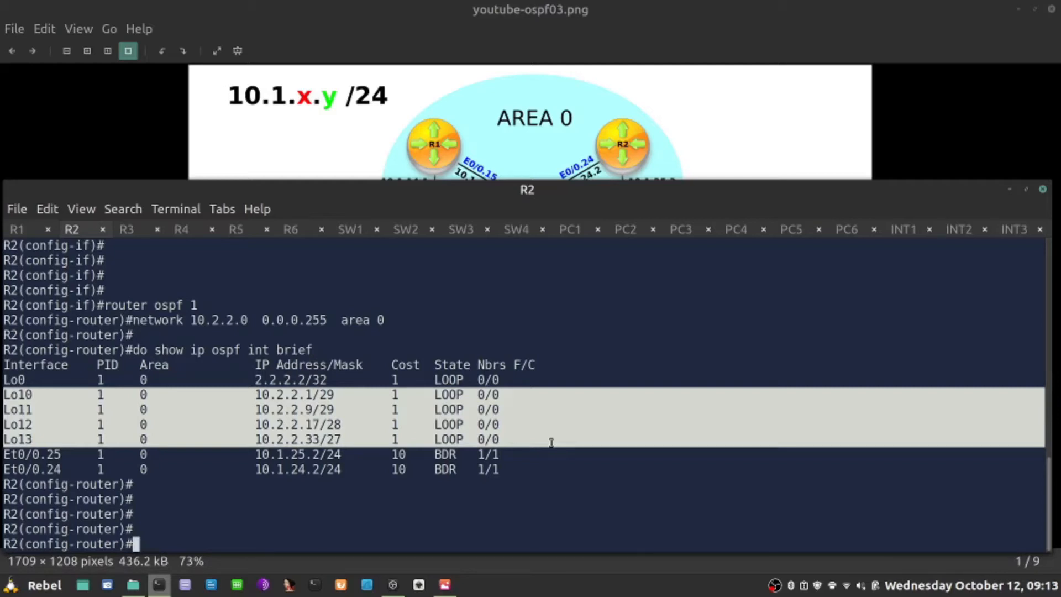
Reset and clear R2's console, then switch to R1 to view its /32 OSPF routes.
left_click(175, 208)
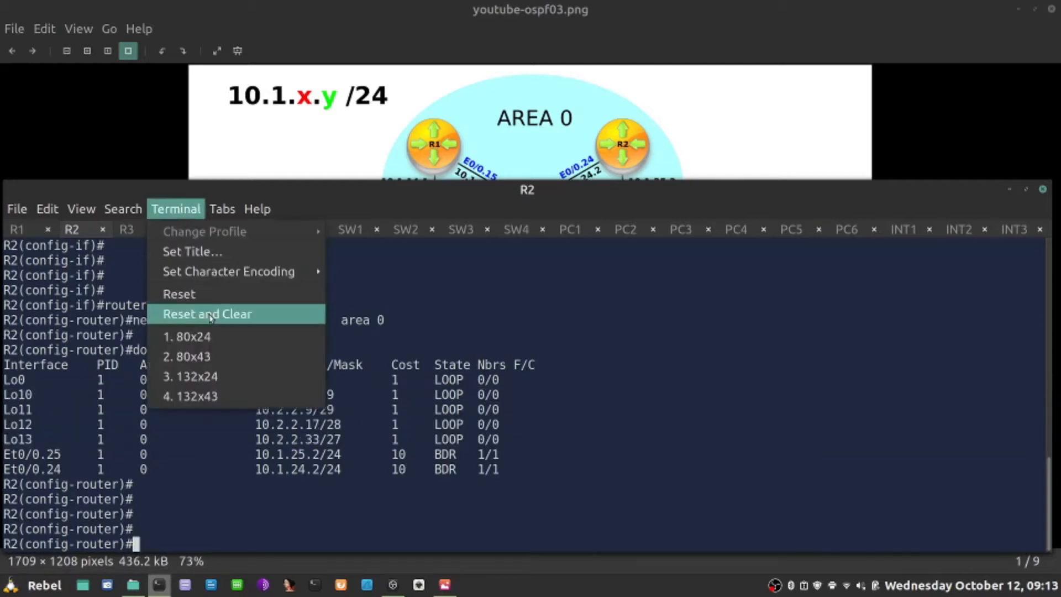
left_click(206, 314)
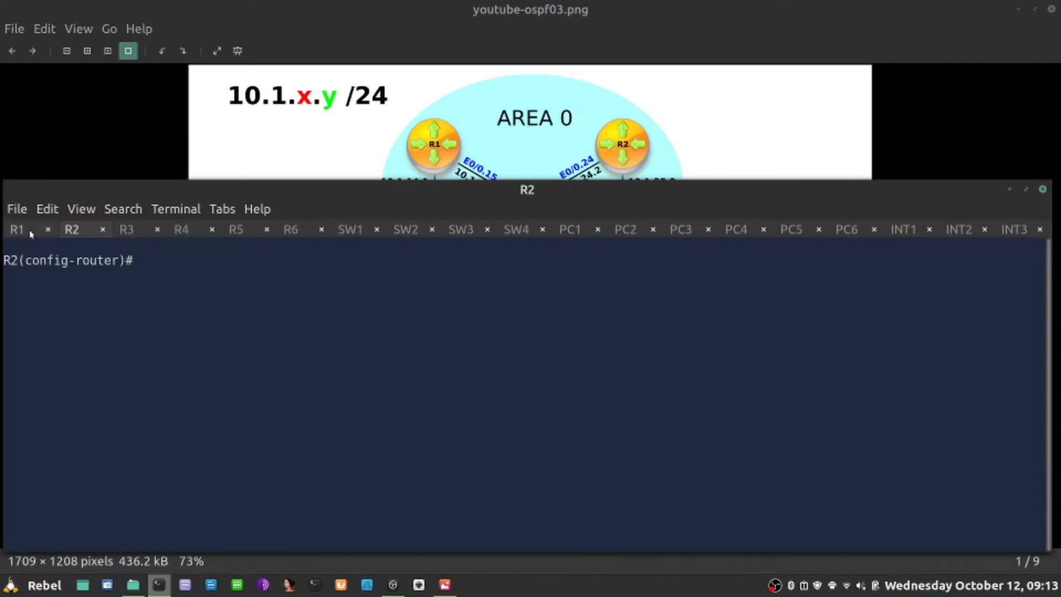
left_click(17, 229)
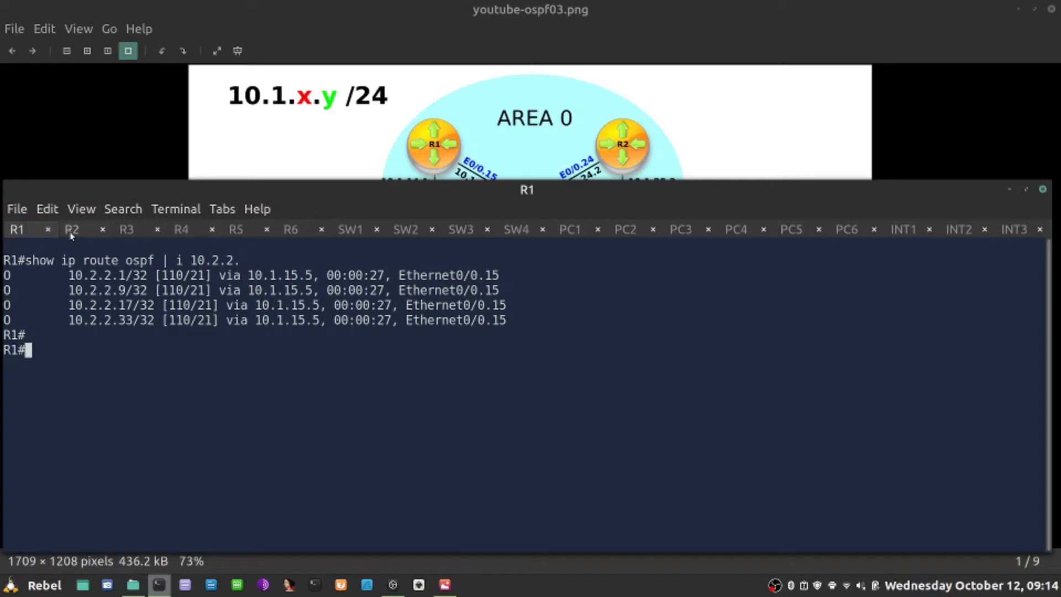
Set OSPF network type point-to-point on R2 loopbacks 10 through 13.
left_click(71, 230)
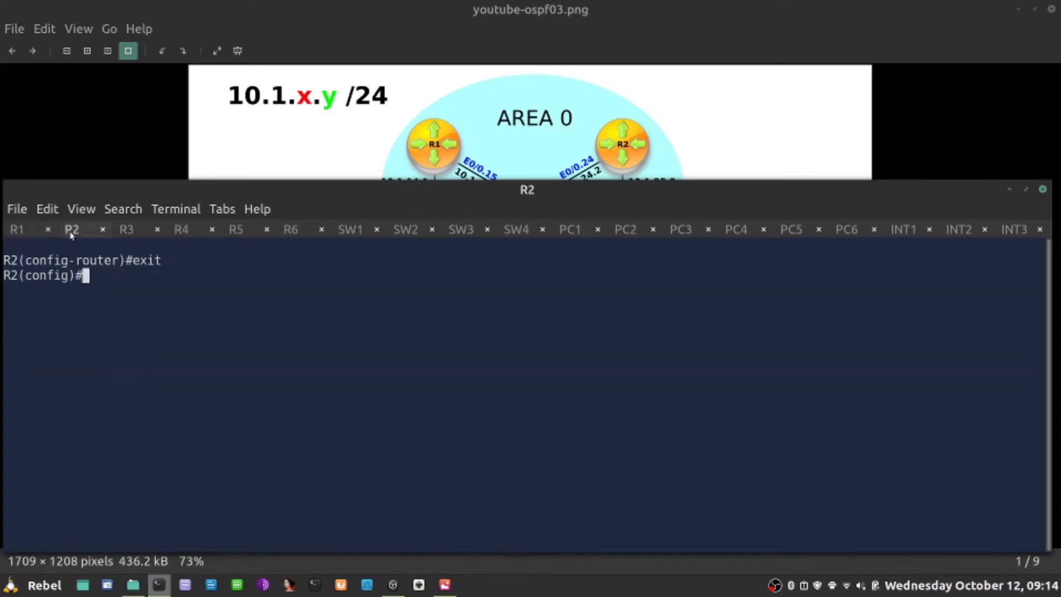
type("int range")
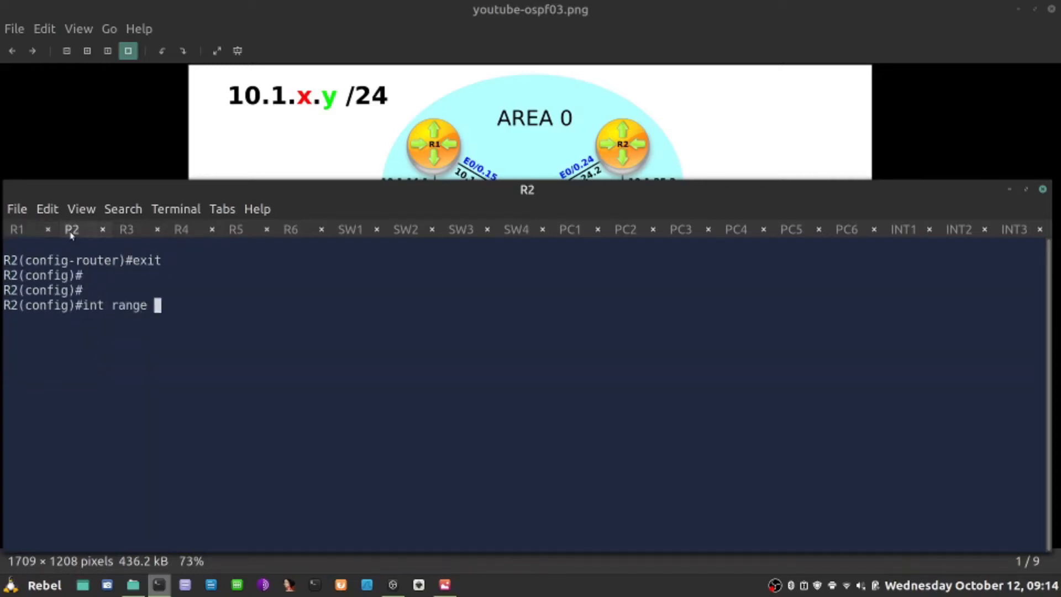
type("l10")
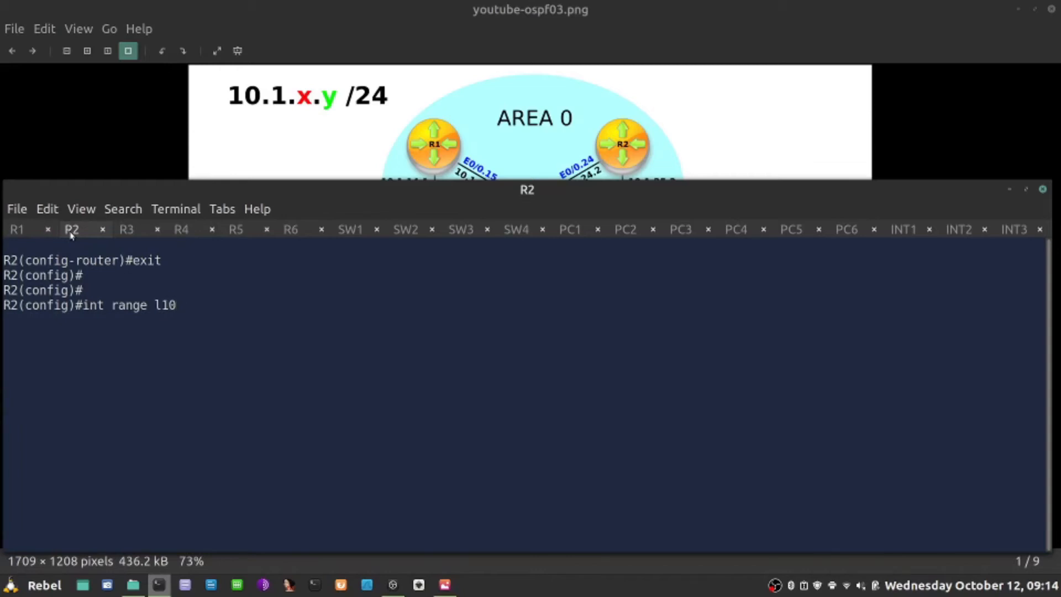
key("Return")
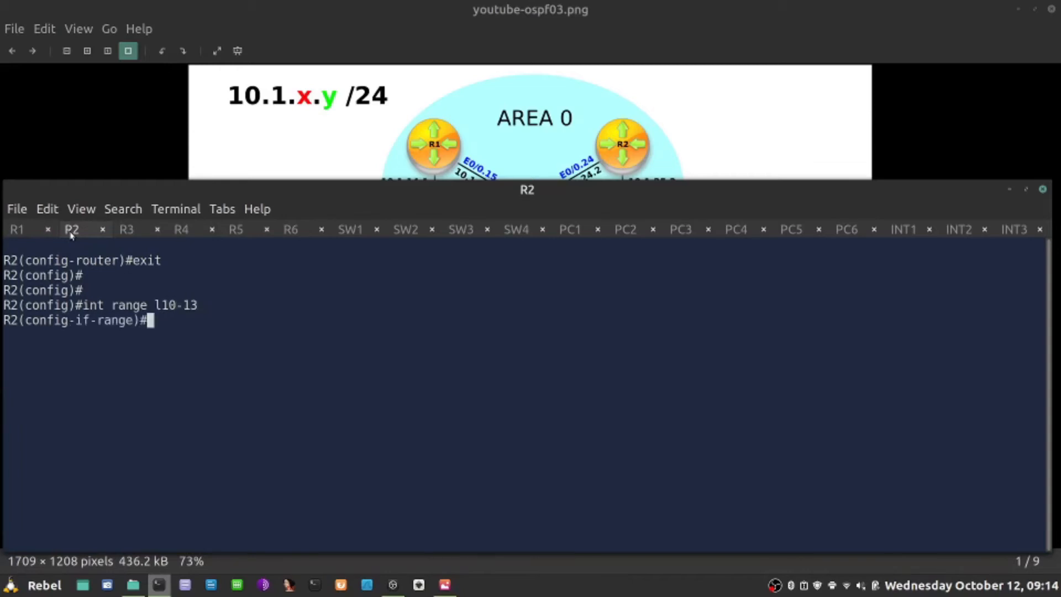
type("ip osfp")
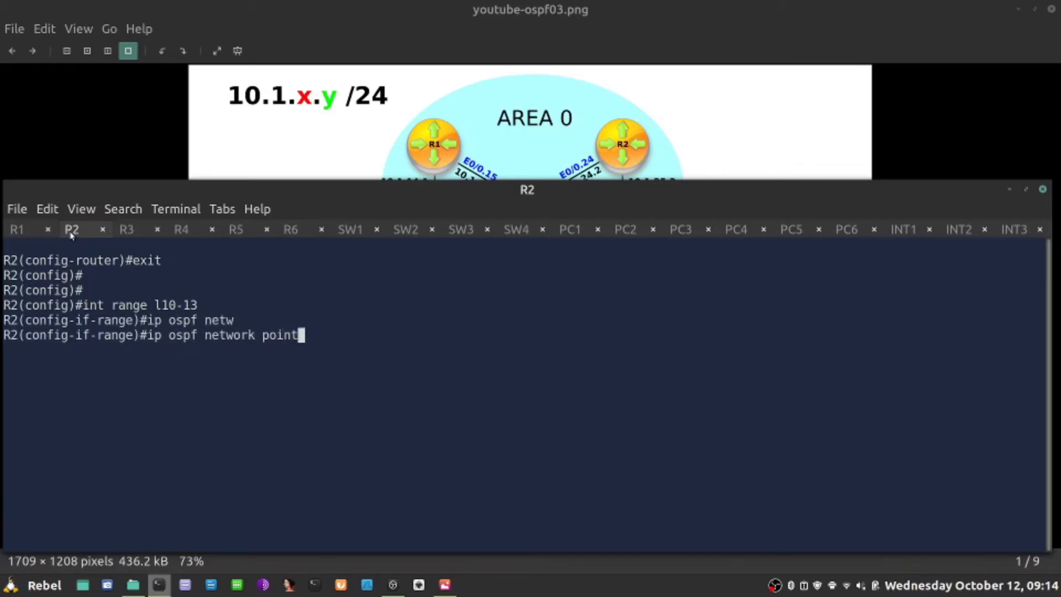
type("-to-point")
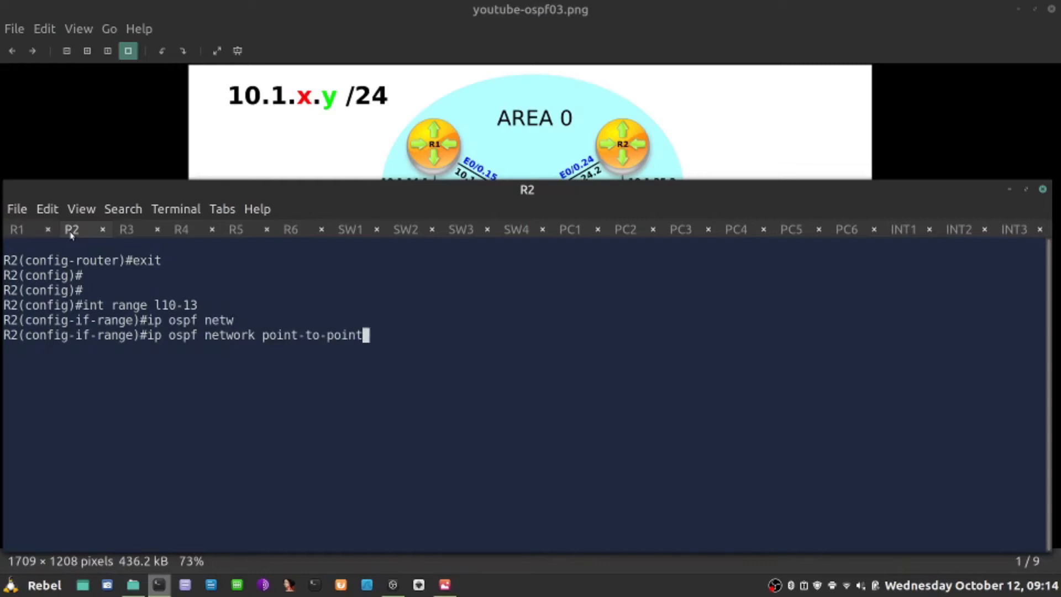
Display Loopback10's running configuration to confirm the point-to-point setting.
type("do")
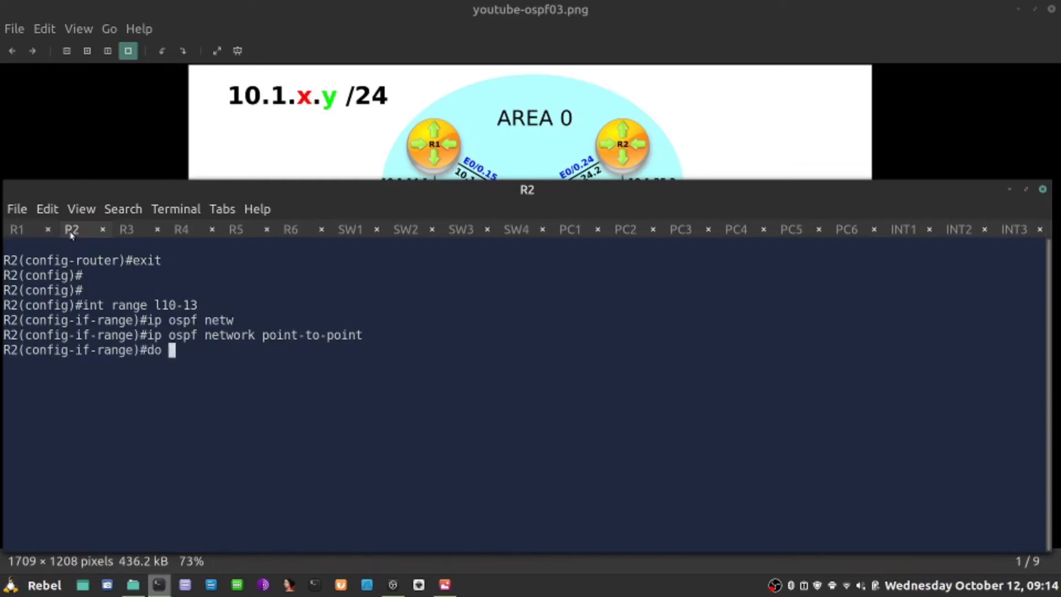
type("show u")
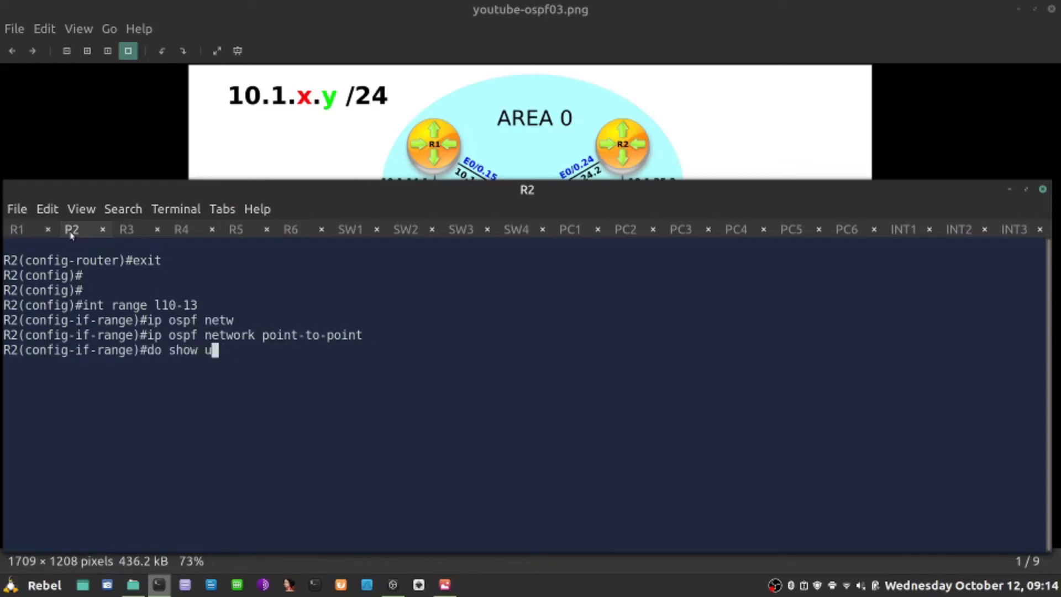
type("run int l10")
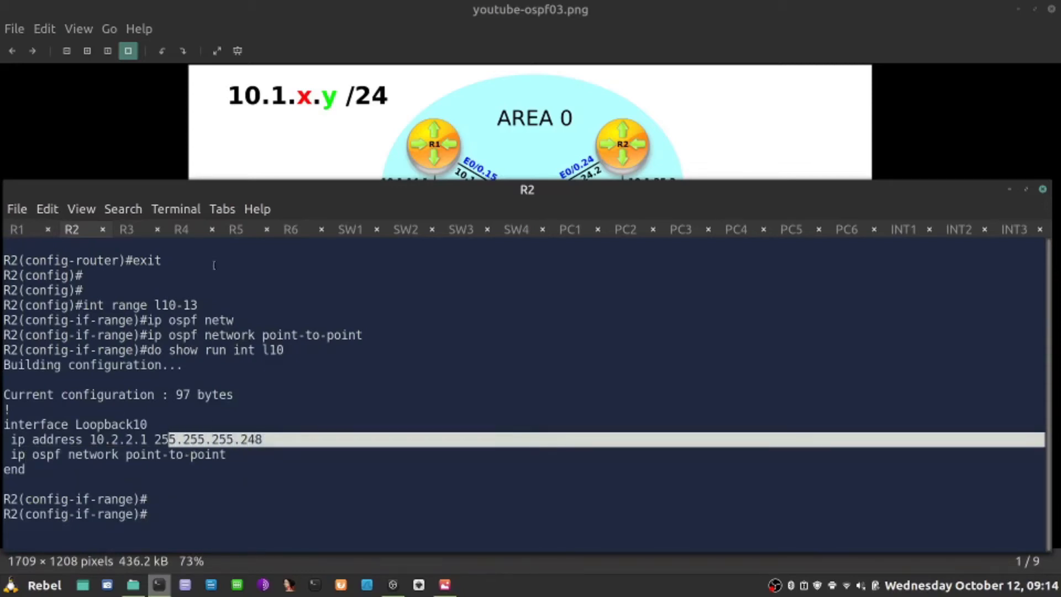
On R1, filter OSPF routes for 10.2.2. to see the /29, /29, /28 and /27 prefixes.
left_click(16, 230)
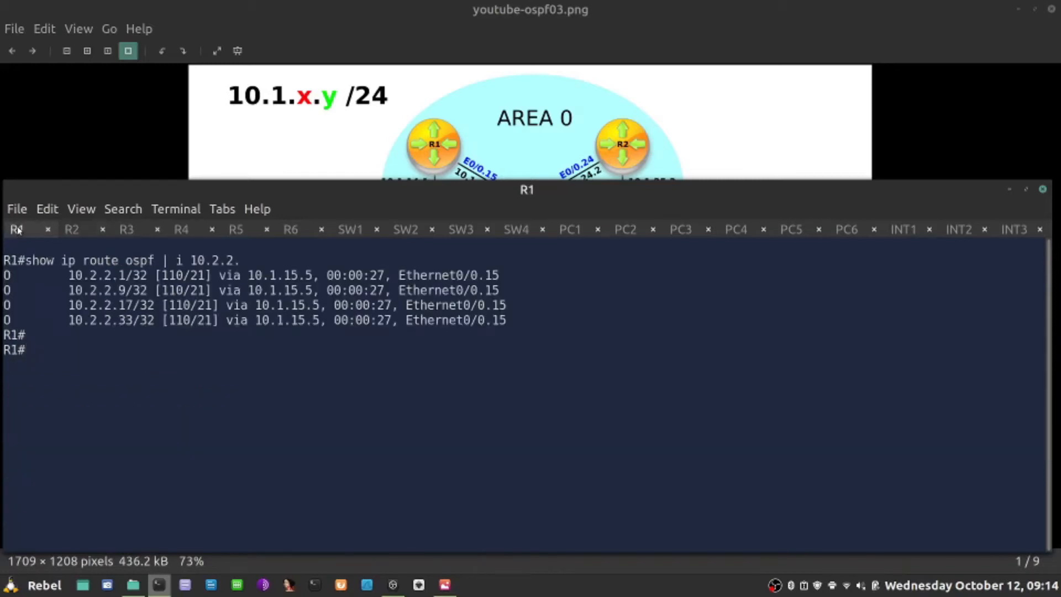
type("show ip route ospf | i 10.2.2.")
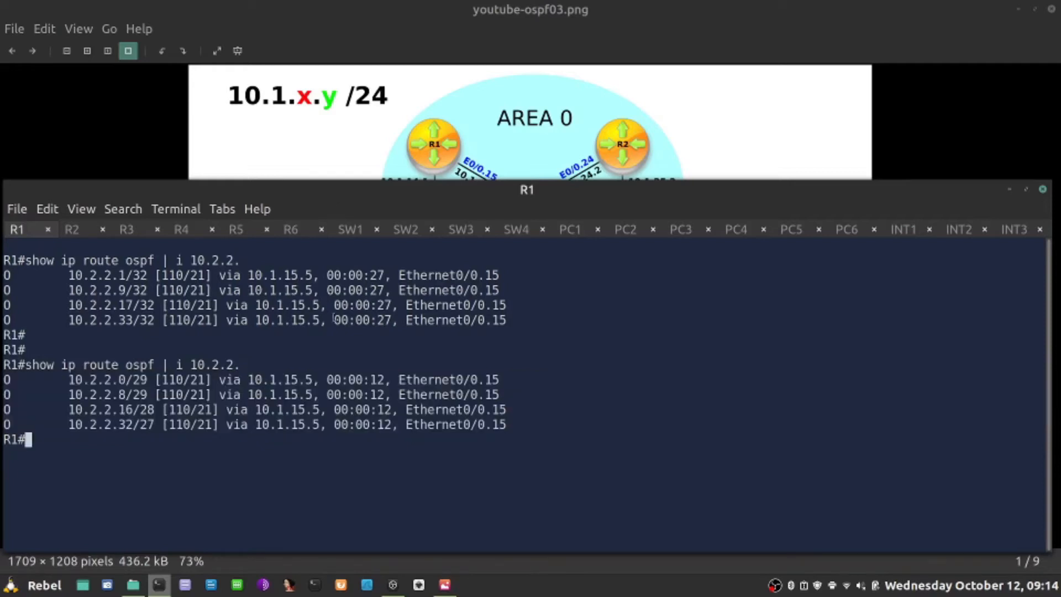
Reset and clear R1's console and enter configuration mode.
left_click(175, 208)
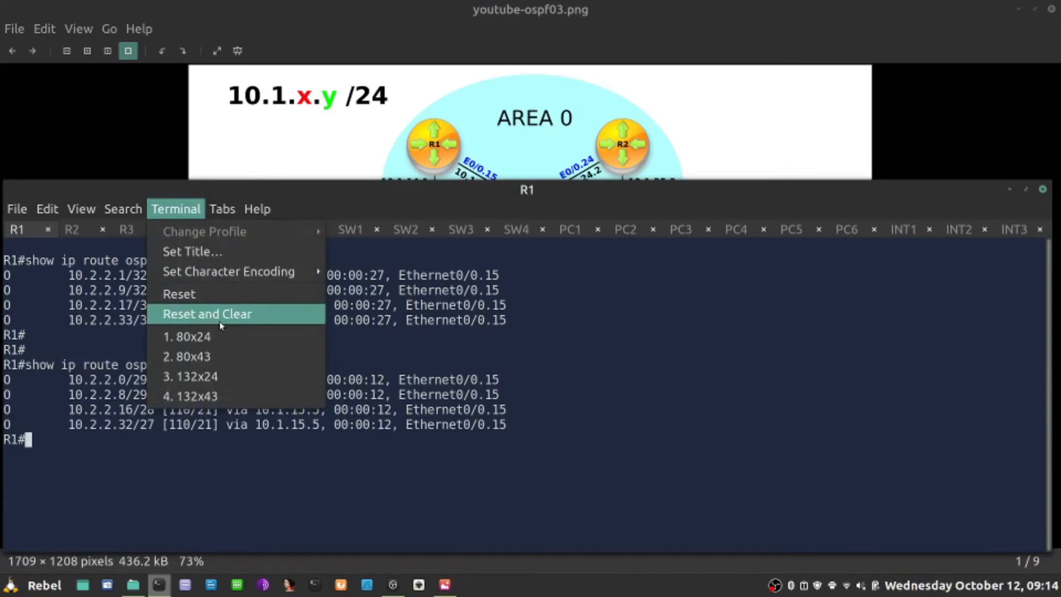
left_click(208, 313)
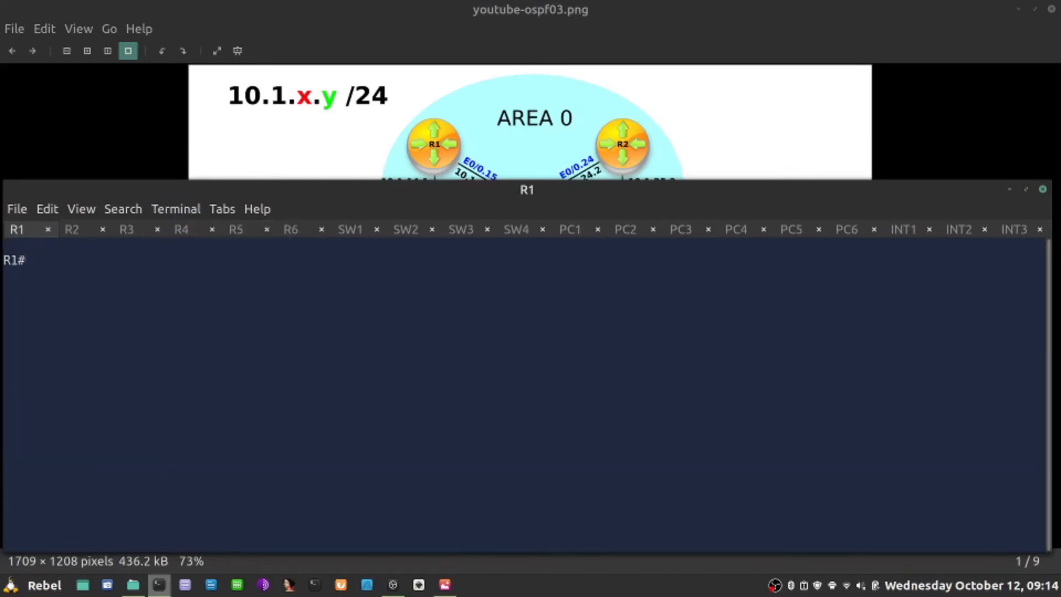
type("conf t")
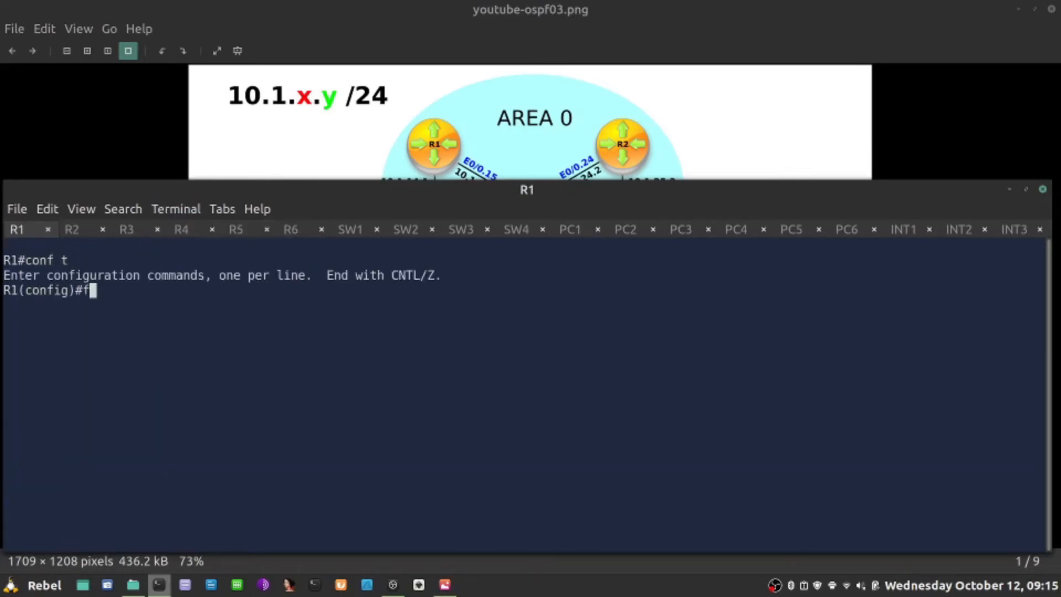
Query help for 'ip prefix-list DENY_R2_SUBNETS' options and begin a deny entry.
type("ip pr")
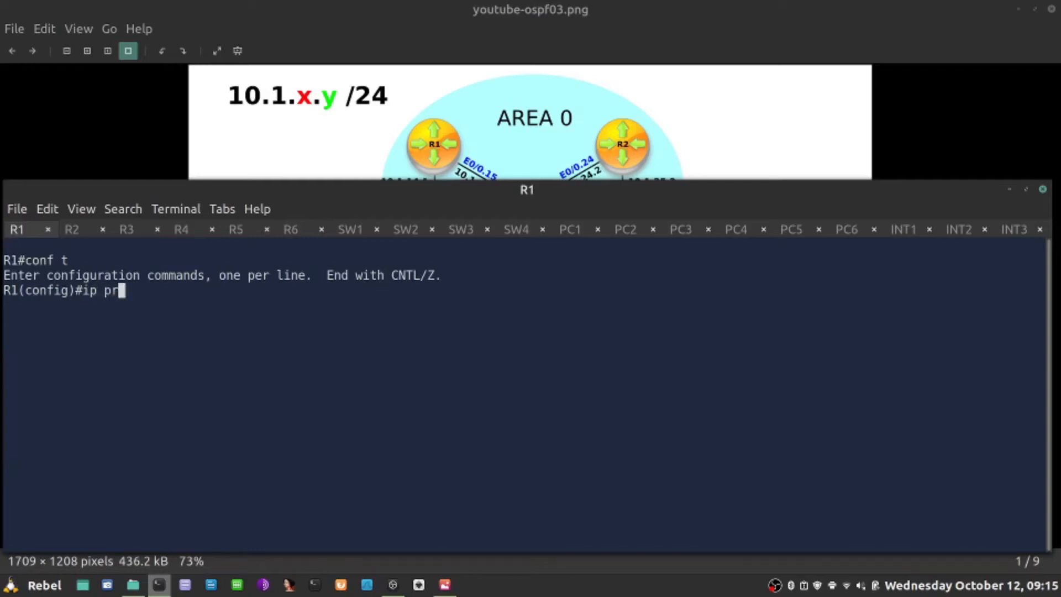
type("efix-list")
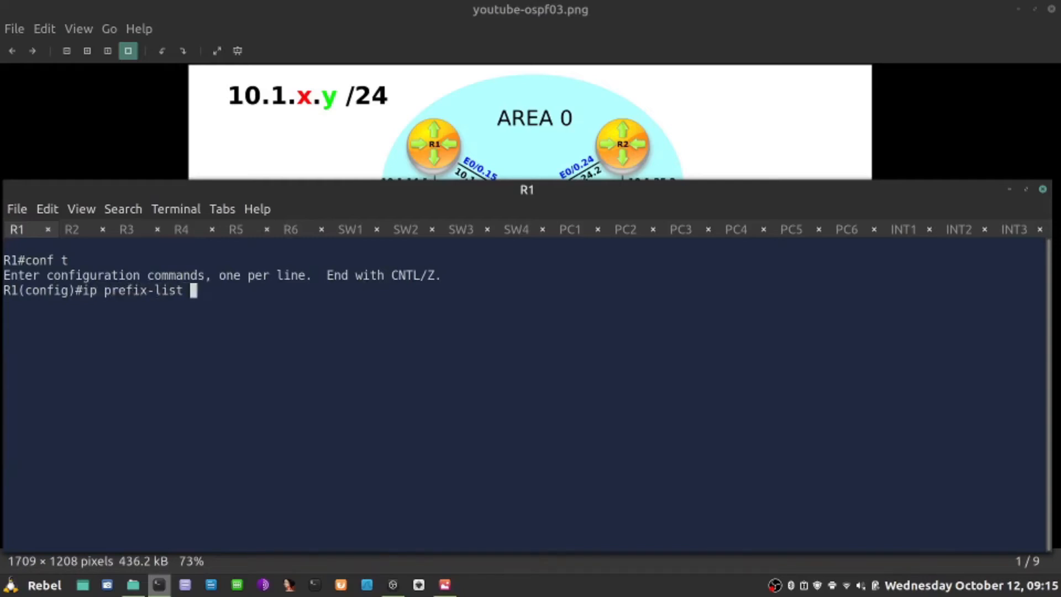
type("?")
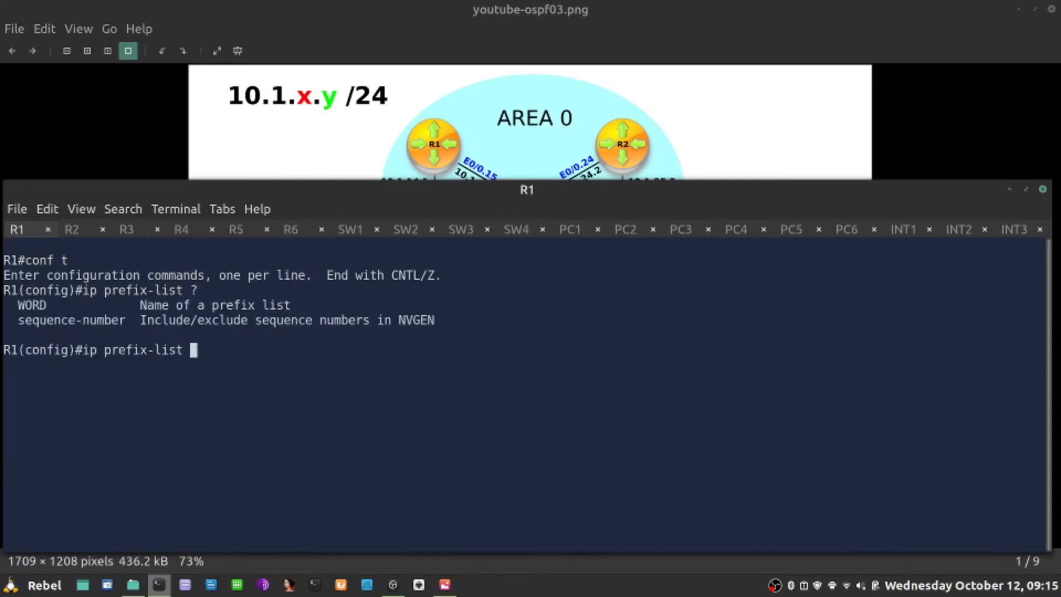
type("DENY")
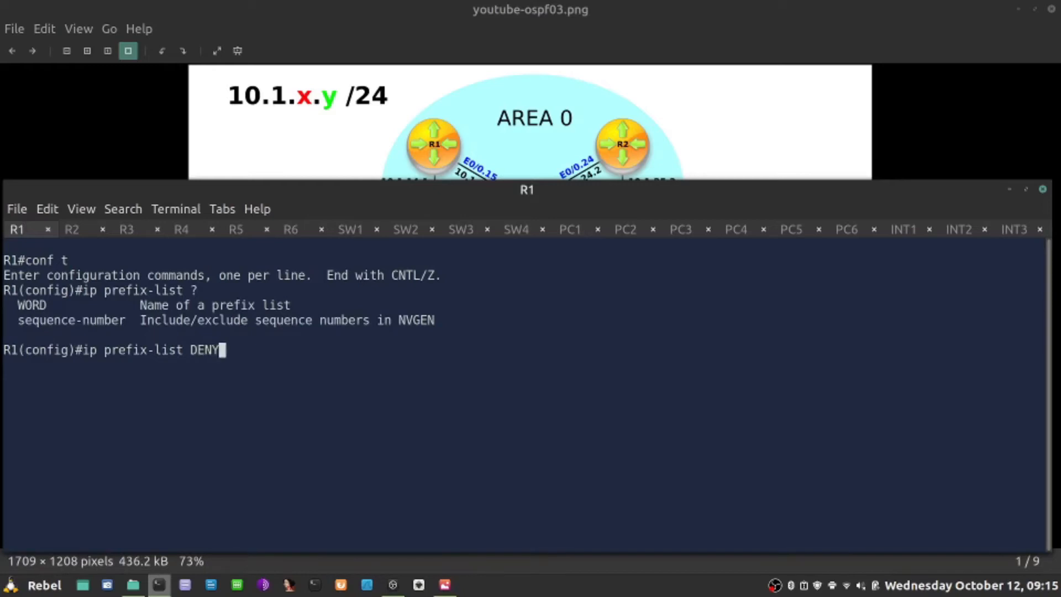
type("_R2")
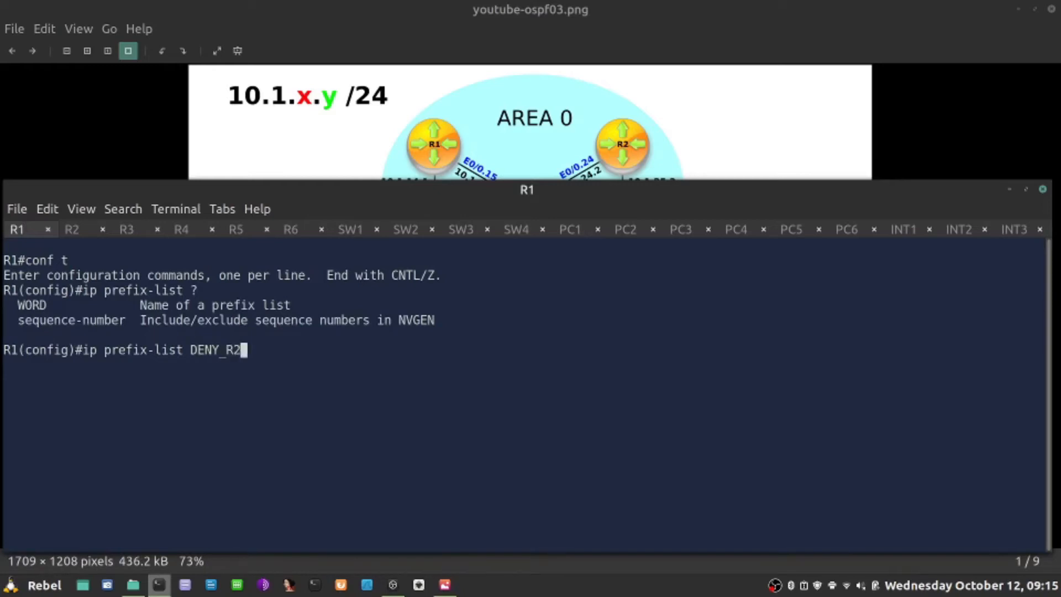
type("_SUBN")
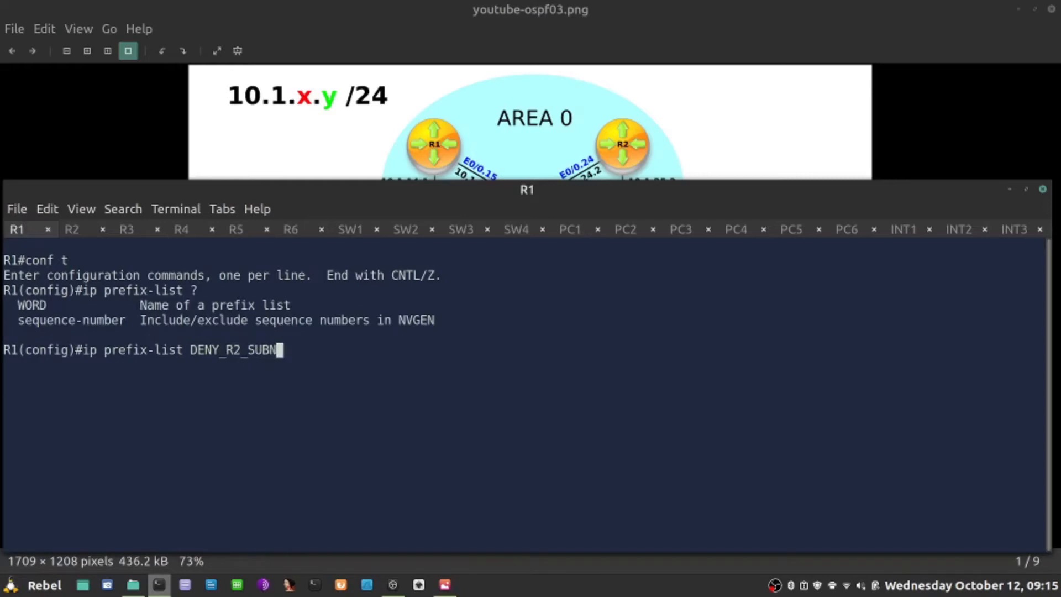
type("ETS")
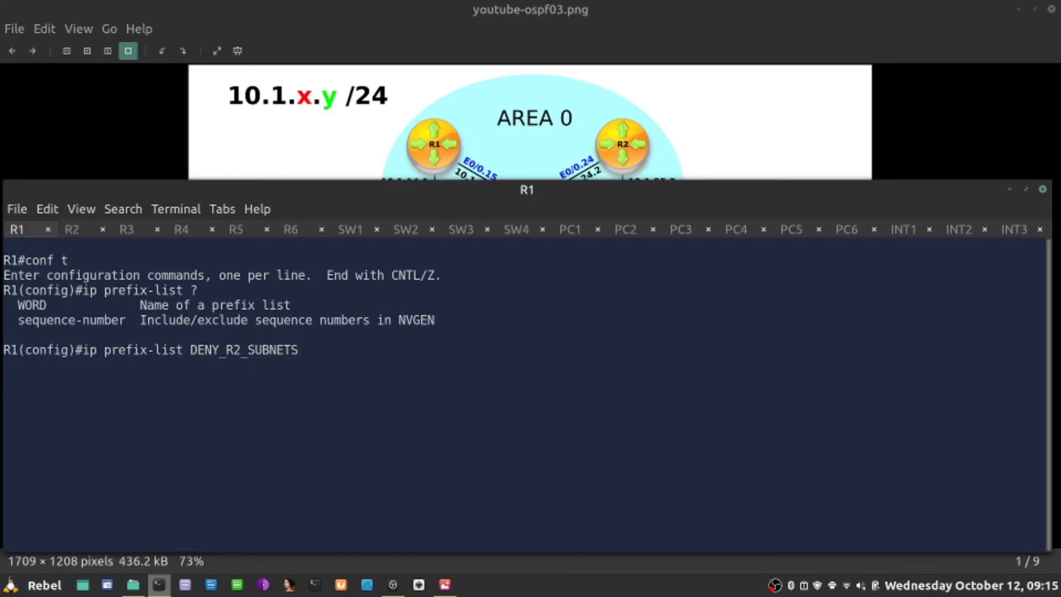
type("?")
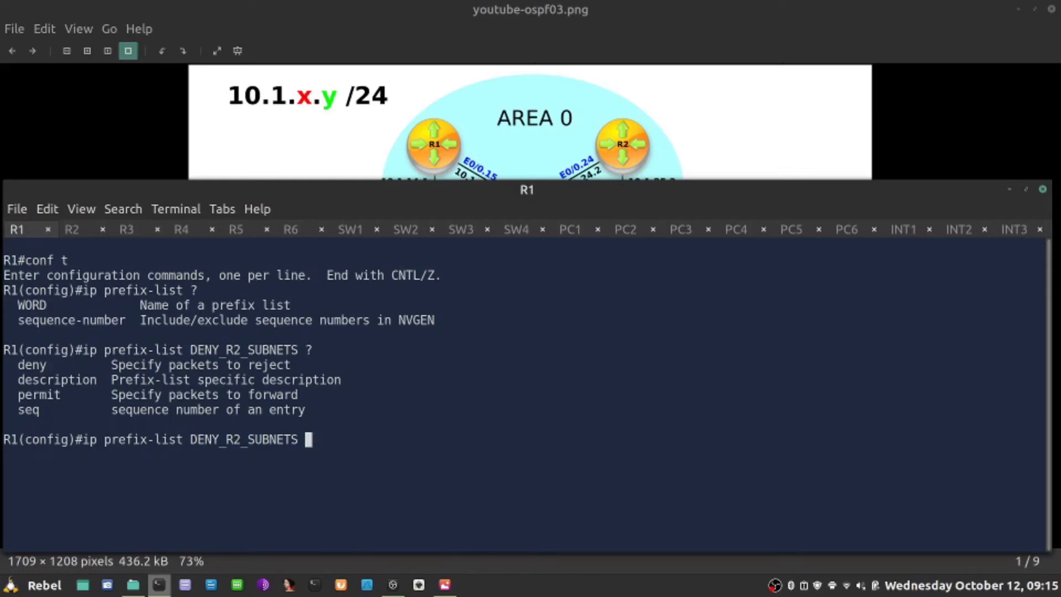
type("den")
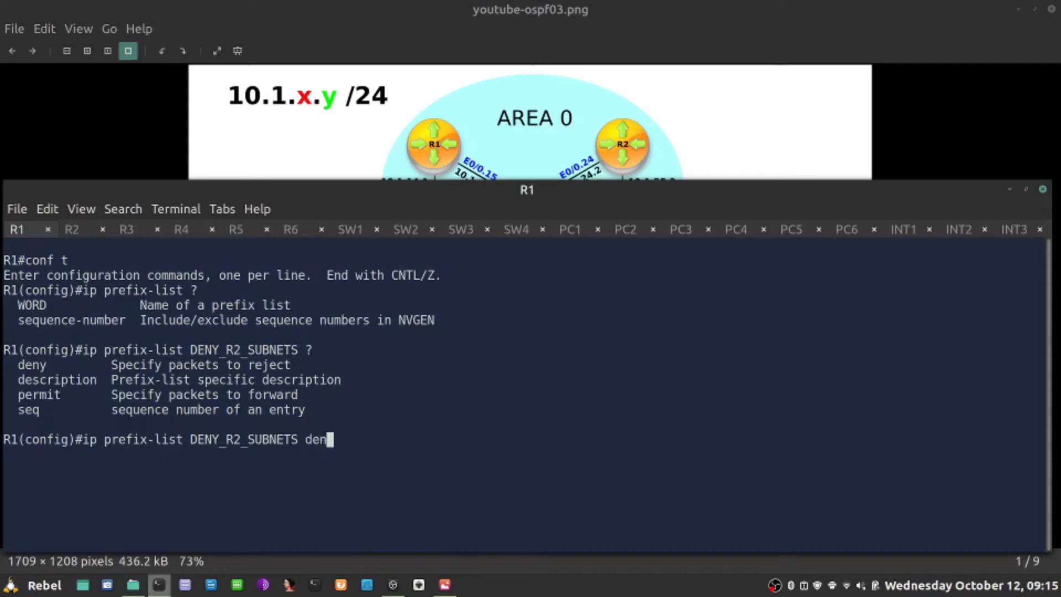
type("y")
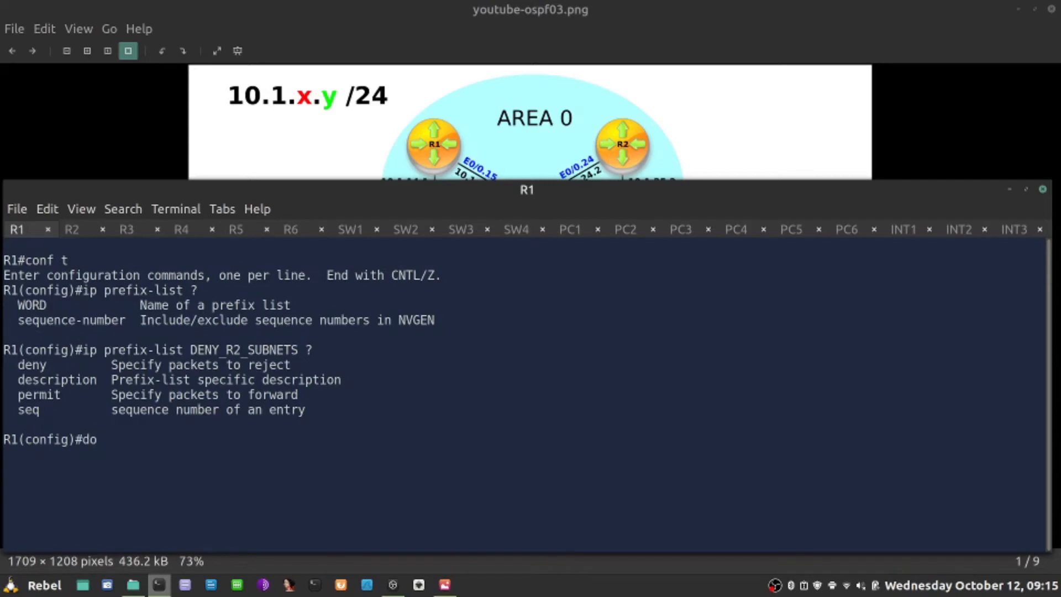
From config mode, list R1's OSPF routes matching 10.2. to check all four R2 subnets.
type("show ip route o")
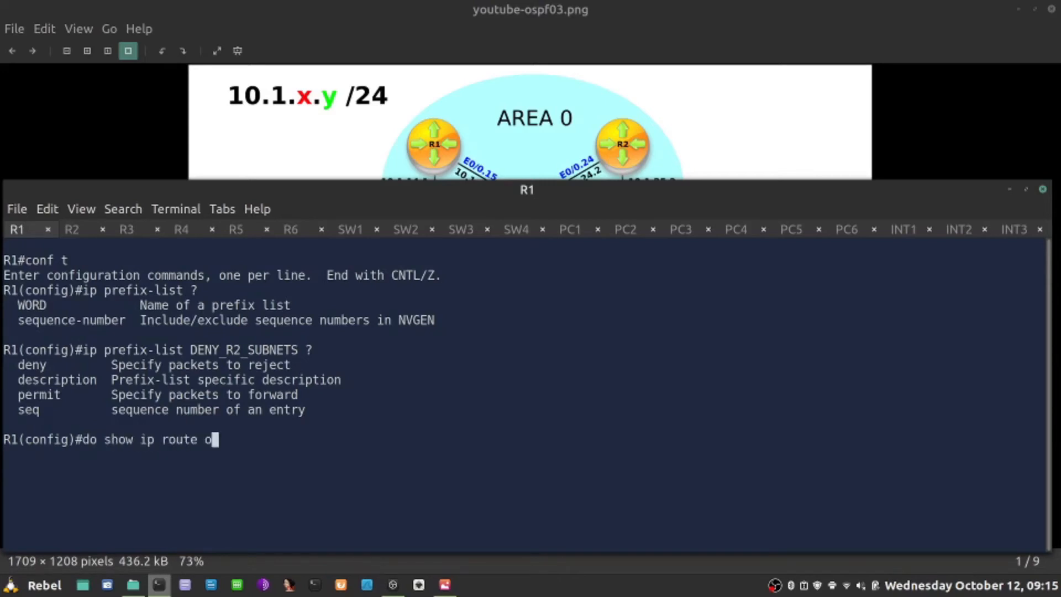
type("spf | i 10.2.")
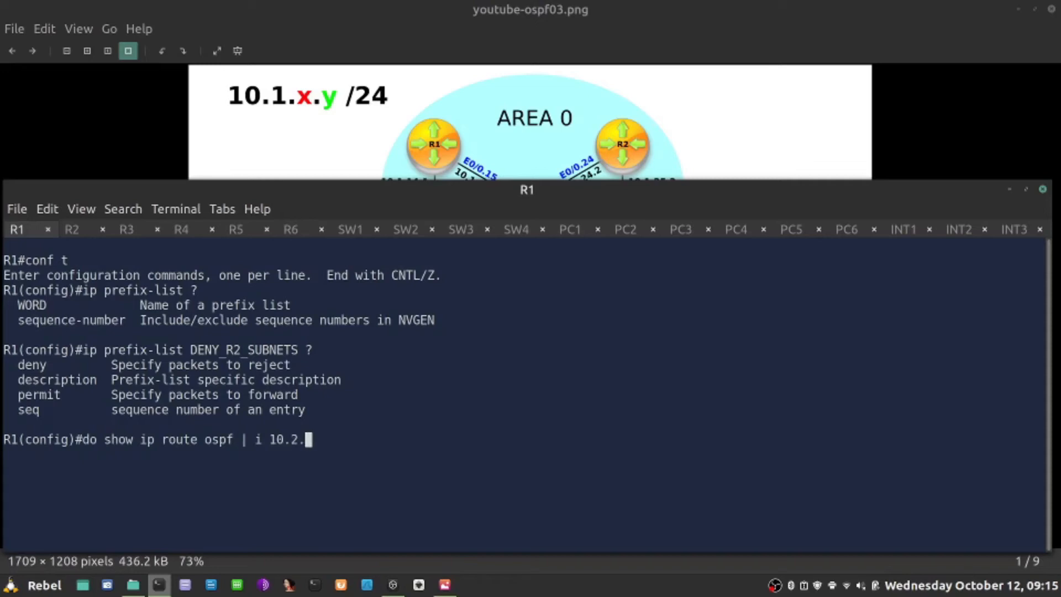
key("Return")
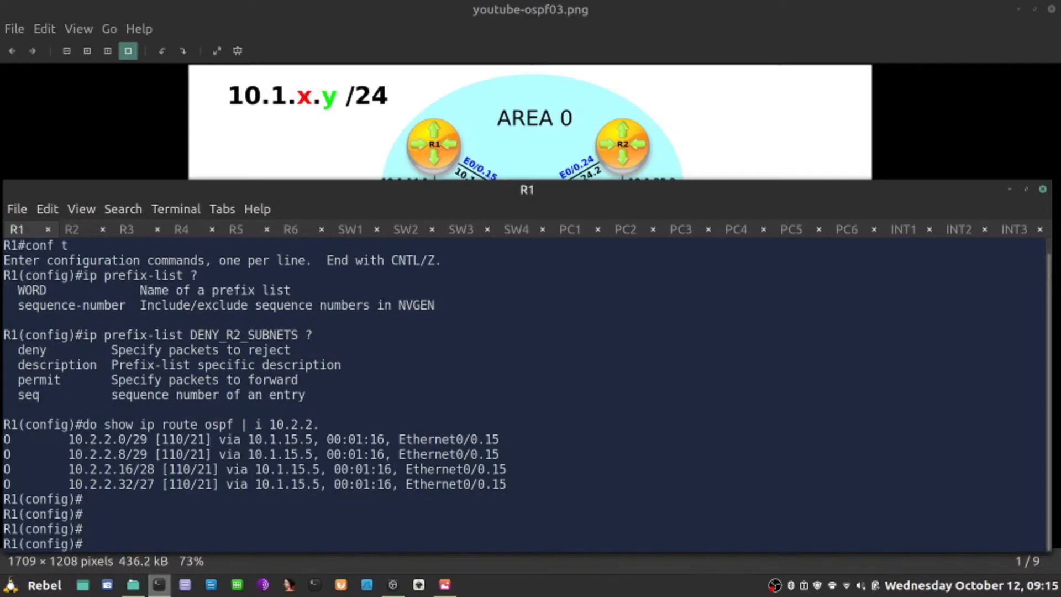
Add 'deny 10.2.2.8/29' to prefix-list DENY_R2_SUBNETS after the deny-less attempt is rejected.
type("ip prefix-list")
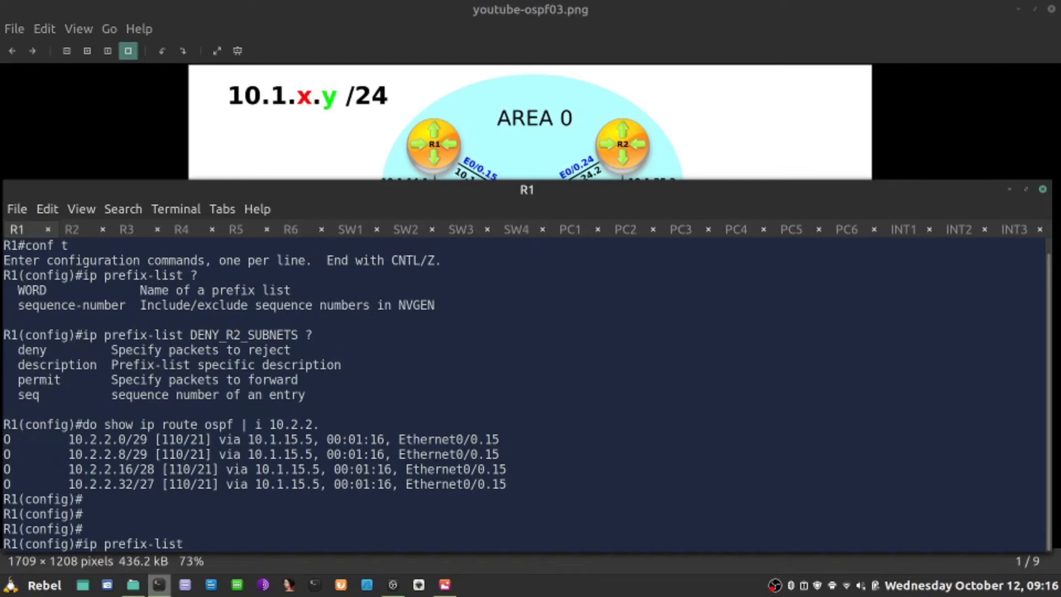
type("DENY_R@")
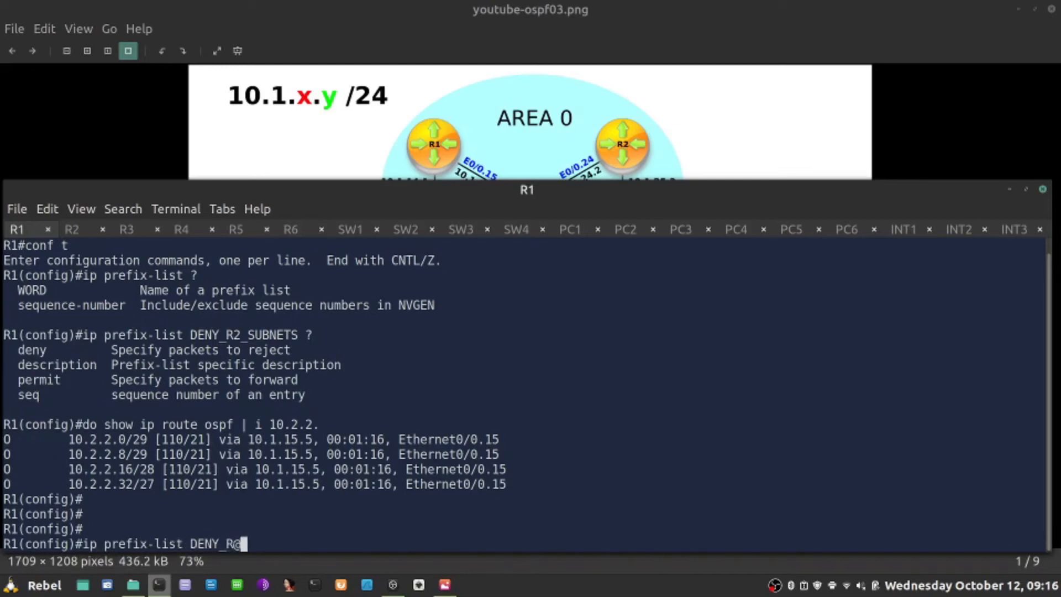
type("2_SUBNETS")
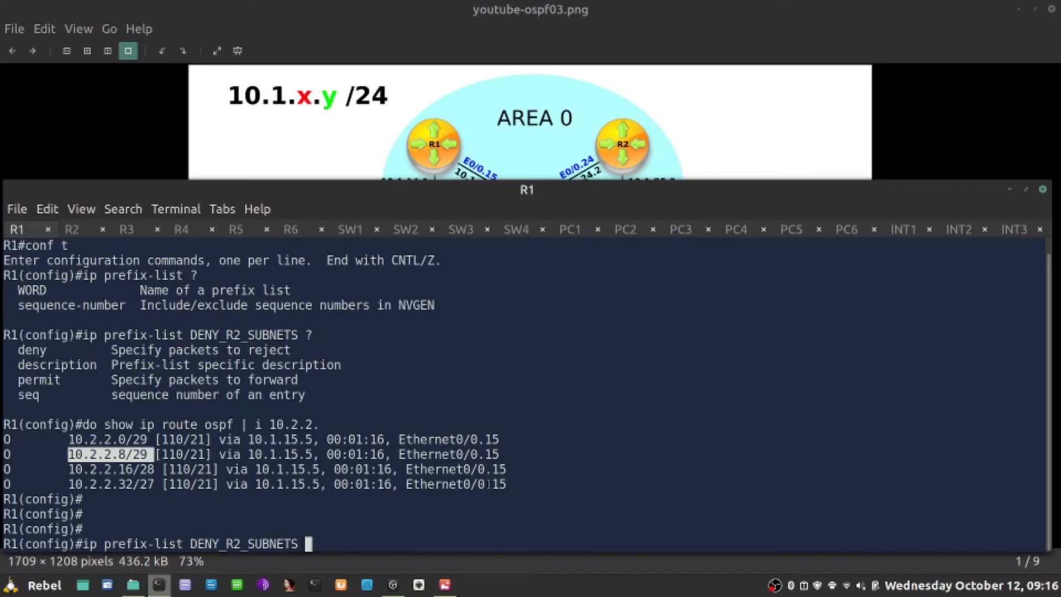
type("10.2.2.8/29")
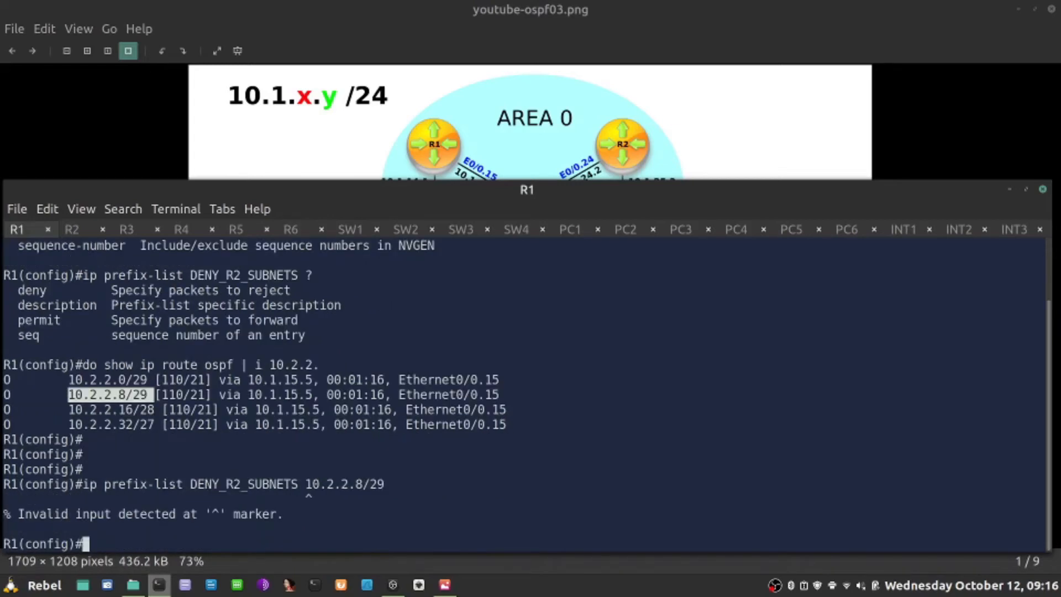
type("ip prefix-list DENY_R2_SUBNETS 10.2.2.8/29")
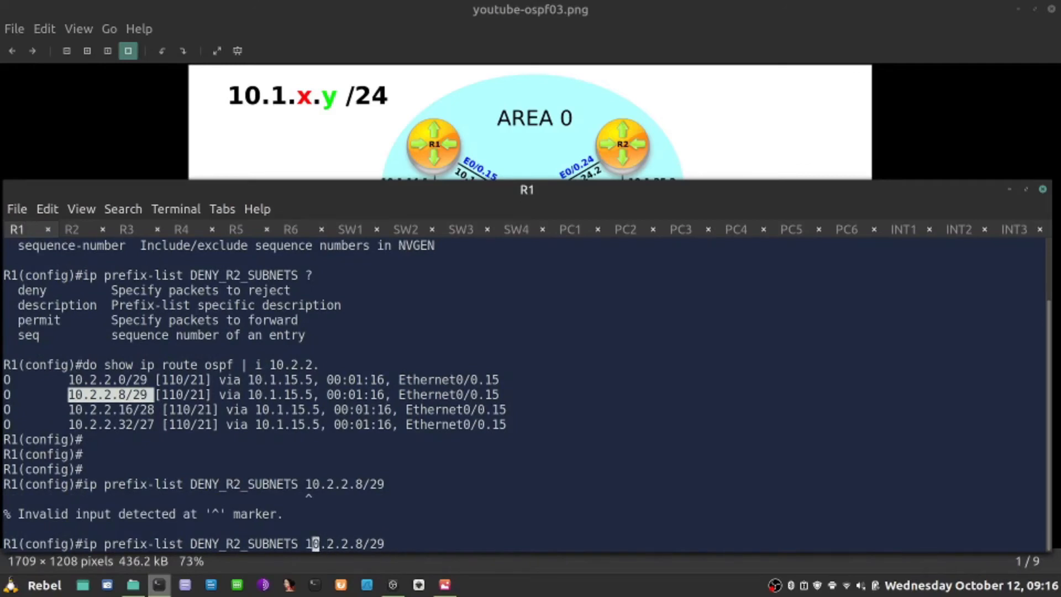
type("deny")
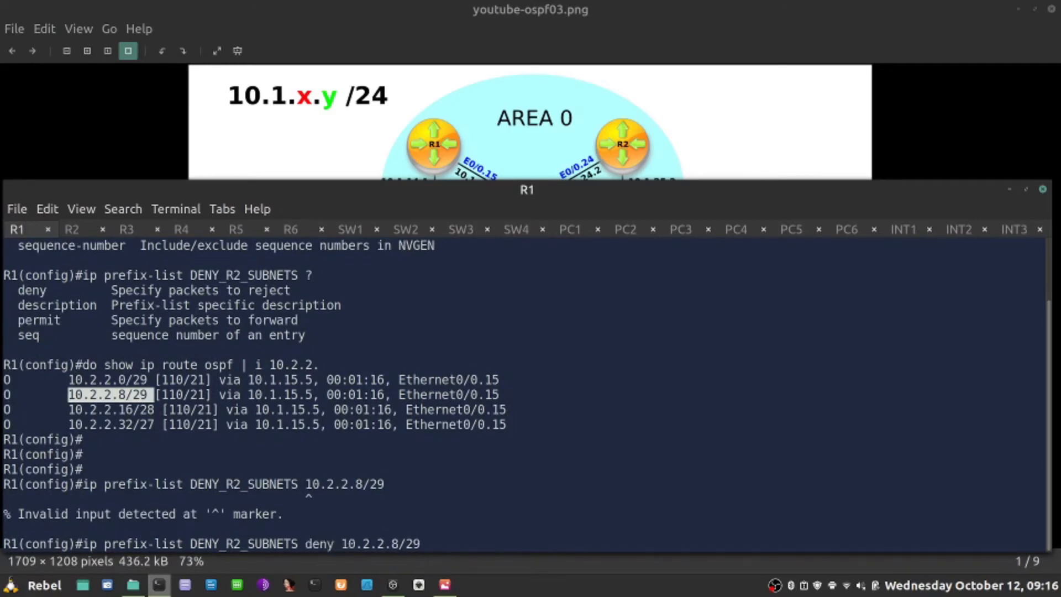
key("Return")
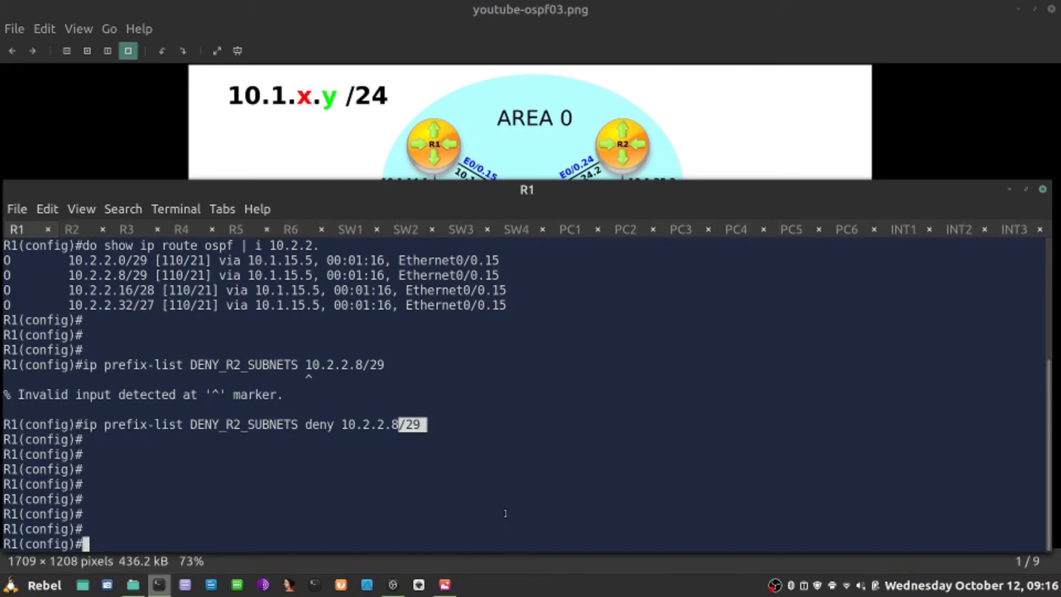
Add a DENY_R2_SUBNETS entry permitting 0.0.0.0/0 le 32 on R1.
type("ip prefix-list DENY_R2_SUBNETS de")
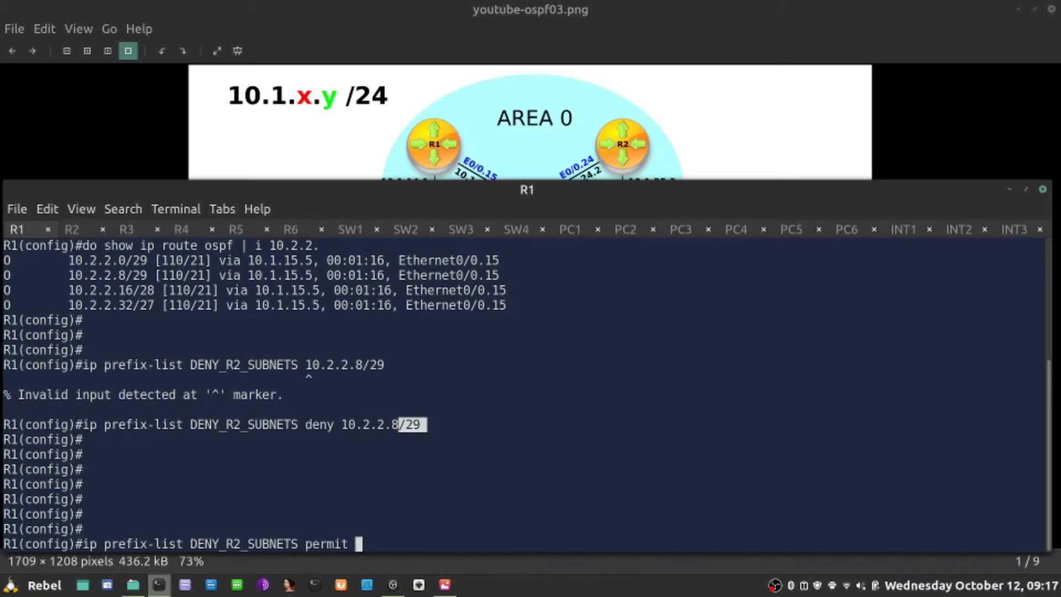
type("0.0.")
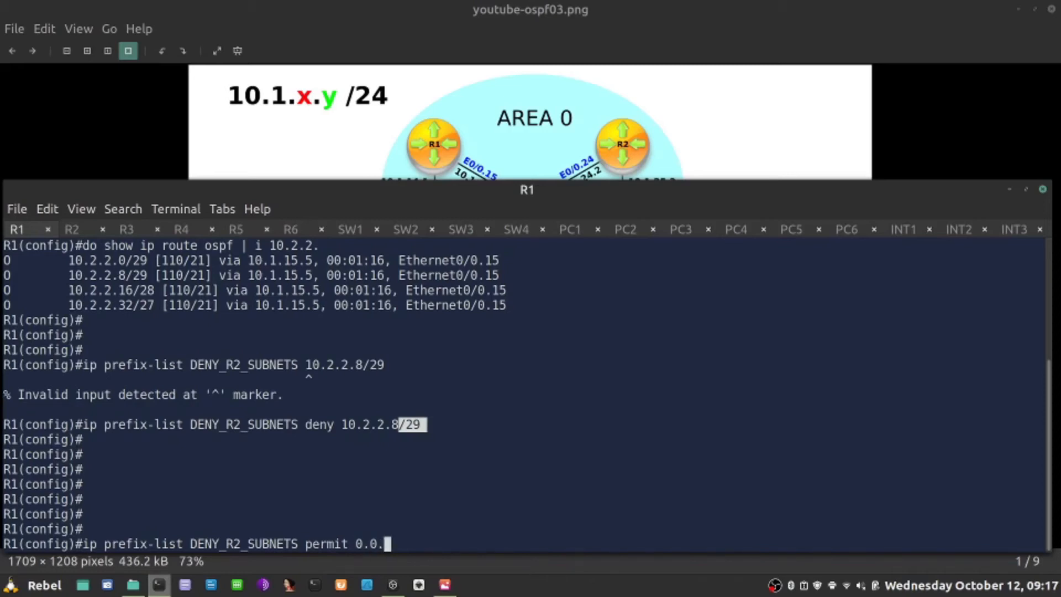
type("0/0")
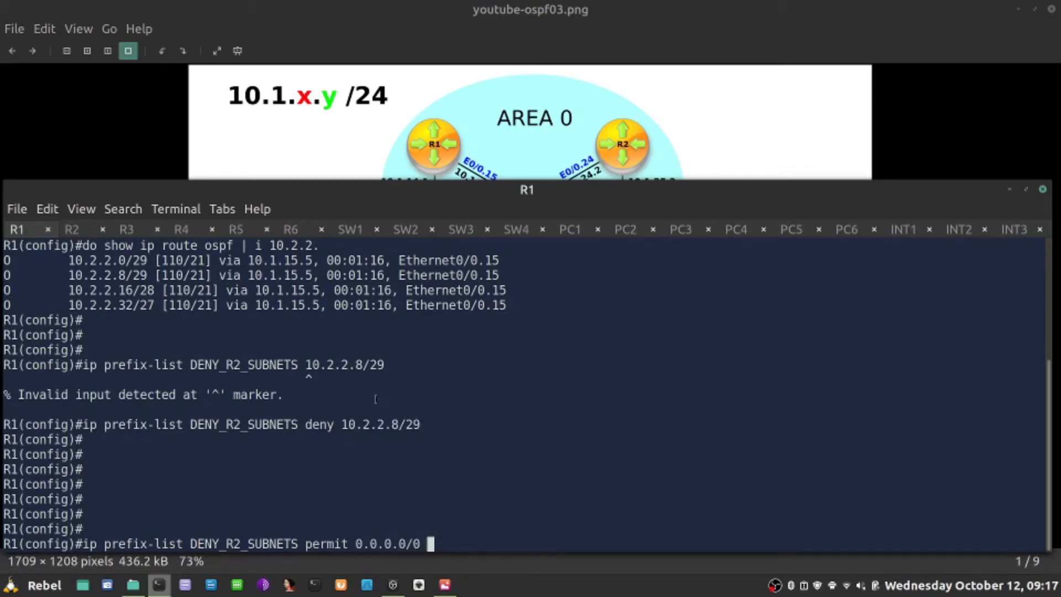
type("le 32")
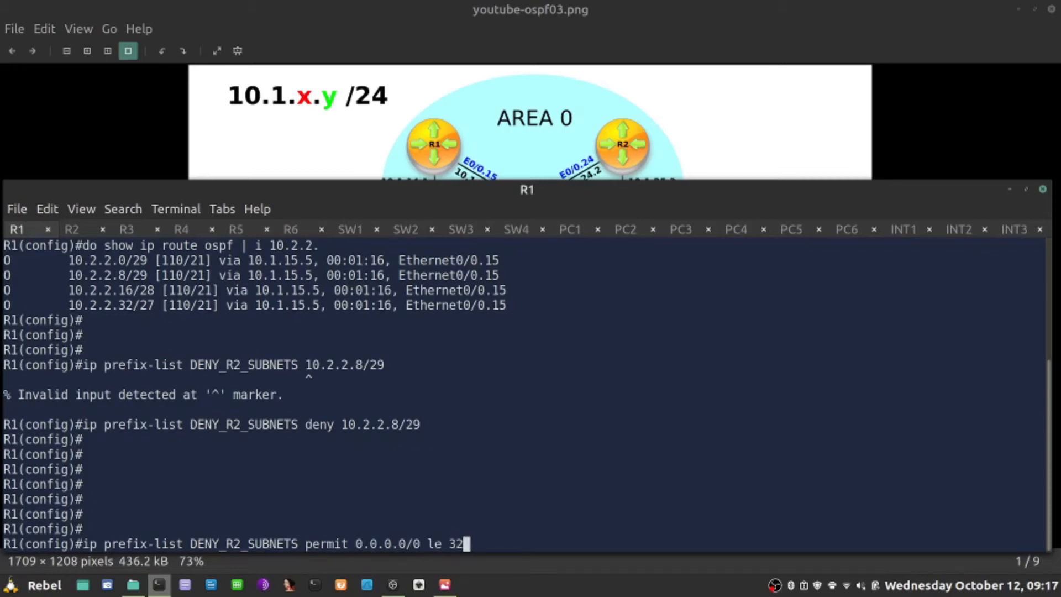
key("Return")
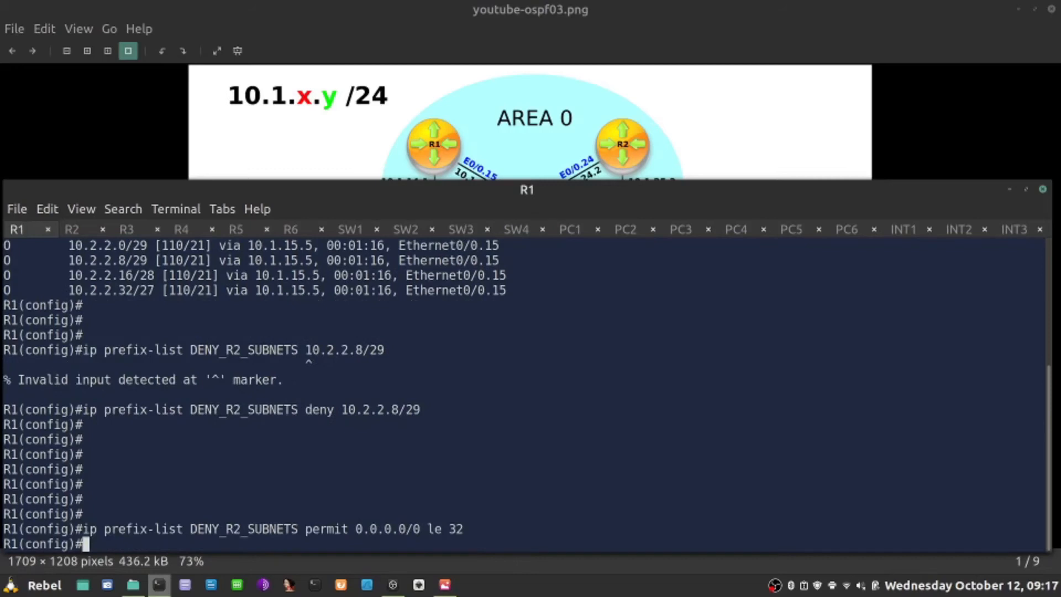
Review prefix-list config and OSPF 10.2.2 routes, highlighting 10.2.2.8/29 and 0.0.0.0/0 le 32.
type("do show run | i prefix")
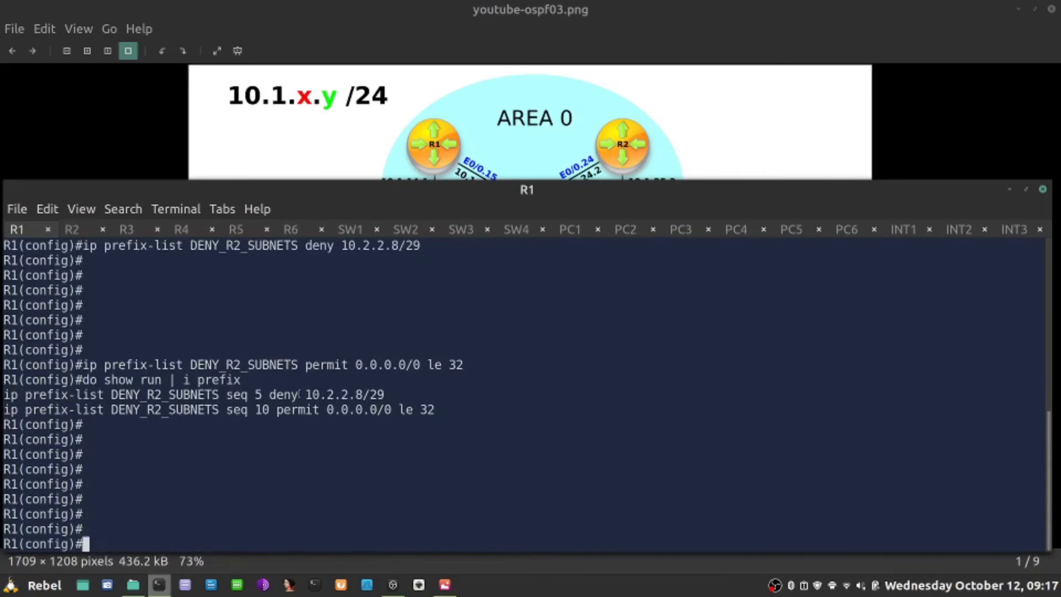
double_click(337, 395)
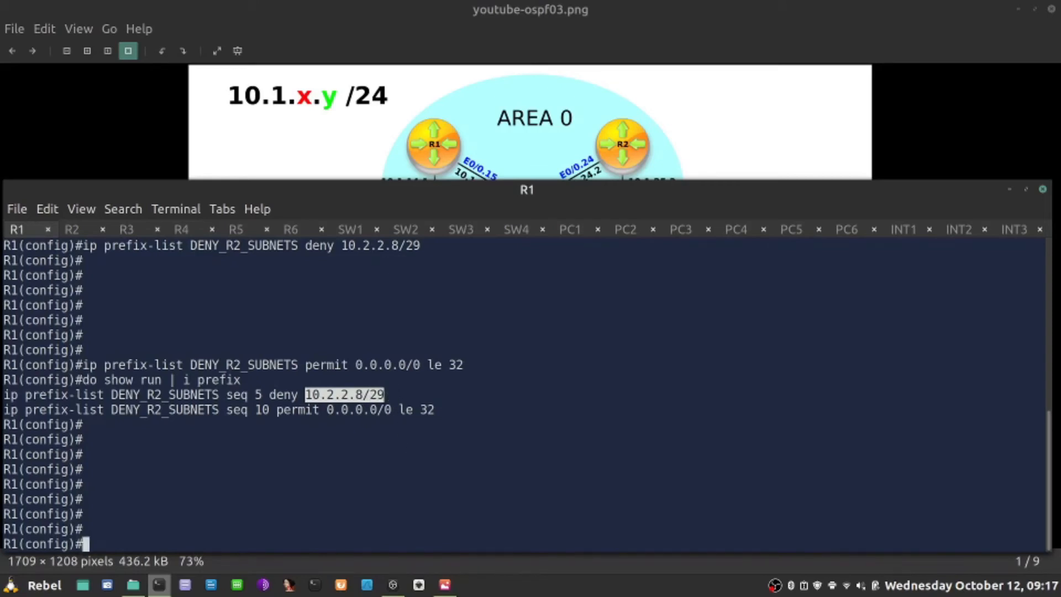
type("do show ip route ospf | i 10.2.2.")
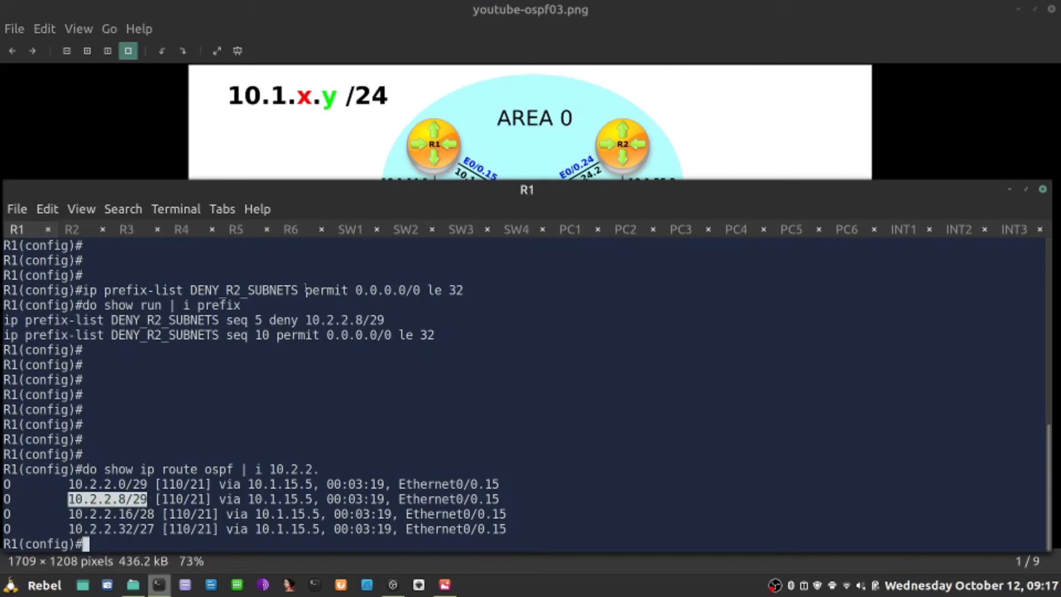
double_click(285, 320)
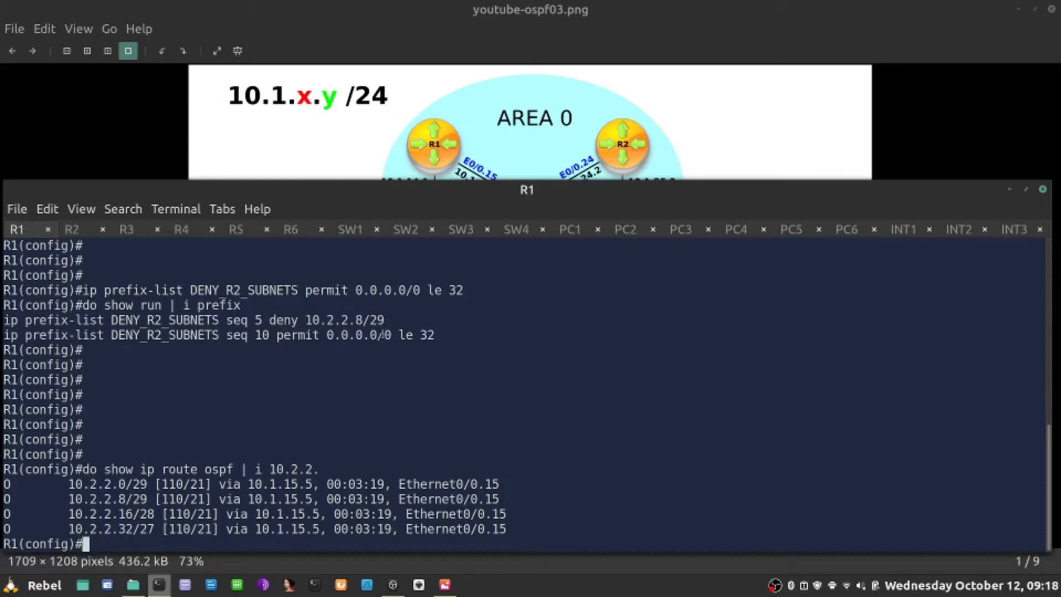
double_click(355, 334)
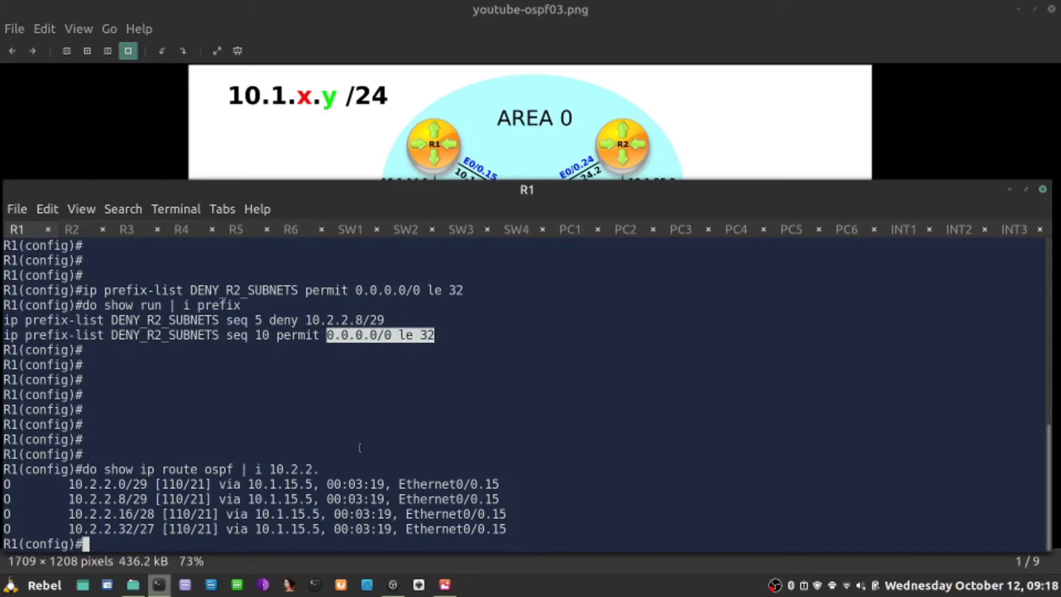
Apply 'distribute-list prefix DENY_R2_SUBNETS in' under router ospf 1 and verify OSPF routes.
type("router ospf 1")
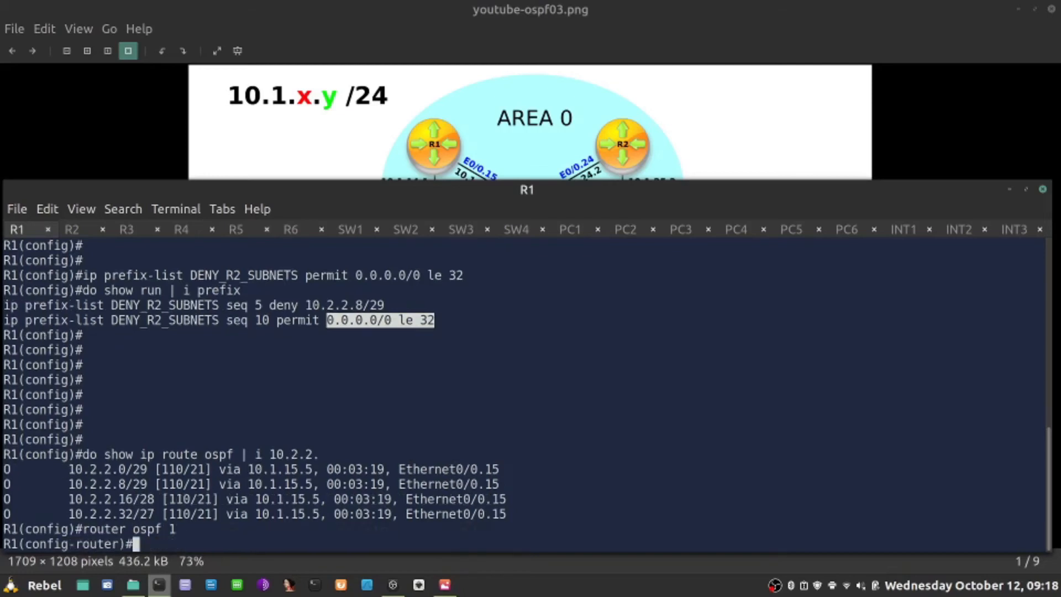
type("disg")
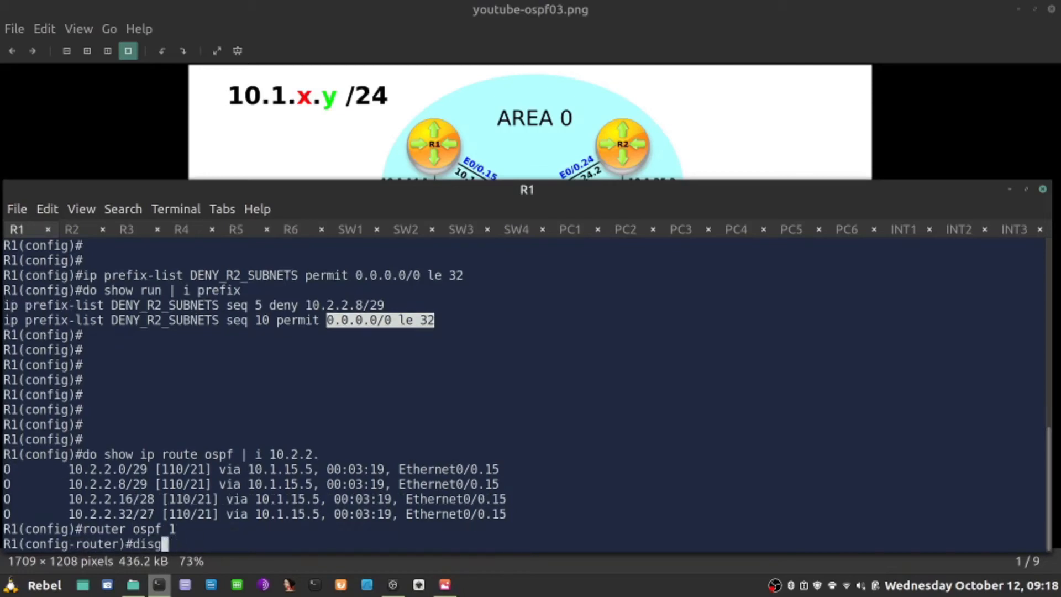
type("distribute-list pre")
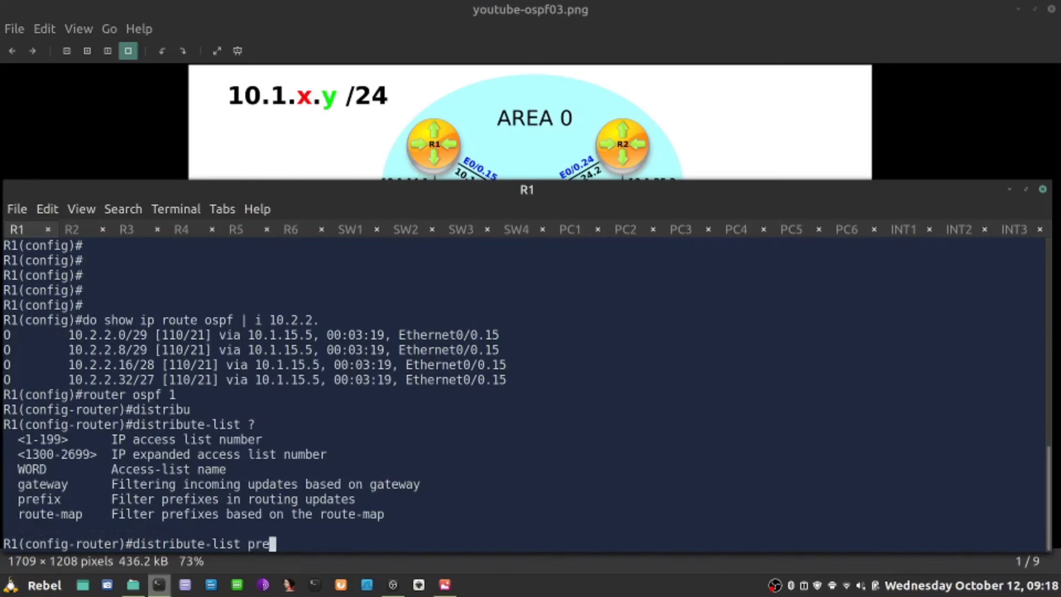
type("fix")
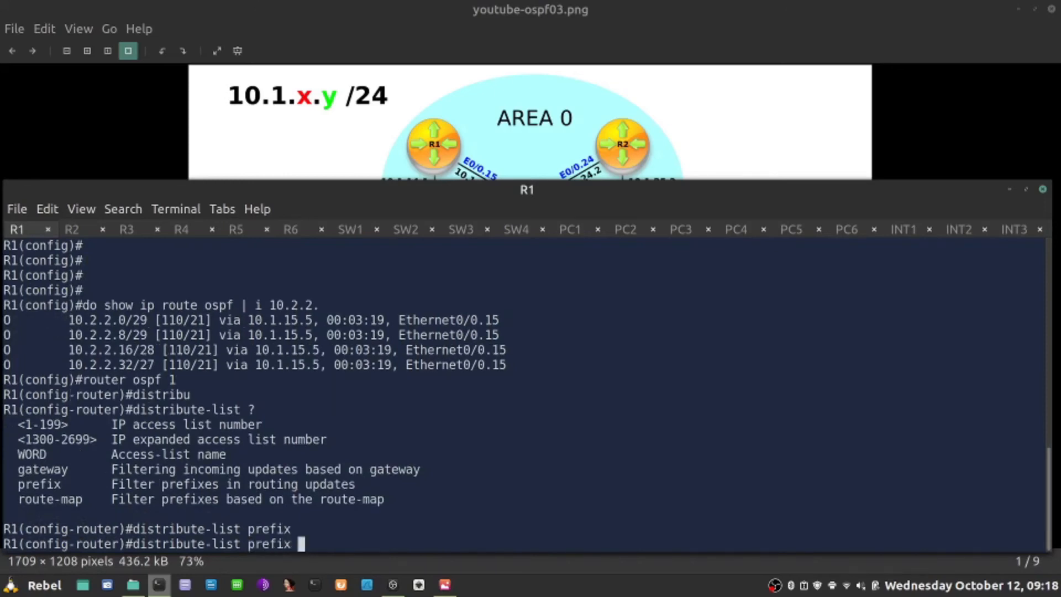
type("DENY_R2_SUBNETS in")
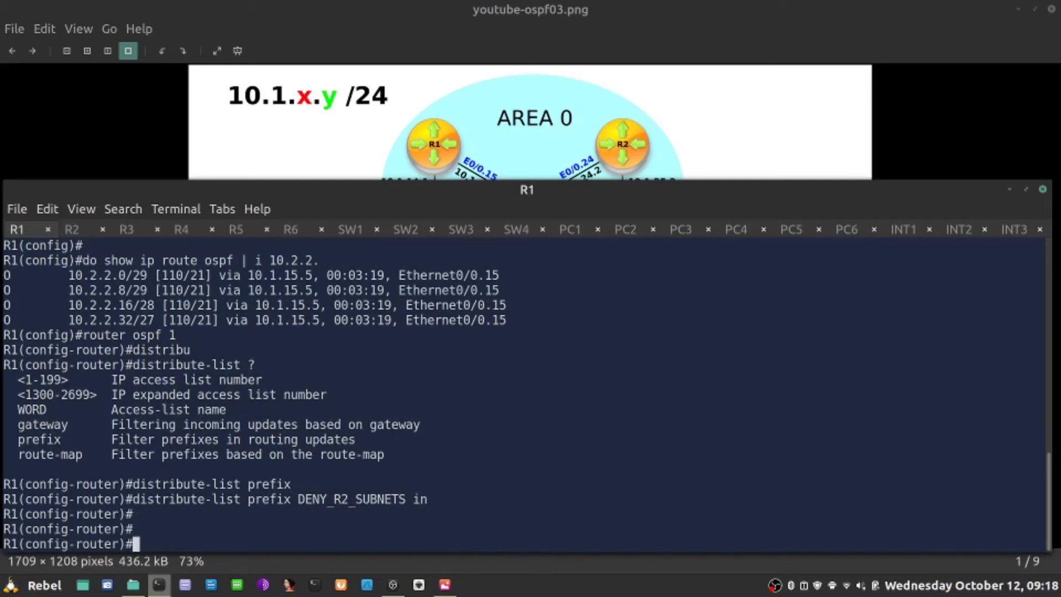
type("do show ip route ospf | i 10.2.2.")
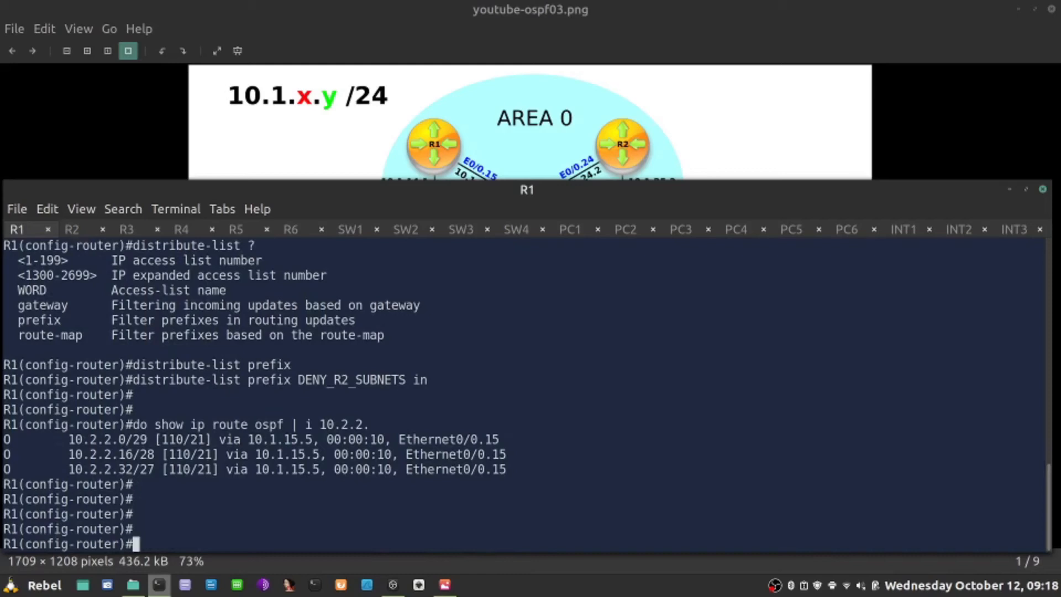
type("exit")
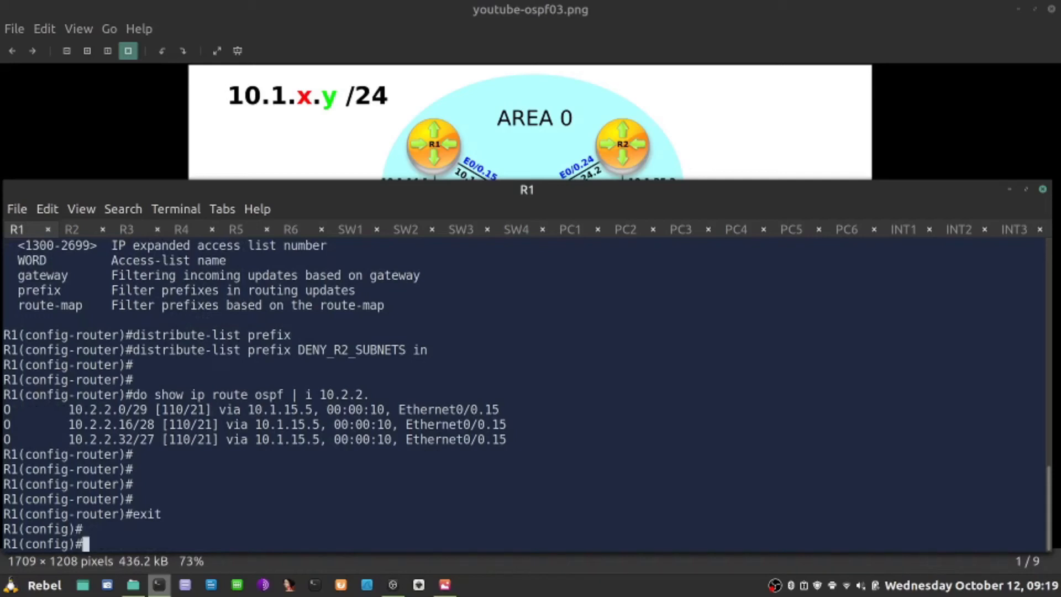
Remove the seq 5 deny 10.2.2.8/29 entry and recheck R1's 10.2.2 OSPF routes.
type("distribute-list prefix DENY_R2_SUBNETS in")
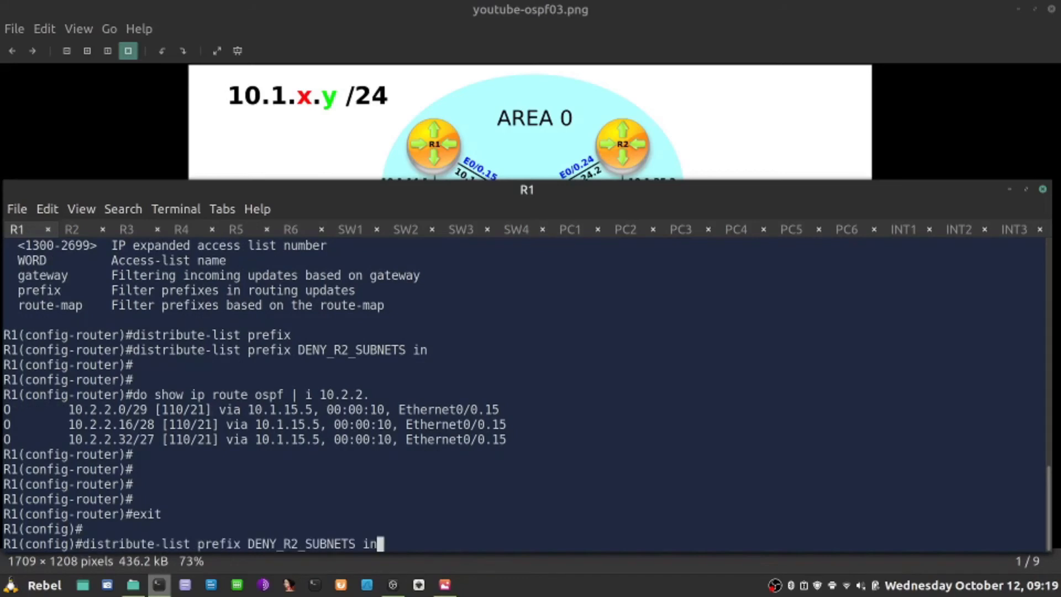
type("do show run | i prefix")
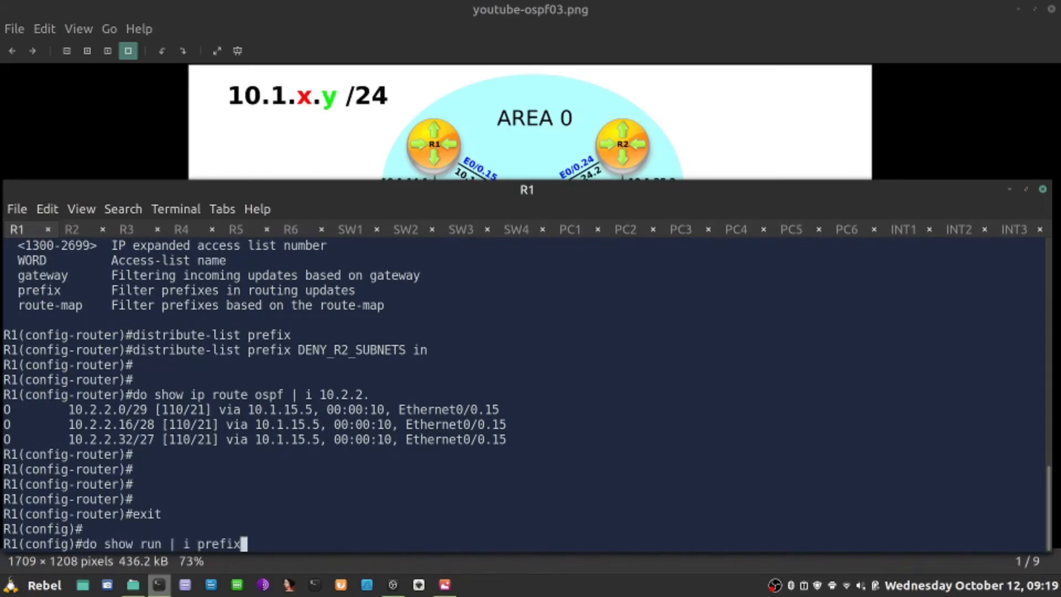
type("ip prefix-list DENY_R2_SUBNETS permit 0.0.0.0/0 le 32")
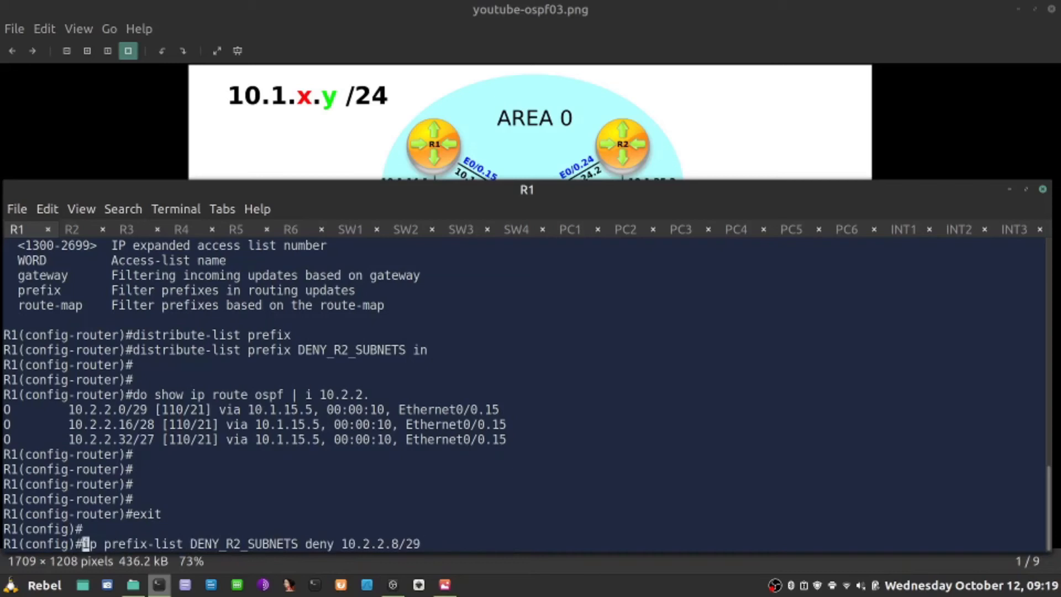
type("no")
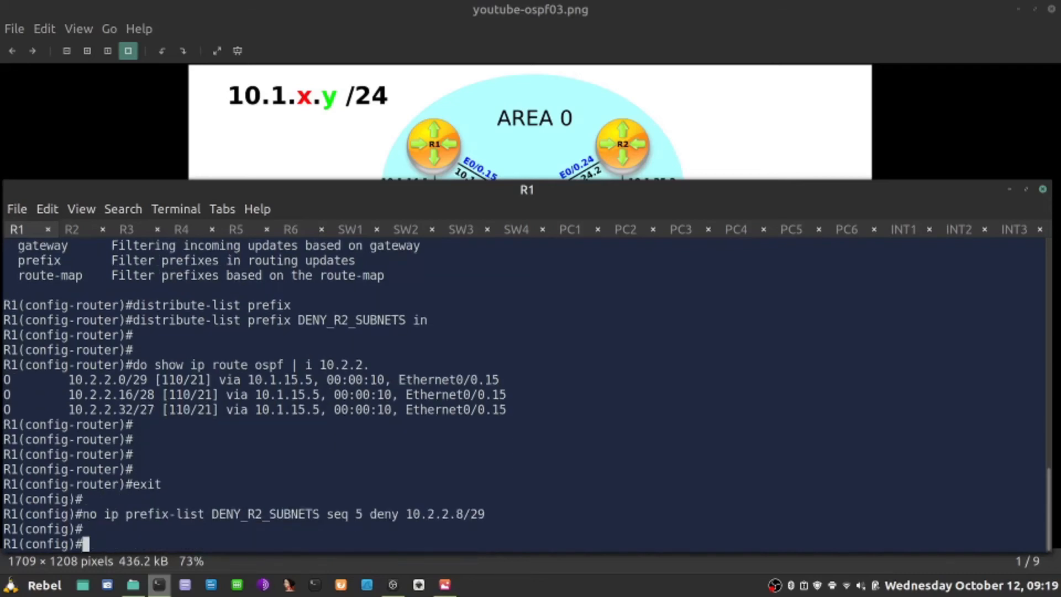
type("do show ip route ospf | i 10.2.2.")
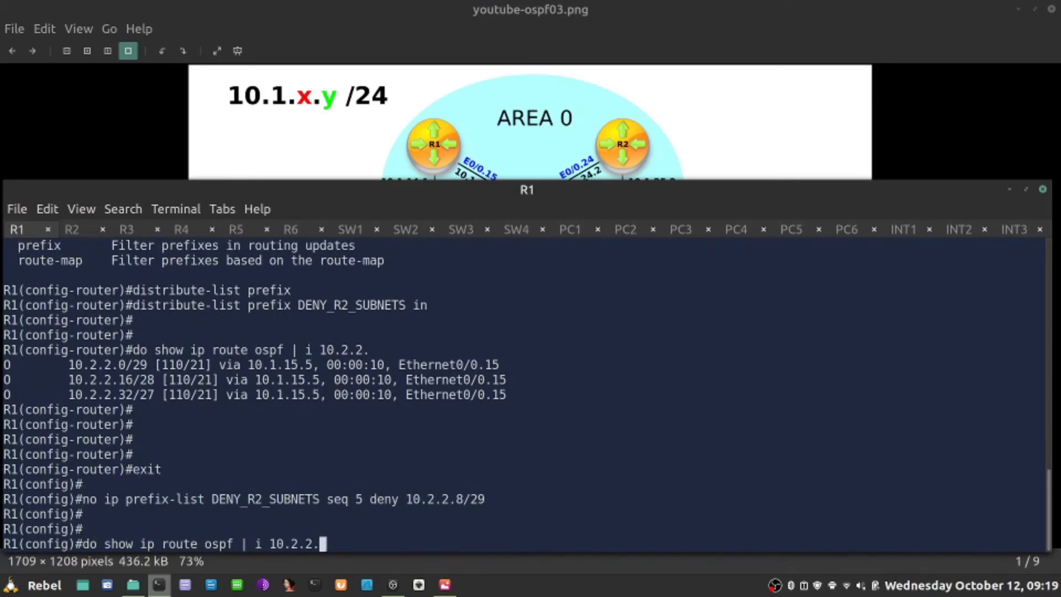
key("Return")
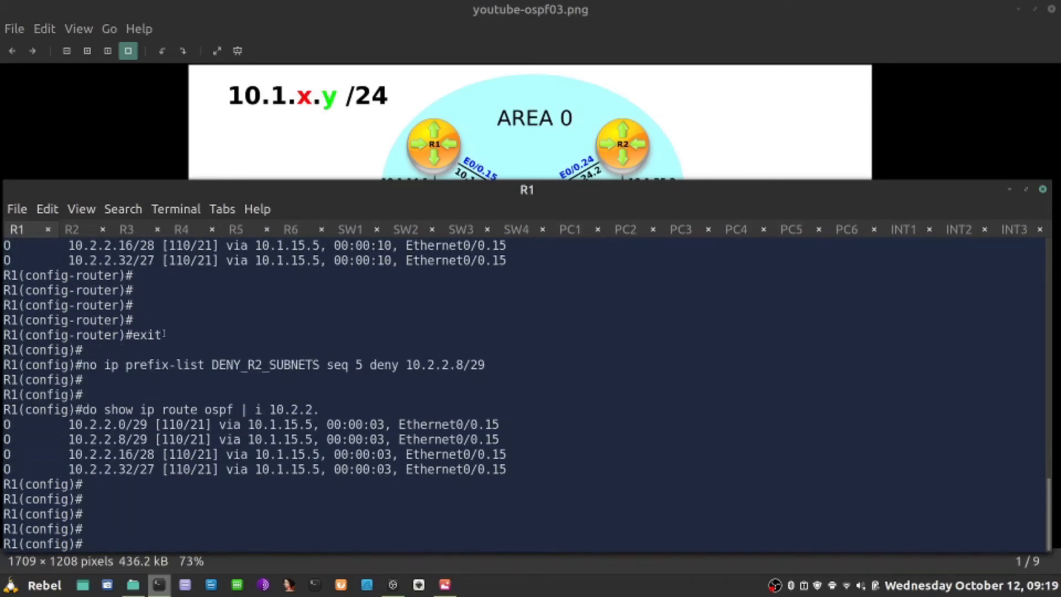
Retype the deny 10.2.2.0/24 ge 29 entry, fixing the mistyped prefix length.
double_click(108, 439)
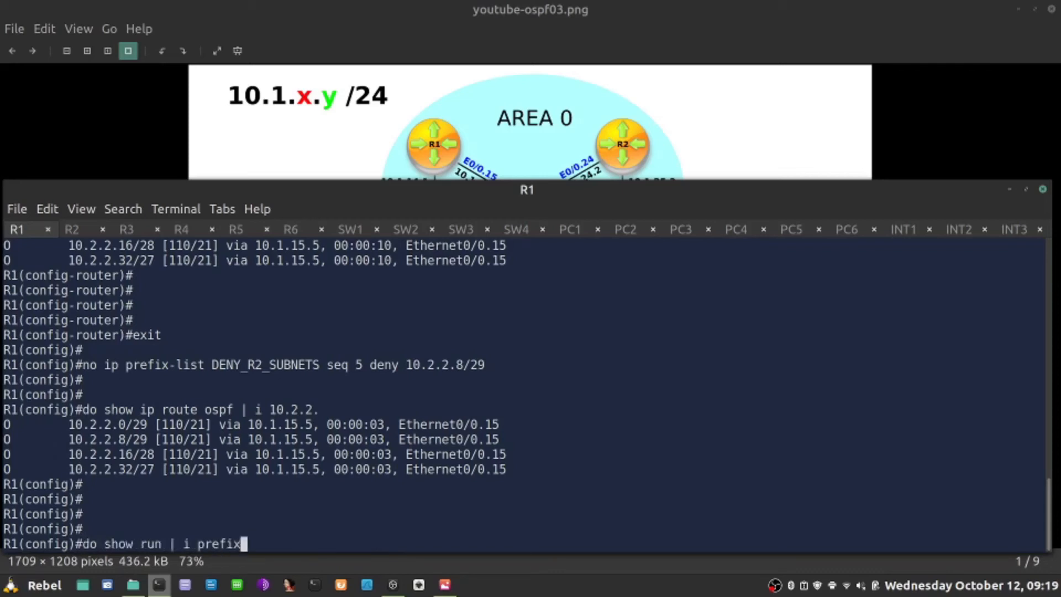
type("ip prefix-list DENY_R2_SUBNETS permit 0.0.0.0/0 le")
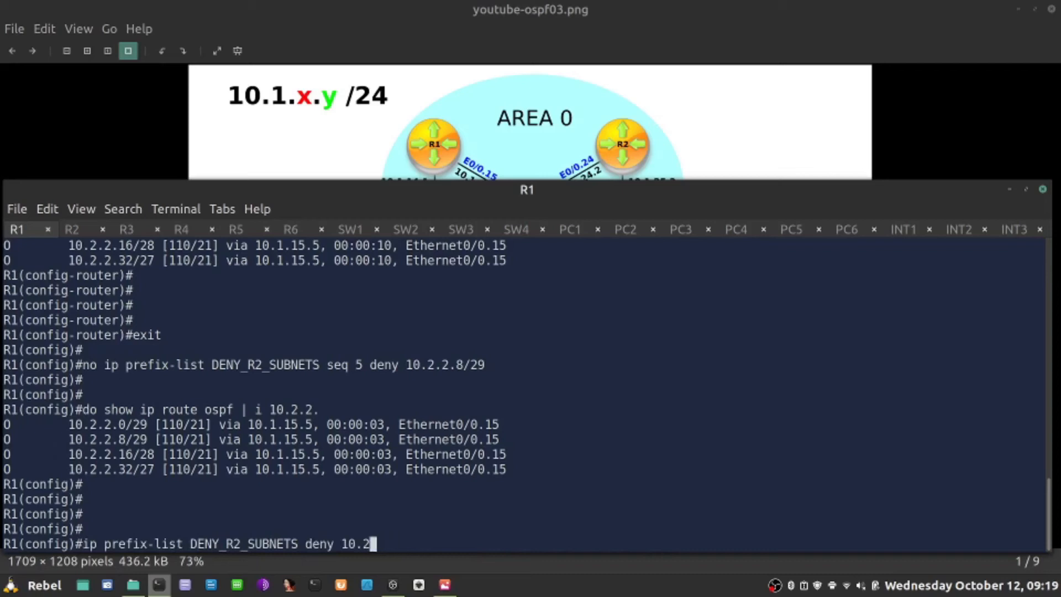
key("BackSpace")
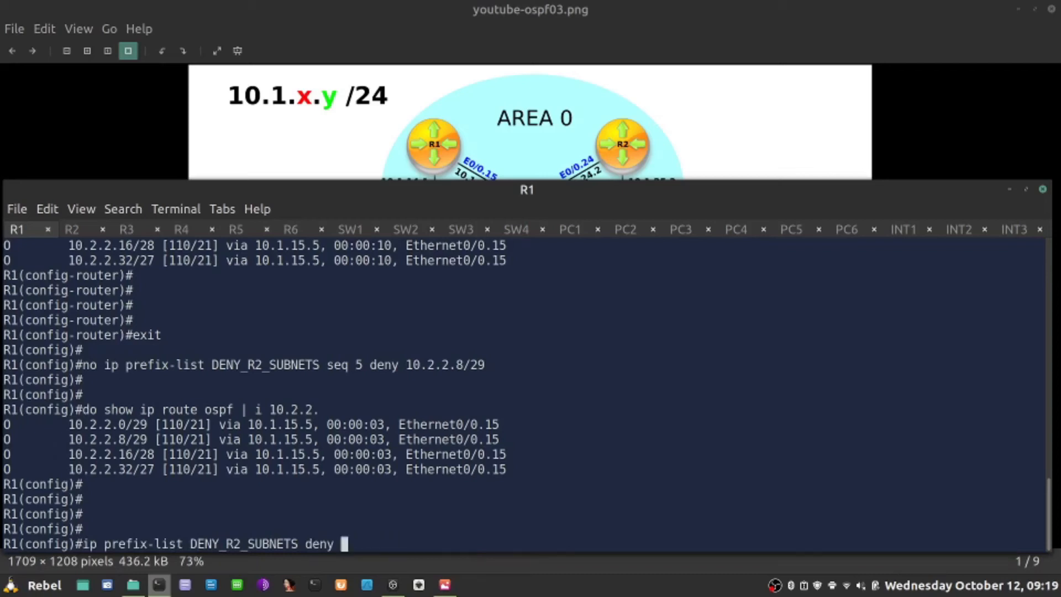
type("seq 5")
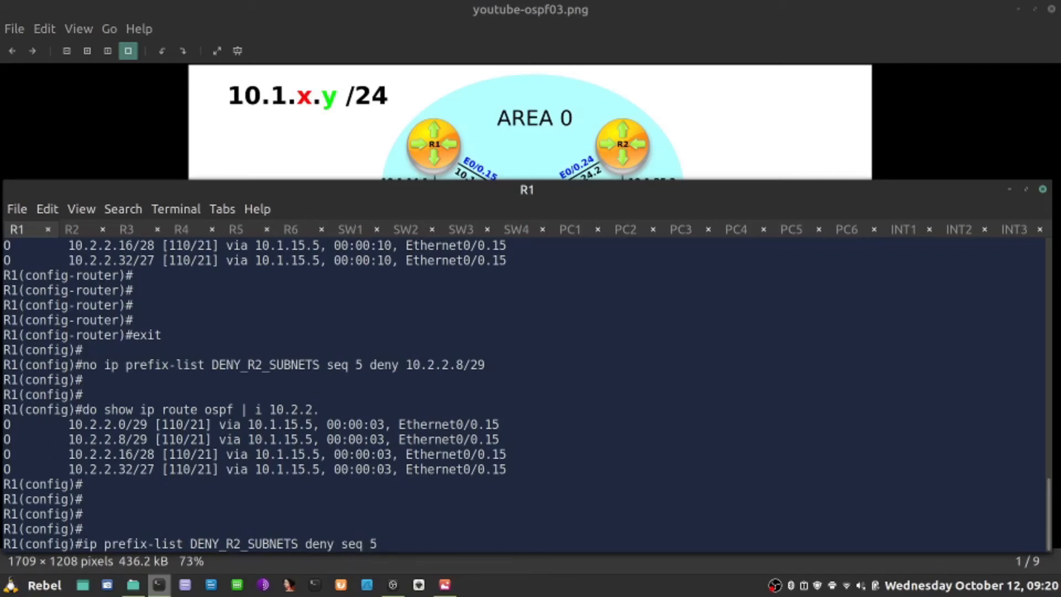
type("10.2.2.0")
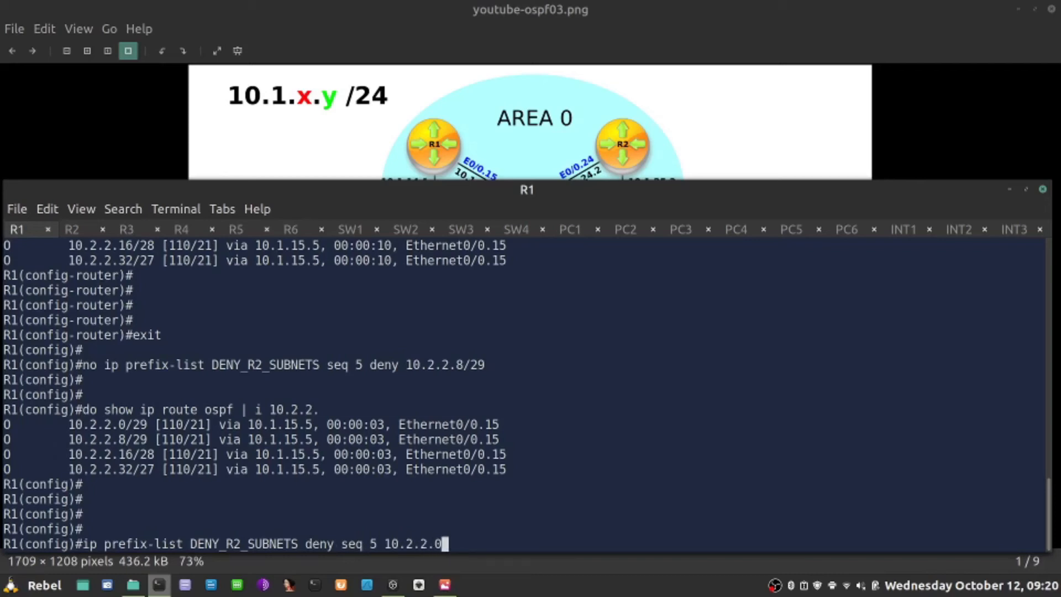
type("/2")
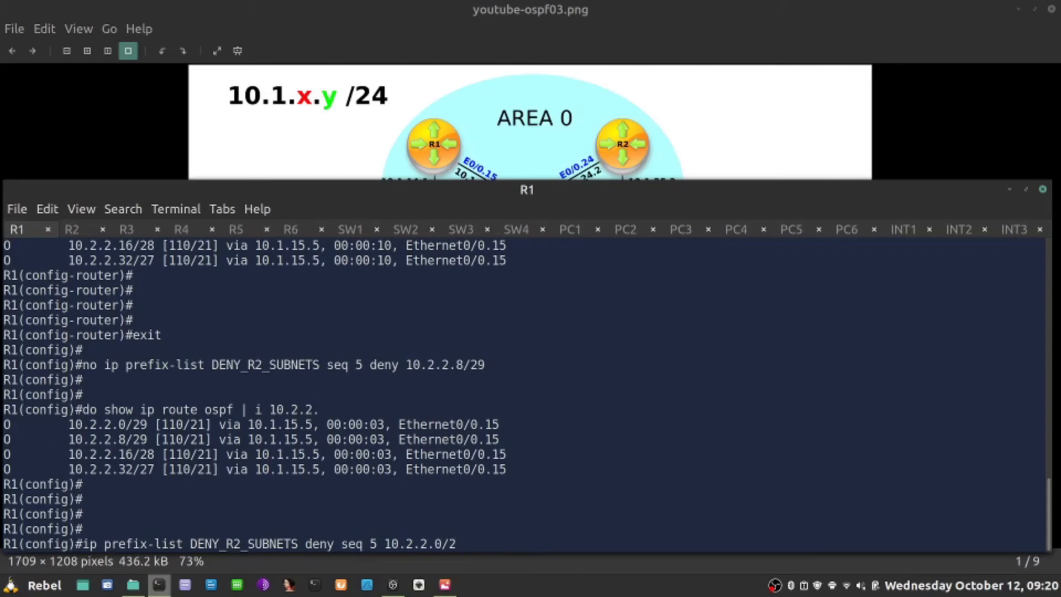
type("4 ge 2")
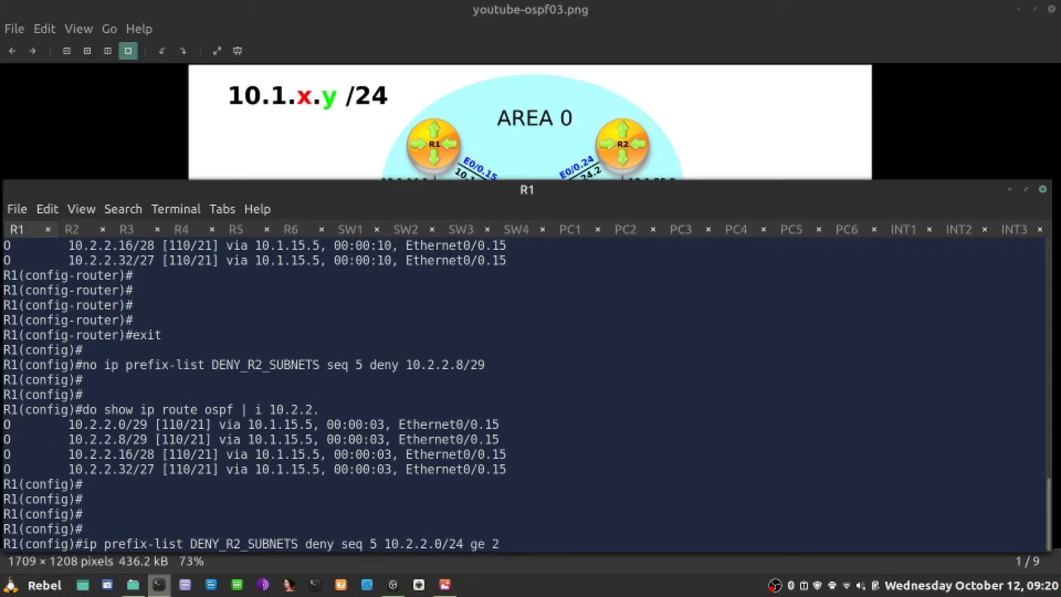
type("9")
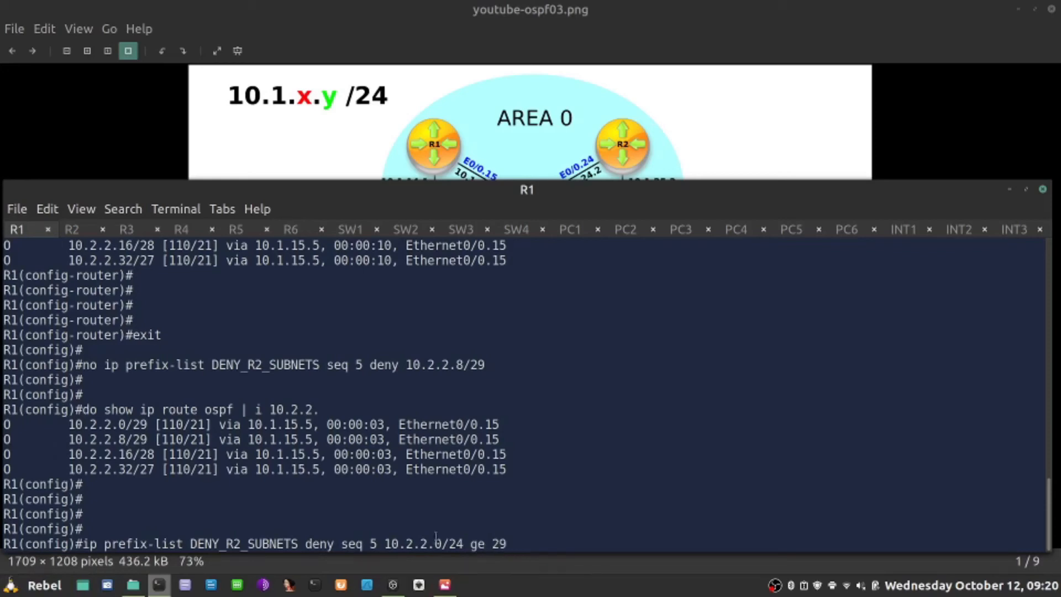
key("BackSpace")
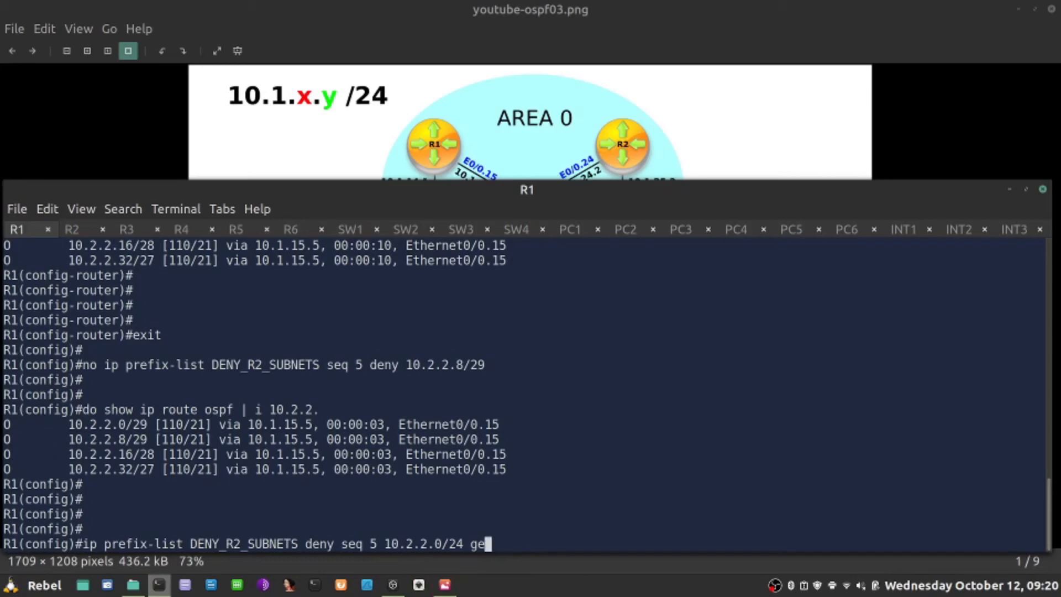
key("BackSpace")
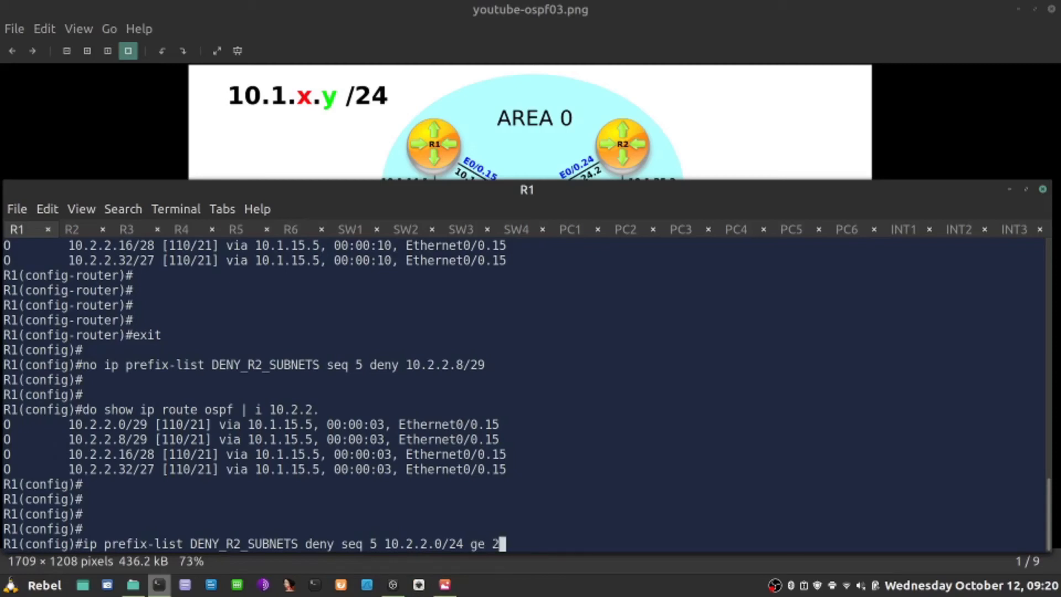
type("9")
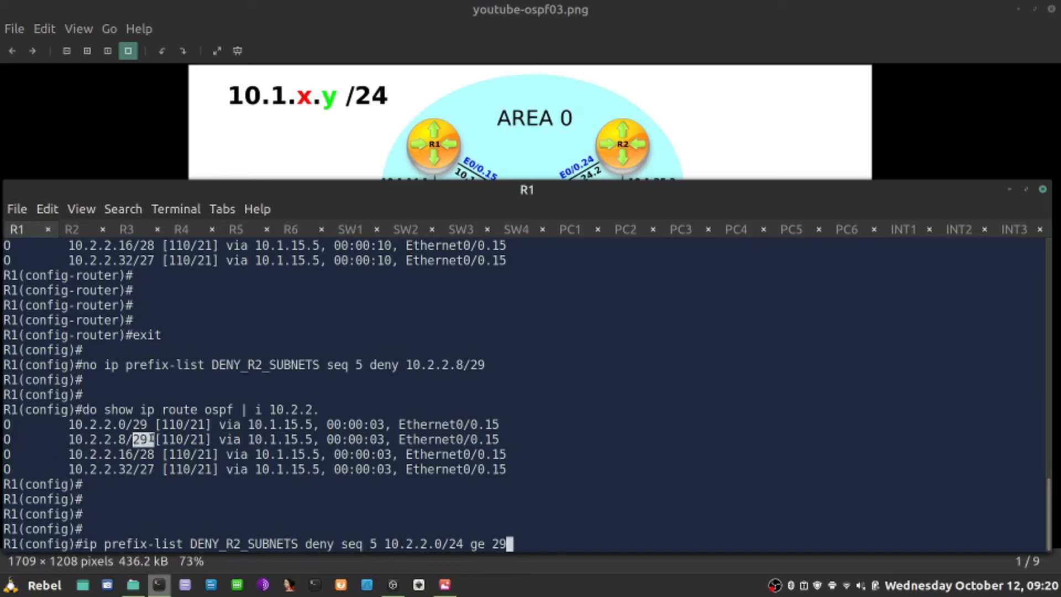
mouse_move(624, 460)
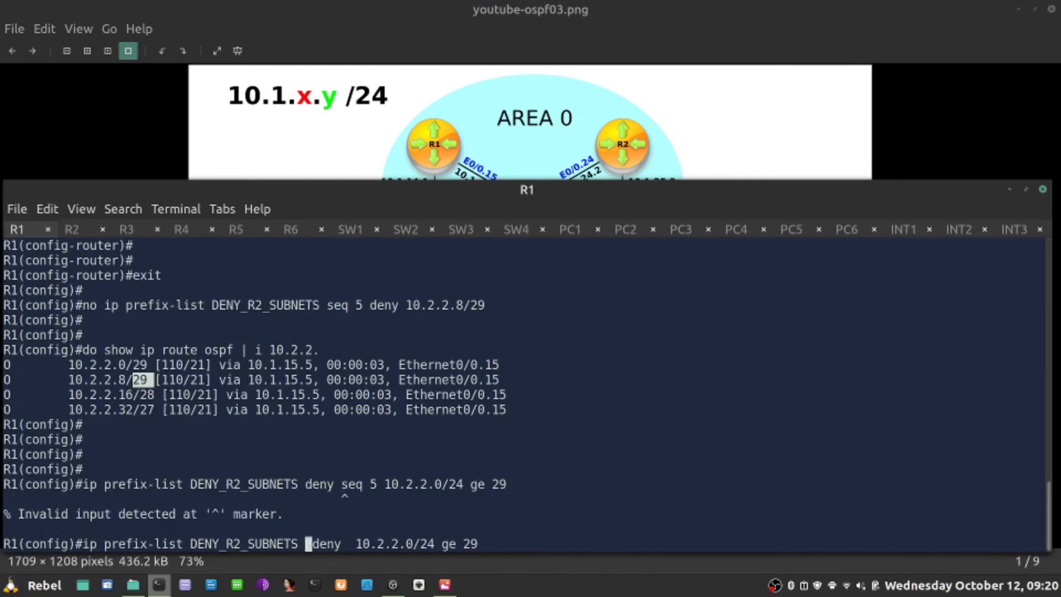
Enter seq 5 deny 10.2.2.0/24 ge 29, then check running config and OSPF routes.
type("seq 5")
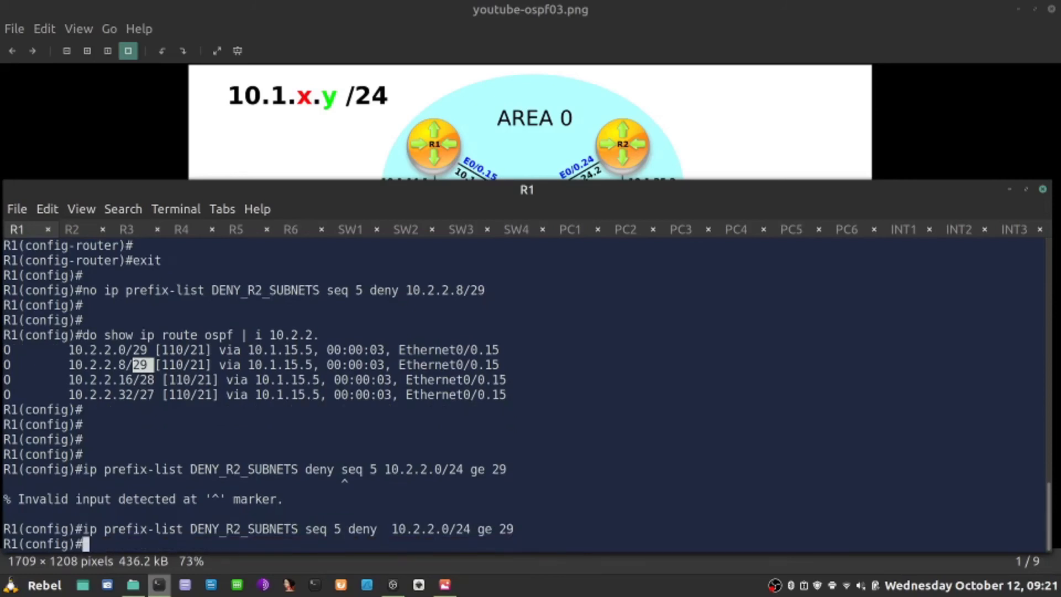
type("do show run | i prefix")
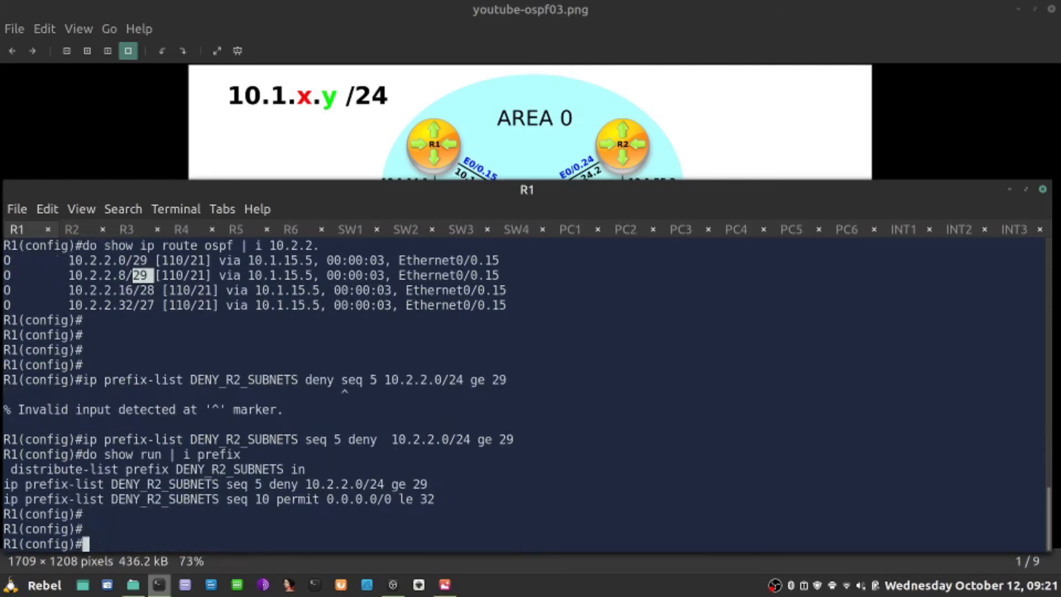
scroll("down", 3)
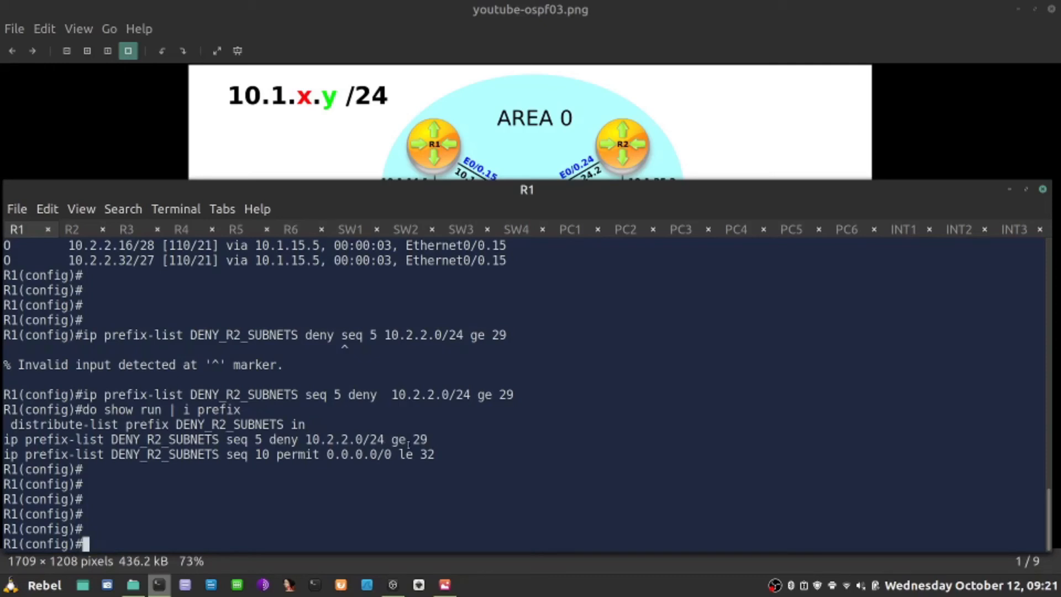
type("ip prefix-list DENY_R2_SUBNETS seq 5 deny  10.2.2.0/24 ge 29")
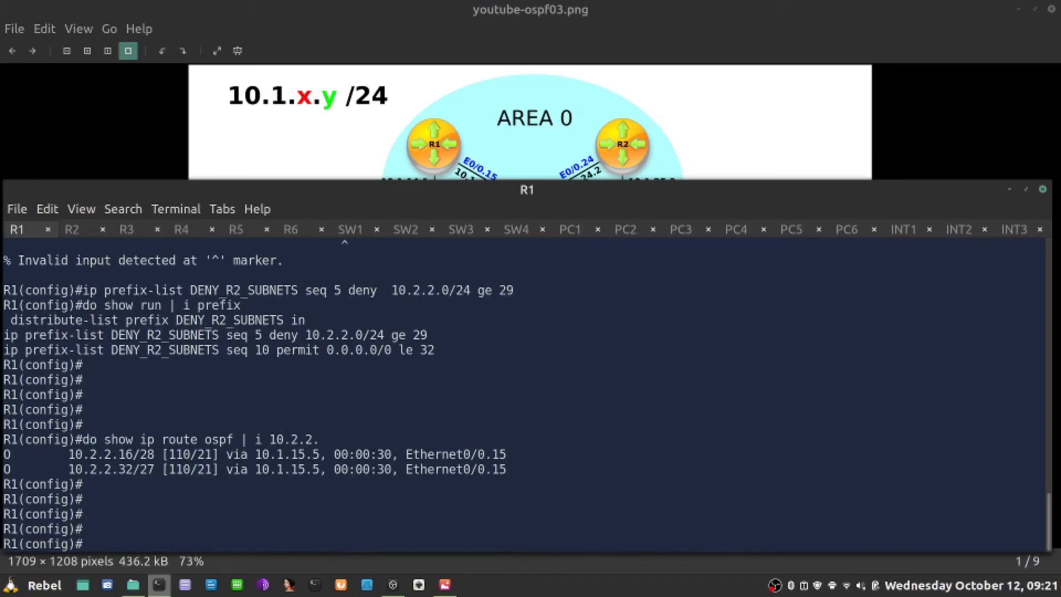
type("ip prefix-list DENY_R2_SUBNETS seq 5 deny  10.2.2.0/24 ge 29")
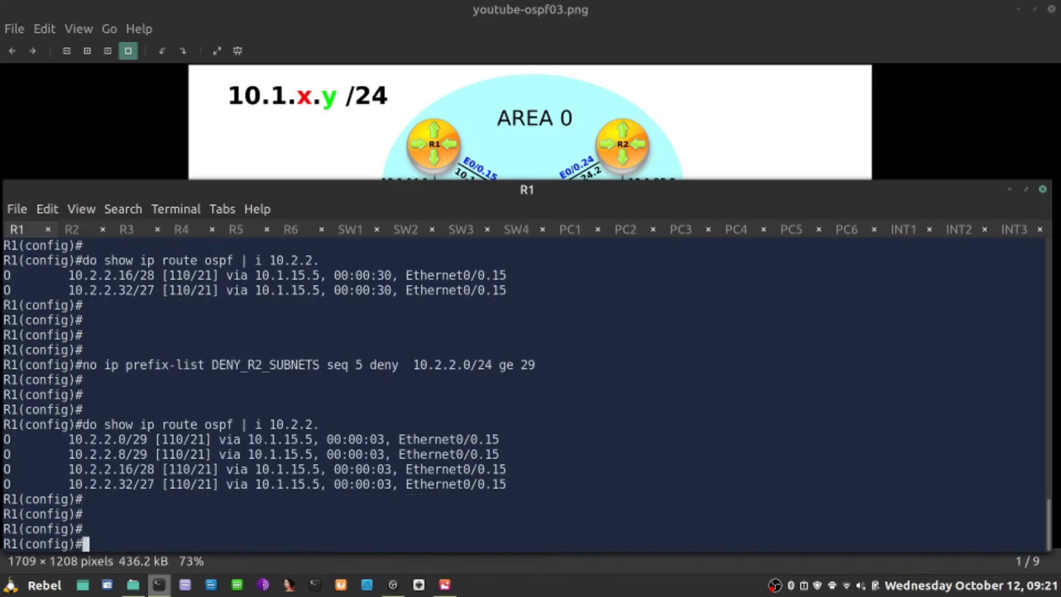
Delete seq 5 deny 10.2.2.0/24 ge 29 to restore all four 10.2.2 routes.
scroll("down", 3)
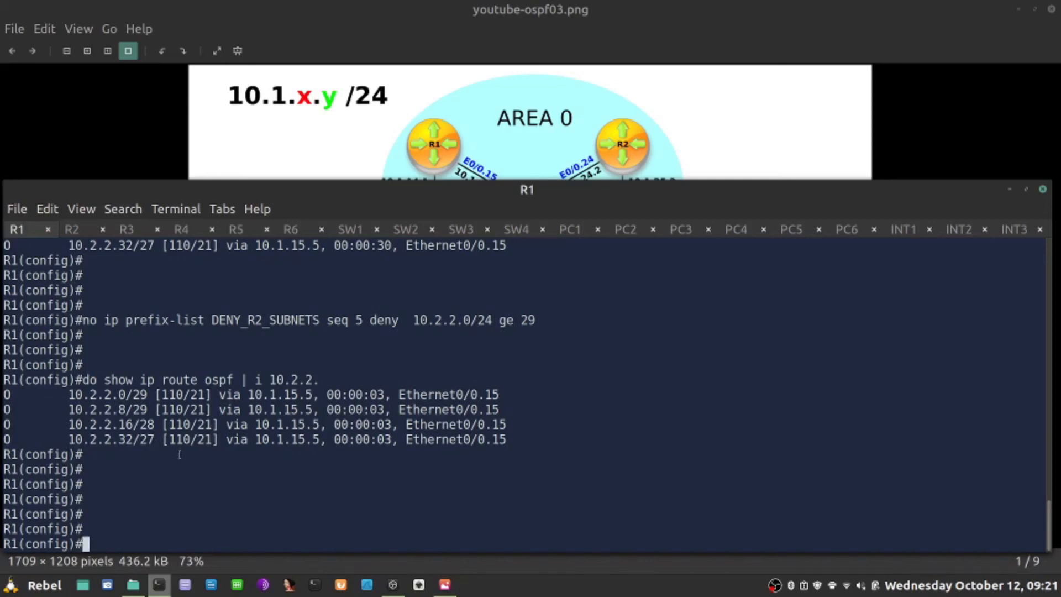
type("no ip prefix-list DENY_R2_SUBNETS seq 5 deny  10.2.2.0/24 ge 29")
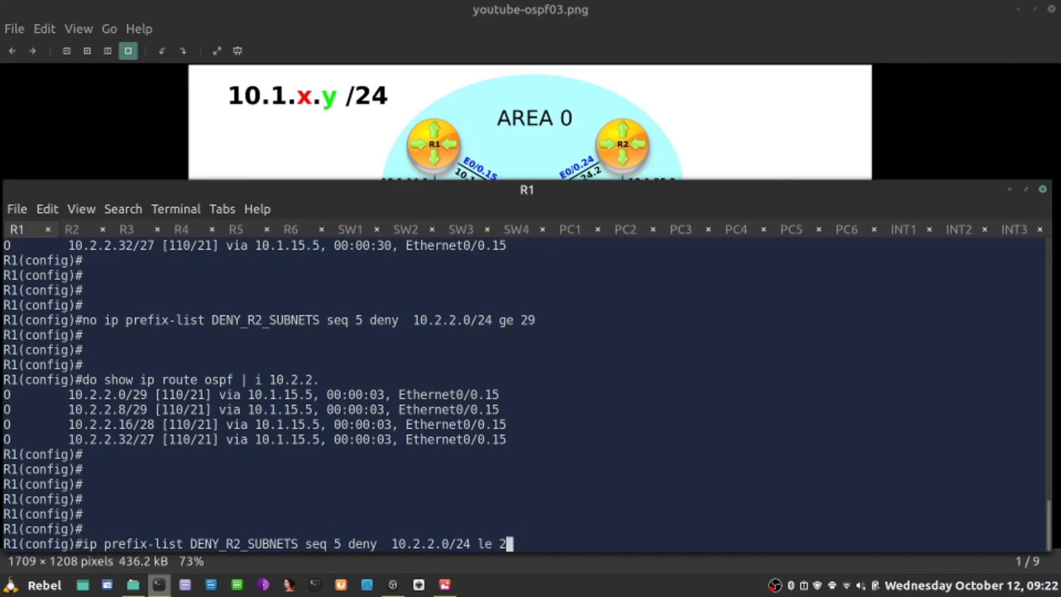
Enter seq 5 deny 10.2.2.0/24 le 27, dropping 10.2.2.32/27 from OSPF.
type("7")
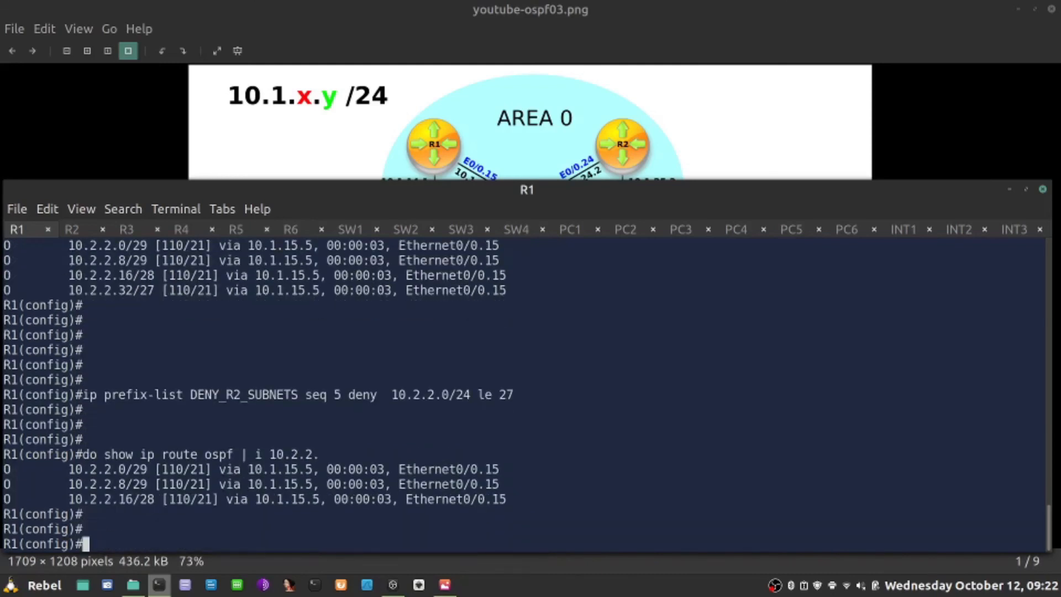
Remove the seq 5 deny 10.2.2.0/24 le 27 entry and recheck OSPF routes.
type("no ip prefix-list DENY_R2_SUBNETS seq 5 deny  10.2.2.0/24 ge 29")
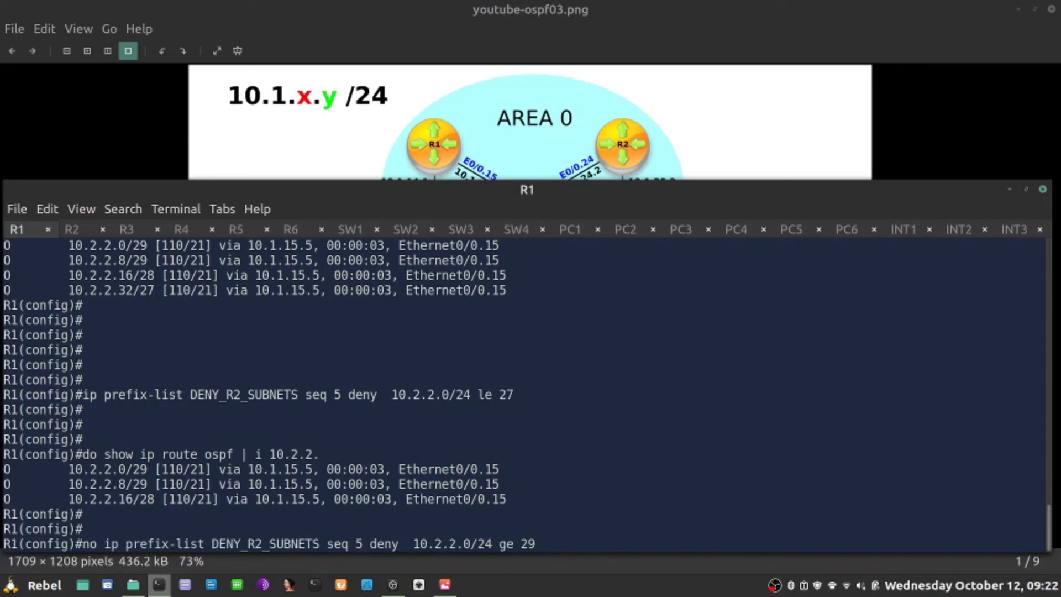
type("ip prefix-list DENY_R2_SUBNETS seq 5 deny  10.2.2.0/24 le 27")
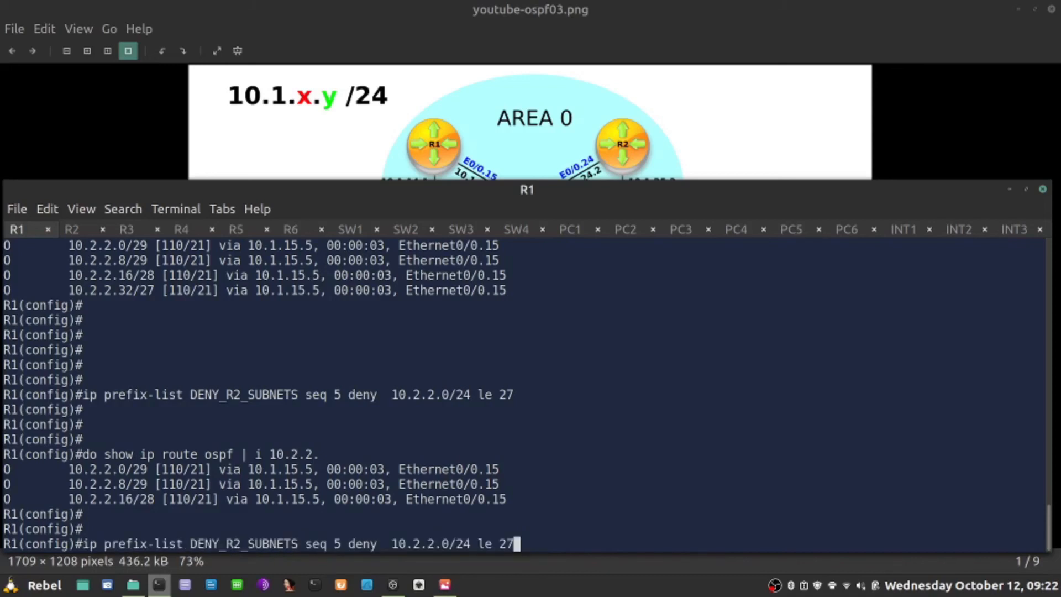
key("Return")
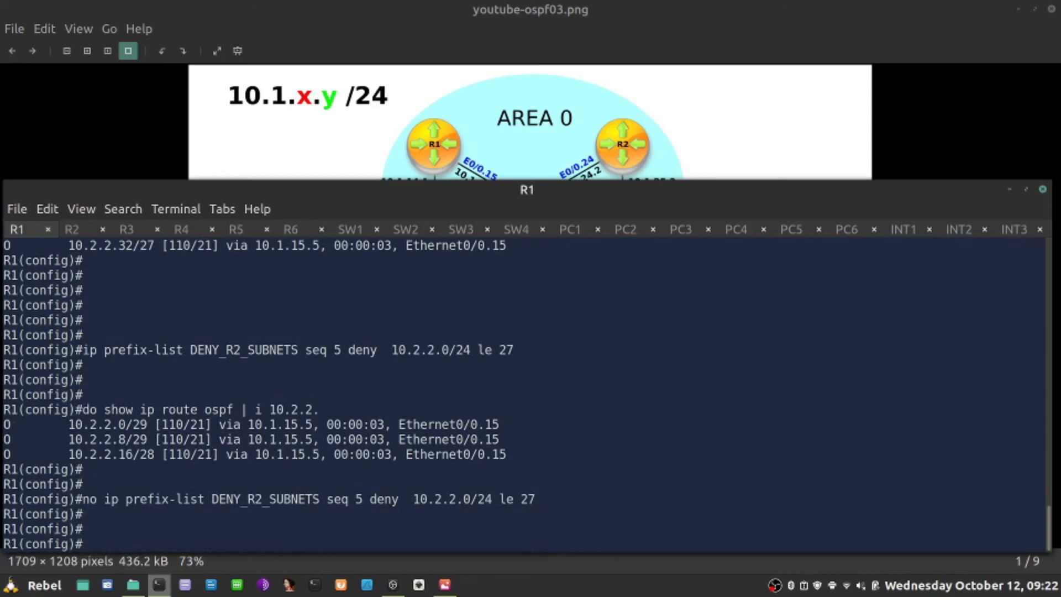
key("Return")
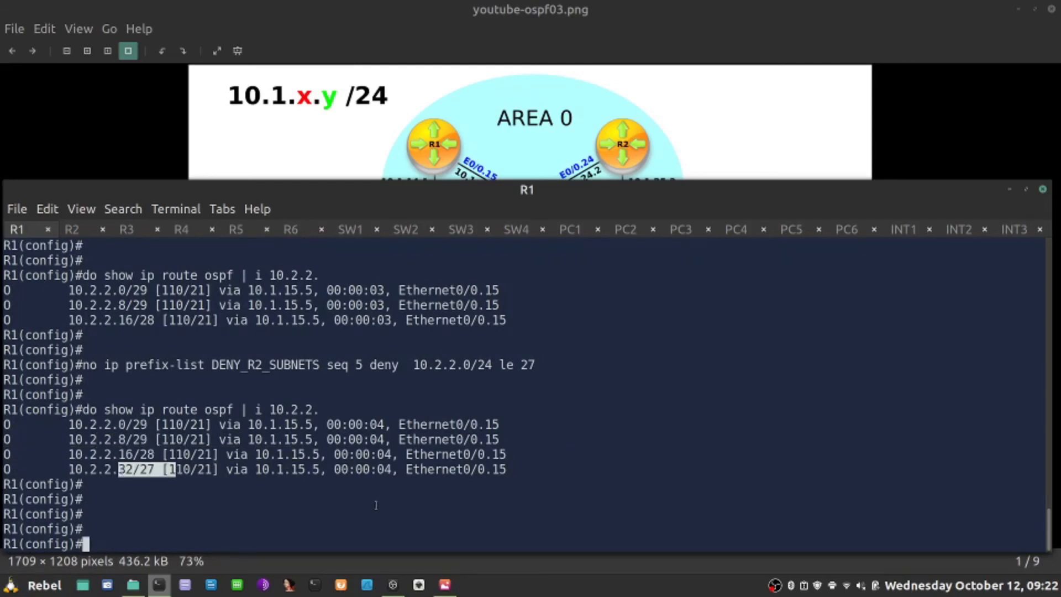
type("no ip prefix-list DENY_R2_SUBNETS seq 5 deny  10.2.2.0/24 le 27")
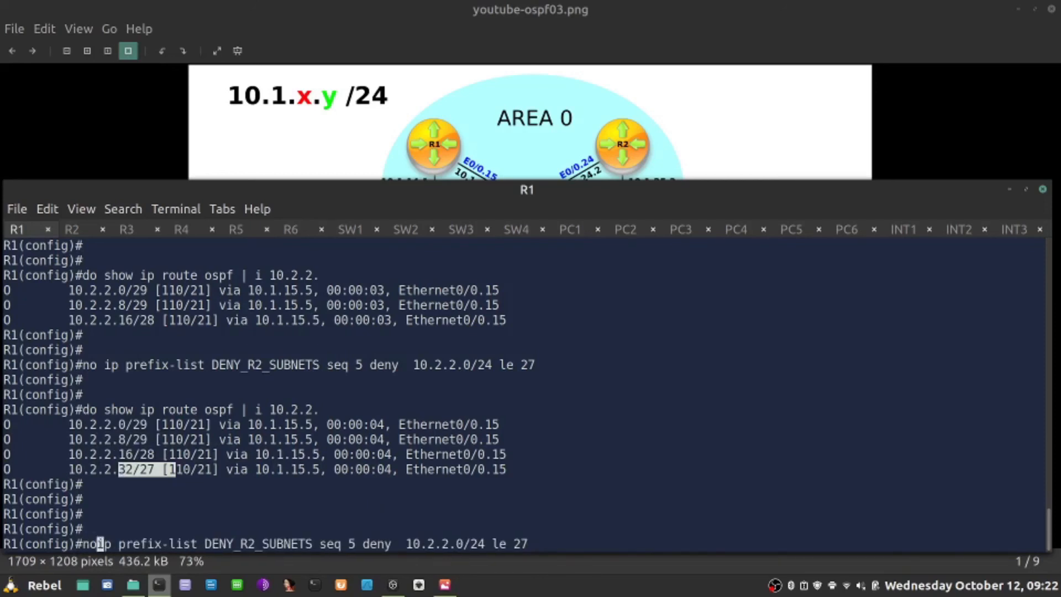
Add seq 5 deny 10.2.2.0/24 le 27 and seq 6 deny 10.2.2.0/24 ge 29.
type("ip prefix-list DENY_R2_SUBNETS seq 5 deny  10.2.2.0/24 le 27")
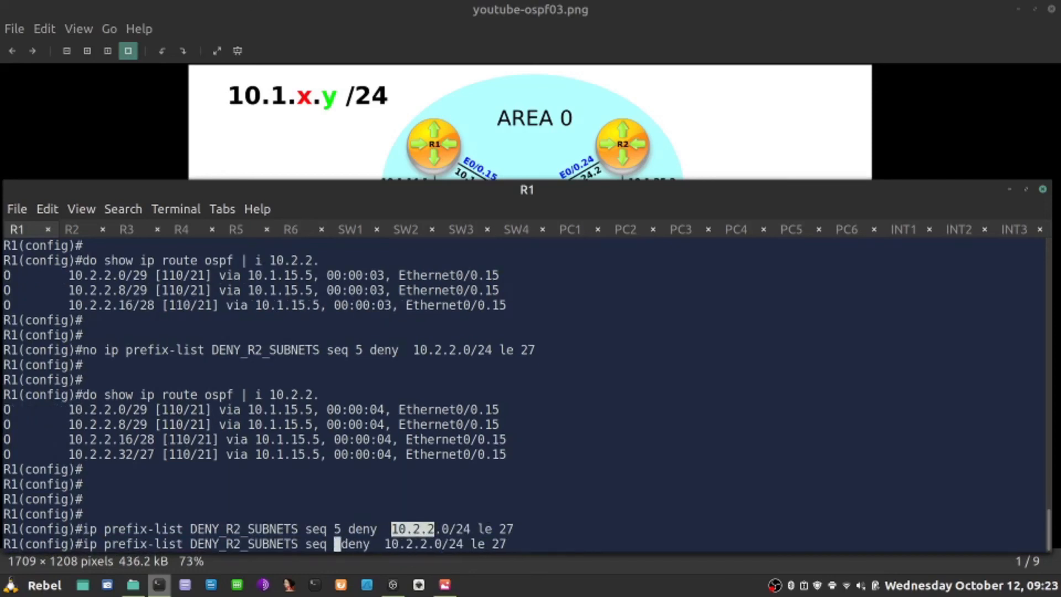
type("6")
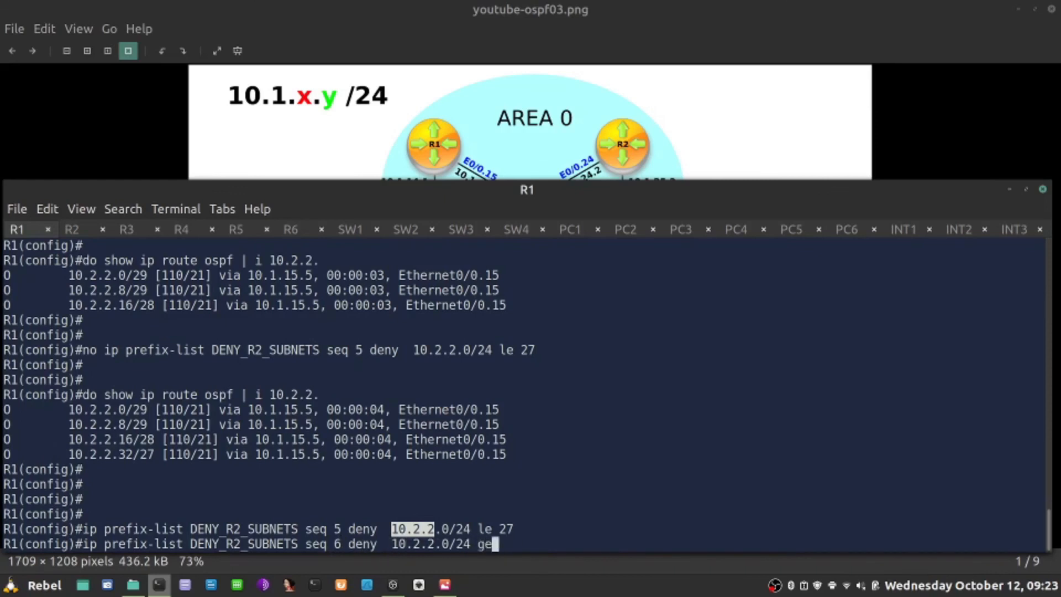
type("29")
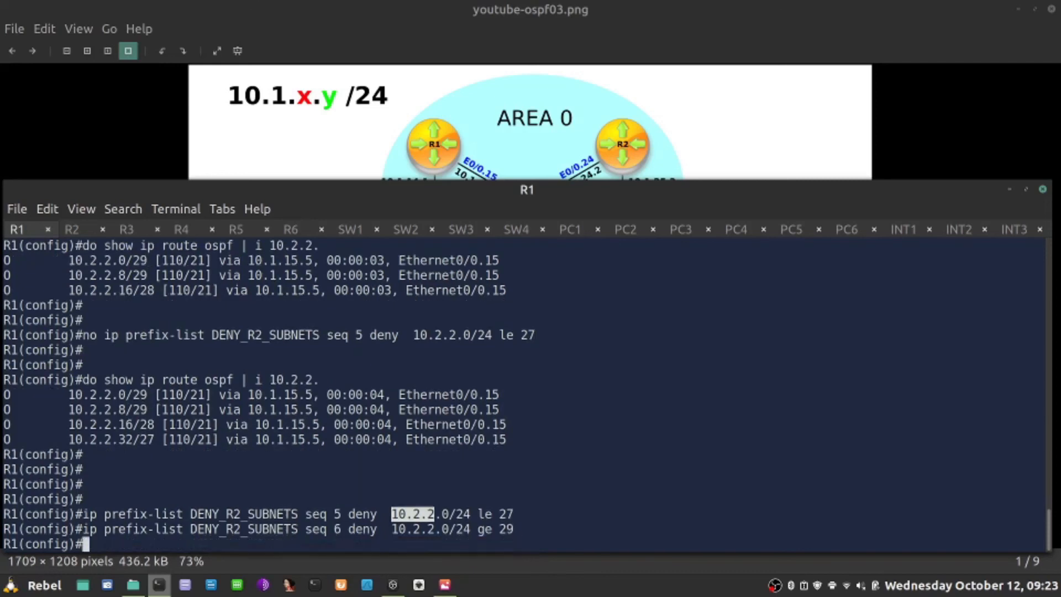
type("do show run |")
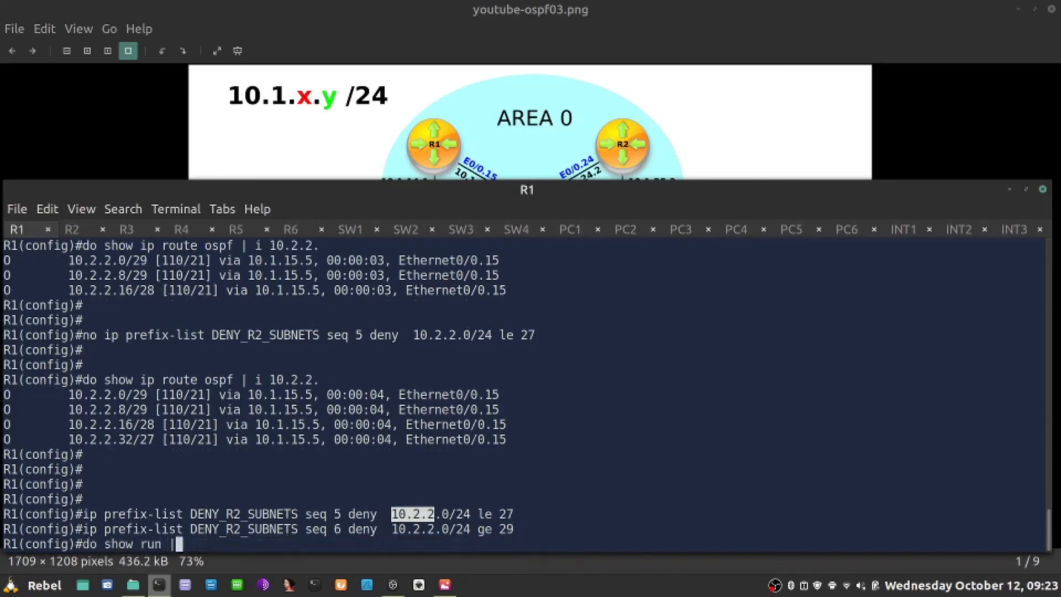
Show the prefix config, add seq 6 deny 10.2.2.0/24 ge 29, and check OSPF 10.2.2.x routes.
type("s prefix")
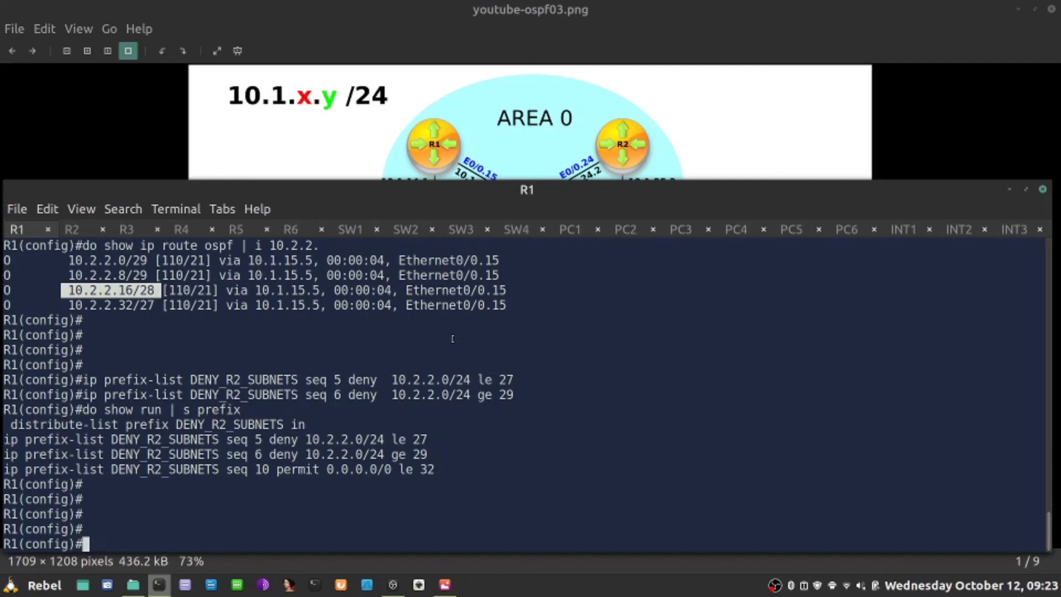
type("ip prefix-list DENY_R2_SUBNETS seq 6 deny  10.2.2.0/24 ge 29")
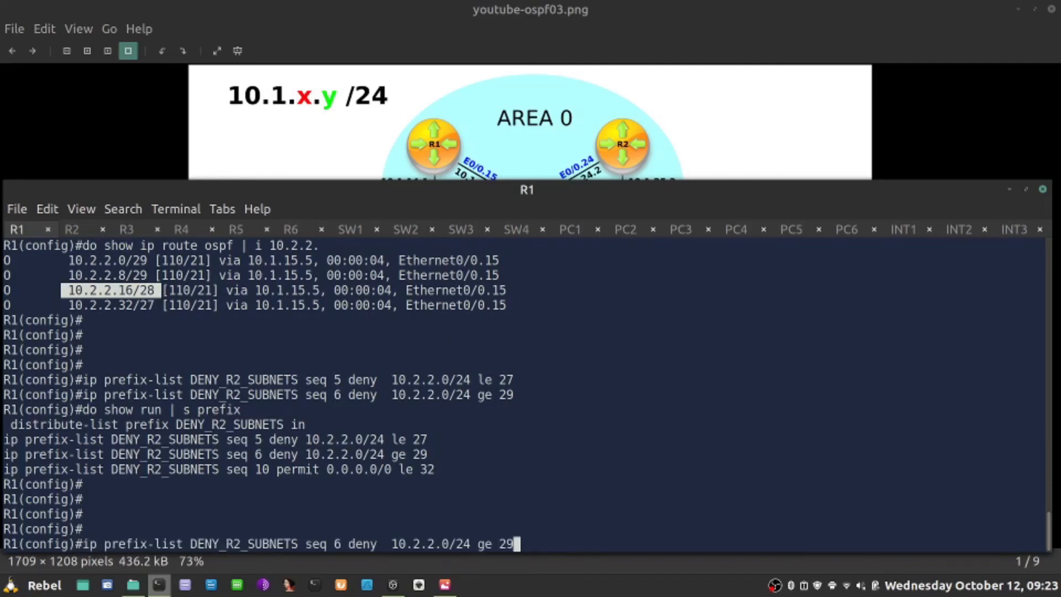
type("do show ip route ospf | i 10.2.2.")
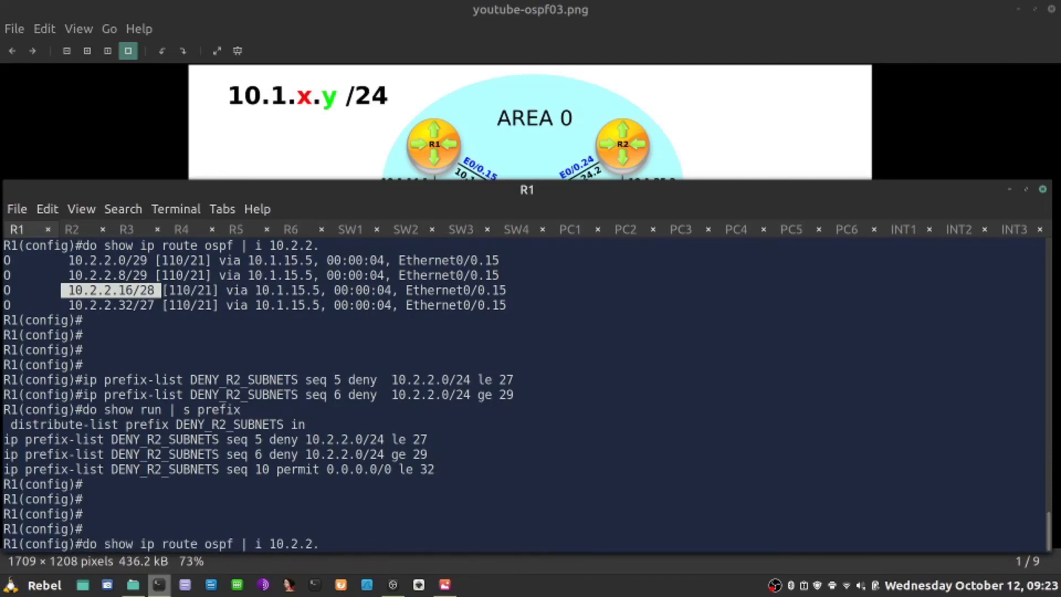